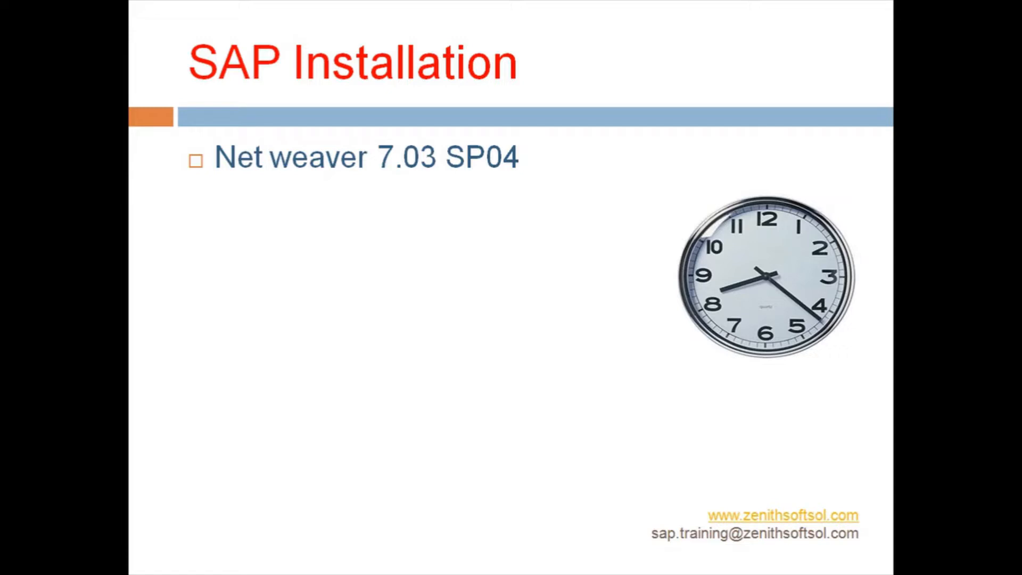
Switch from the PowerPoint slide to the ABAP_7_03_SP04 trial download folder in Explorer
{"action": "left_click", "coordinate": [24, 552]}
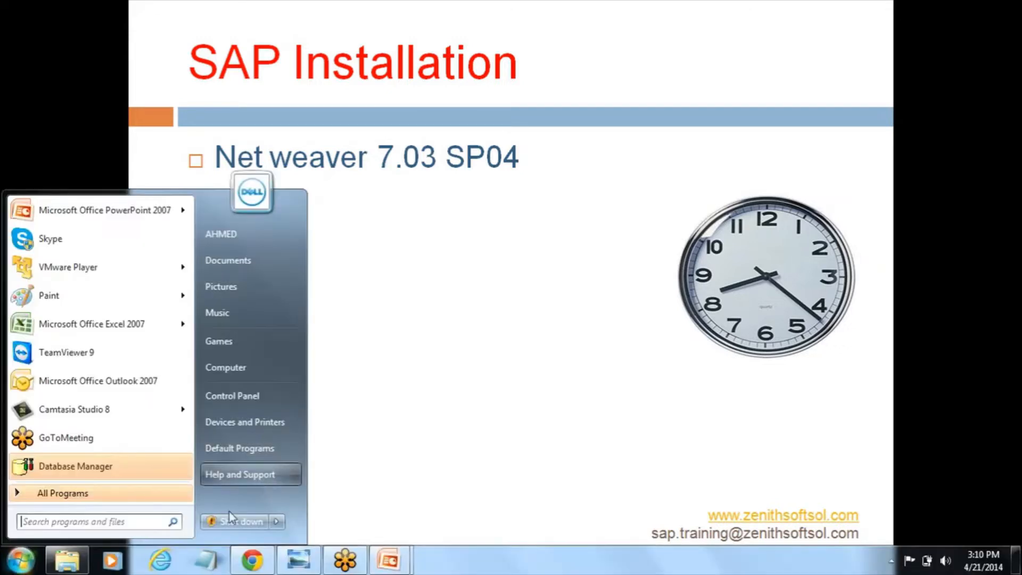
{"action": "left_click", "coordinate": [64, 558]}
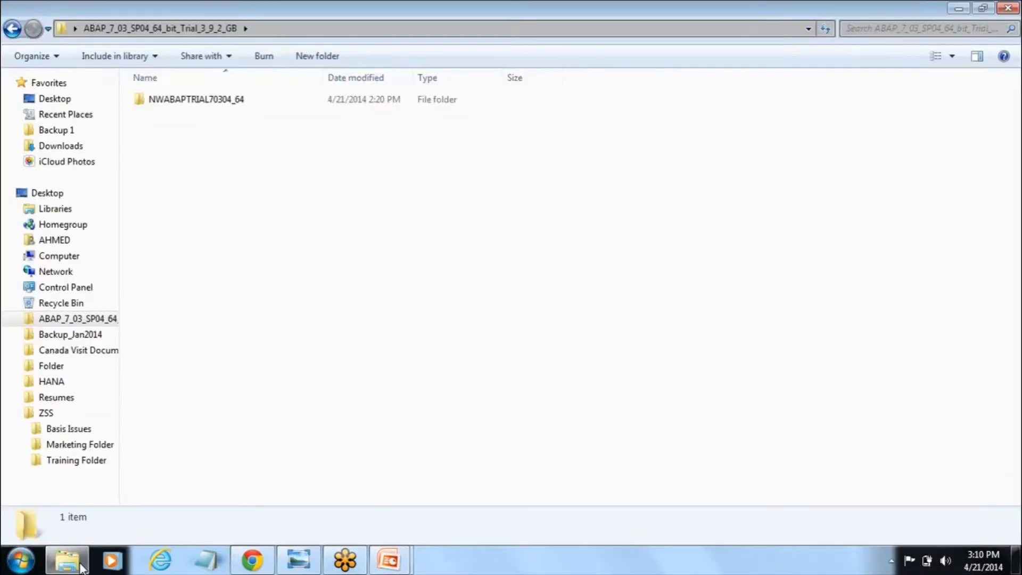
Navigate NWABAPTRIAL70304_64 > Installation Master > DATA_UNITS > BS2011_IM_WINDOWS_X86_64 and select sapinst.exe
{"action": "left_click", "coordinate": [201, 100]}
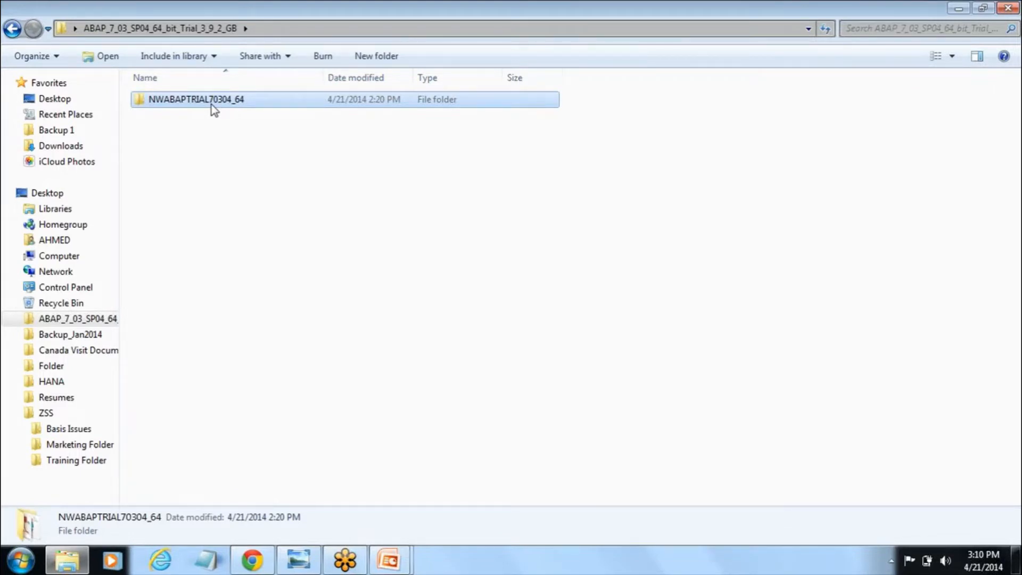
{"action": "mouse_move", "coordinate": [228, 105]}
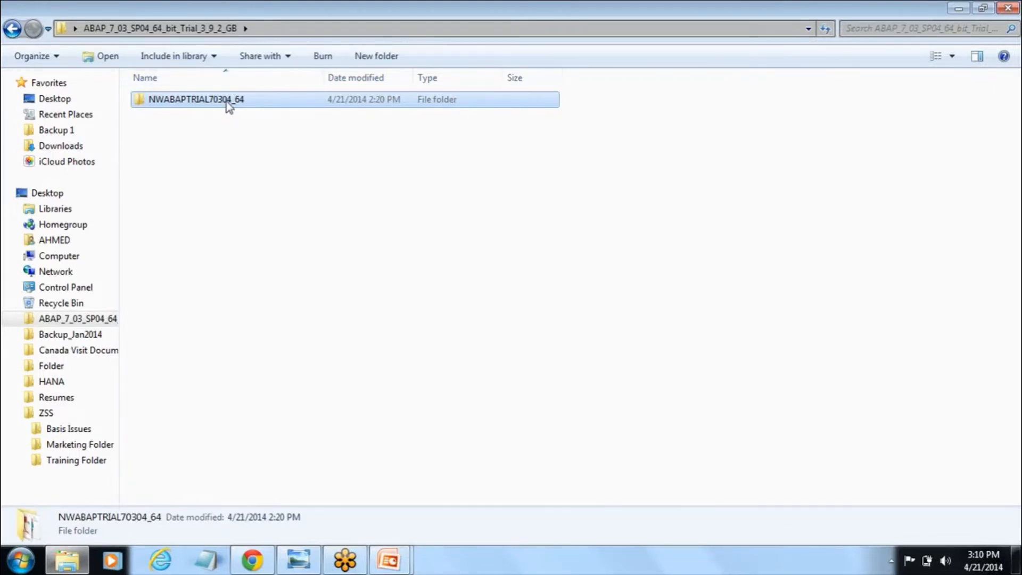
{"action": "double_click", "coordinate": [200, 99]}
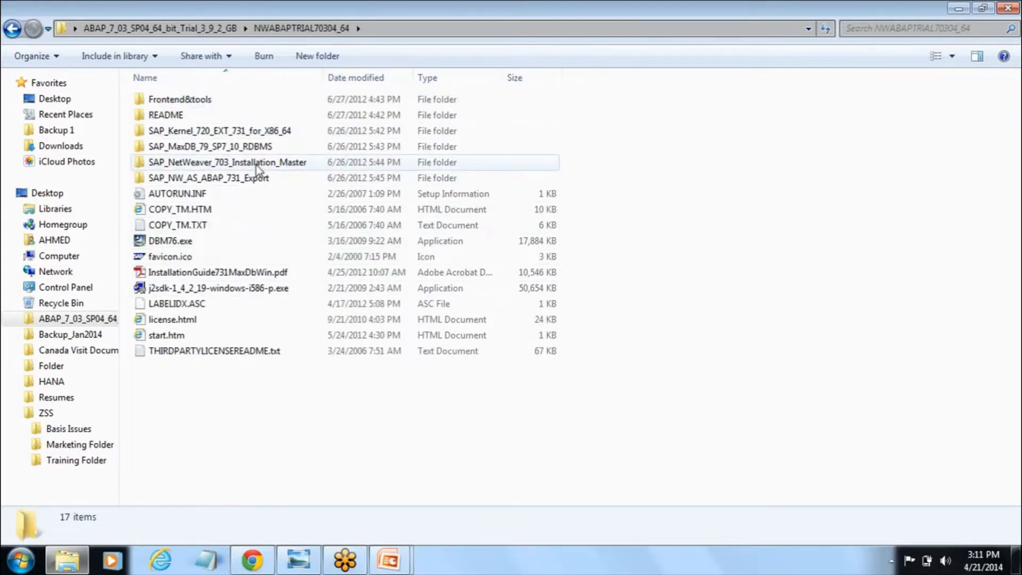
{"action": "left_click", "coordinate": [227, 162]}
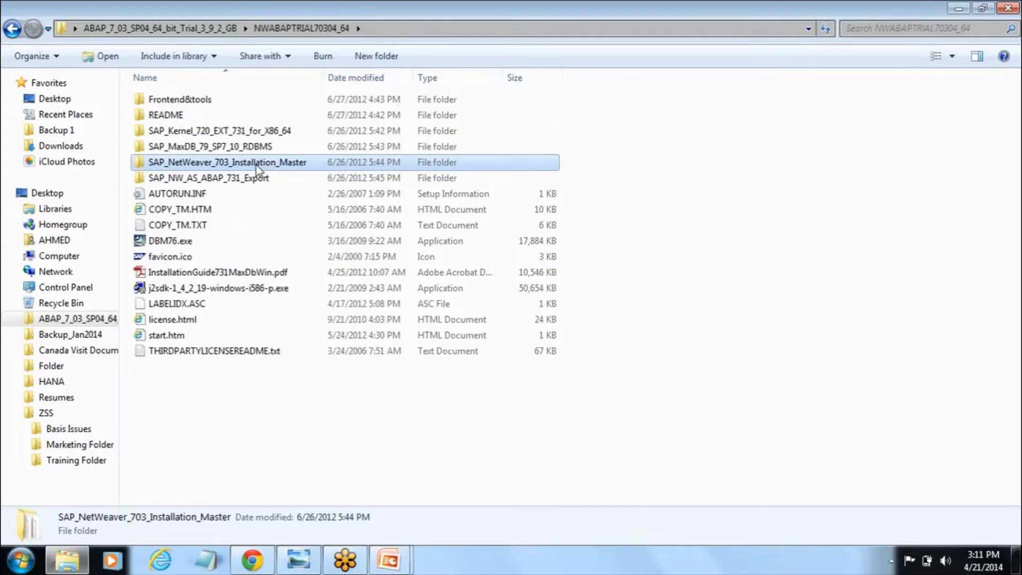
{"action": "mouse_move", "coordinate": [267, 169]}
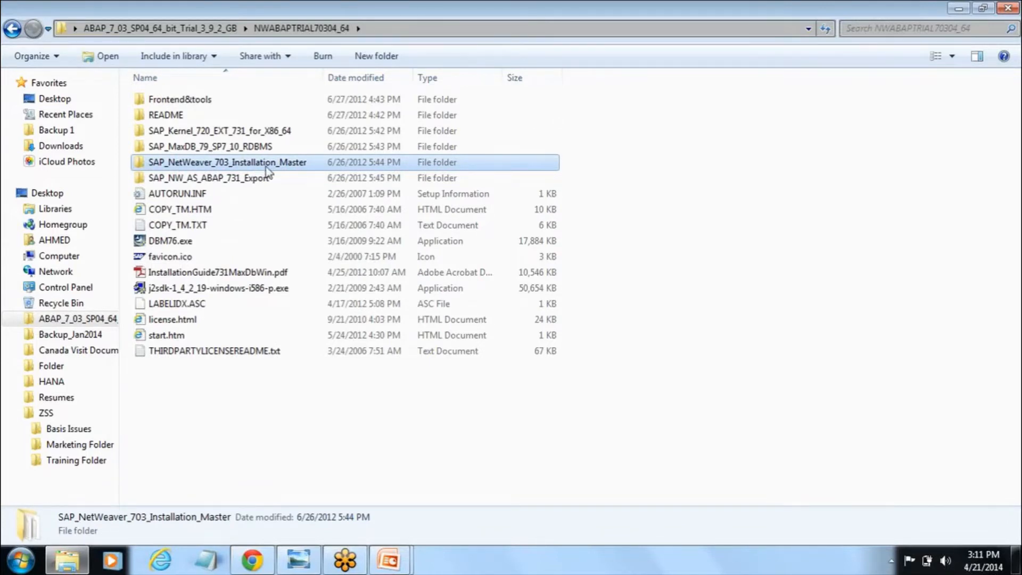
{"action": "double_click", "coordinate": [228, 162]}
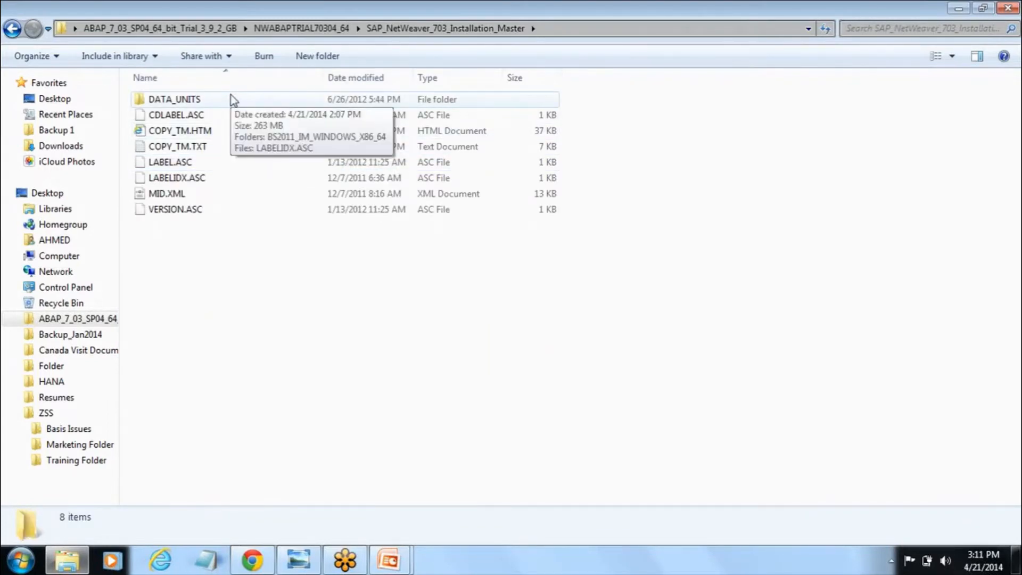
{"action": "double_click", "coordinate": [174, 100]}
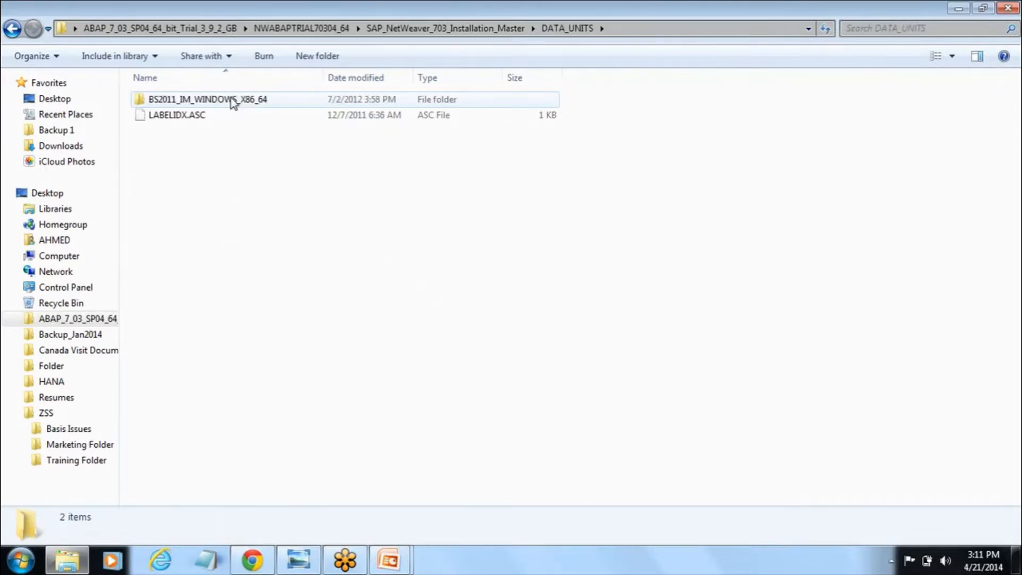
{"action": "mouse_move", "coordinate": [235, 109]}
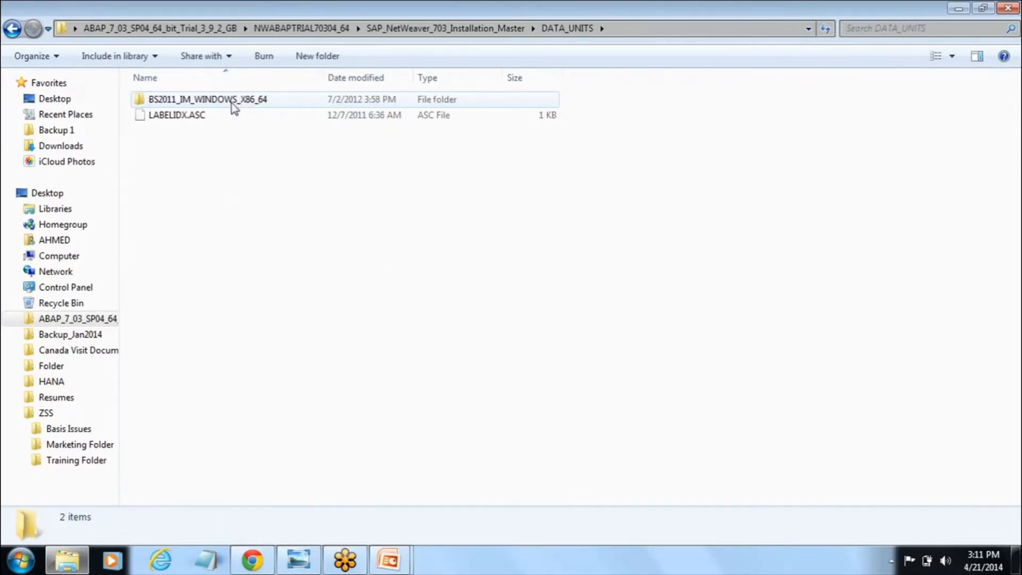
{"action": "double_click", "coordinate": [207, 99]}
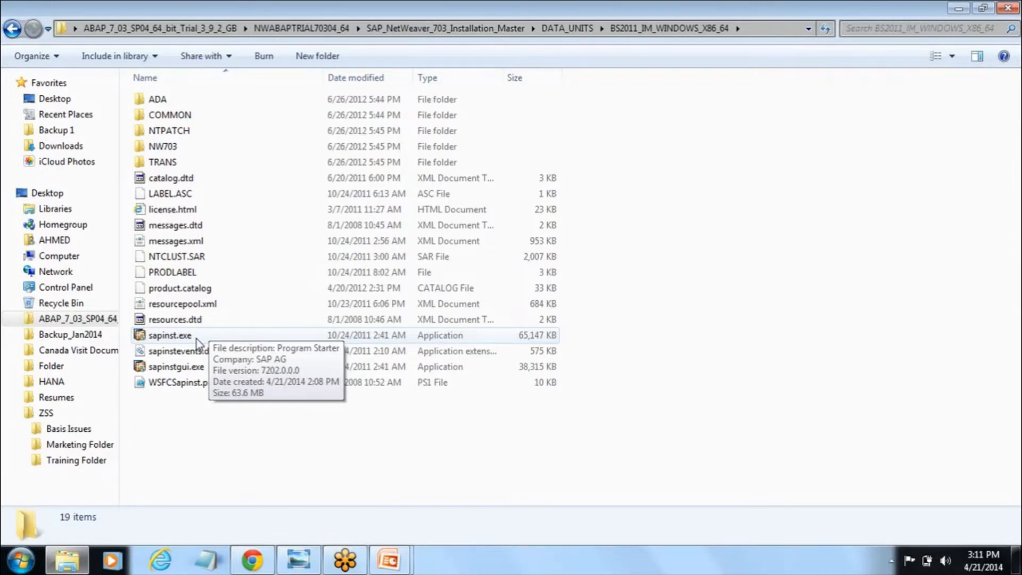
{"action": "left_click", "coordinate": [169, 335]}
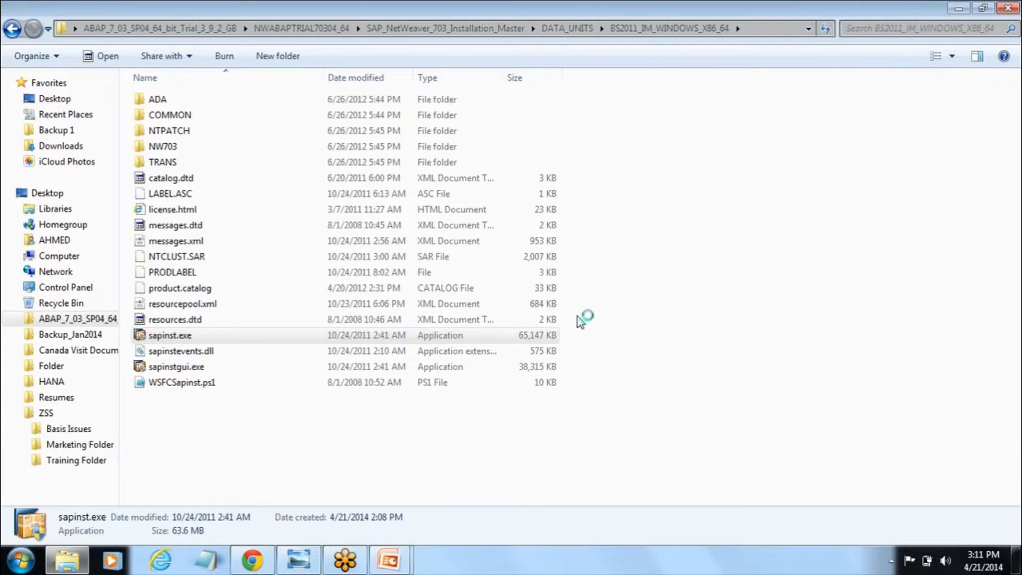
Run sapinst.exe and allow firewall access for sapinst and the SAP Java VM Runtime
{"action": "double_click", "coordinate": [169, 335]}
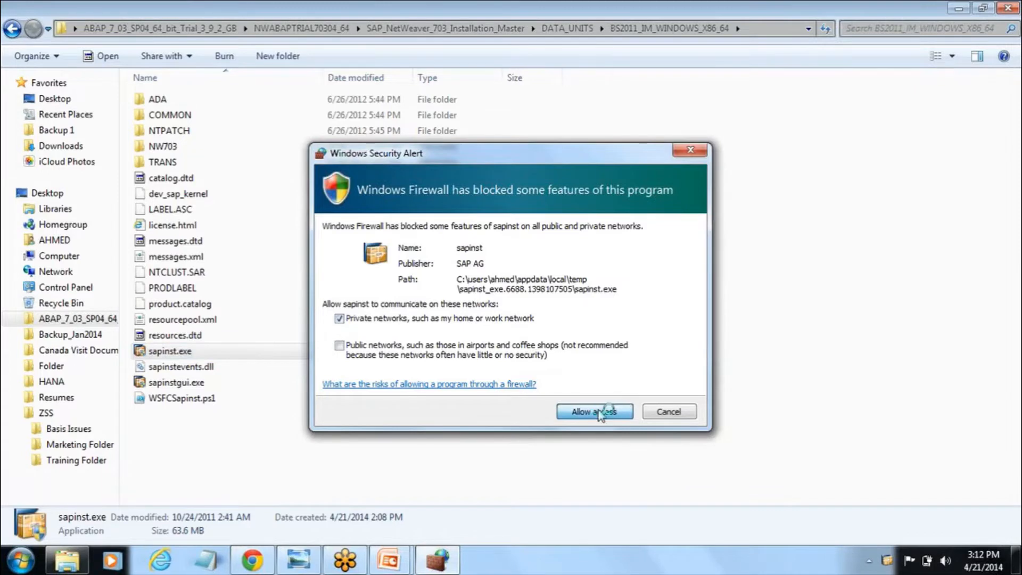
{"action": "left_click", "coordinate": [595, 411]}
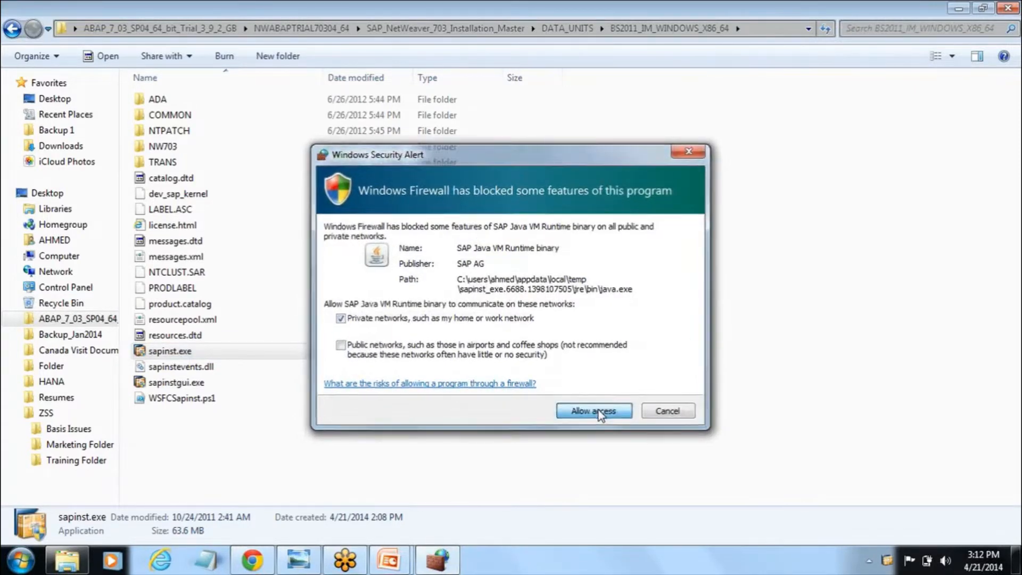
{"action": "left_click", "coordinate": [594, 411]}
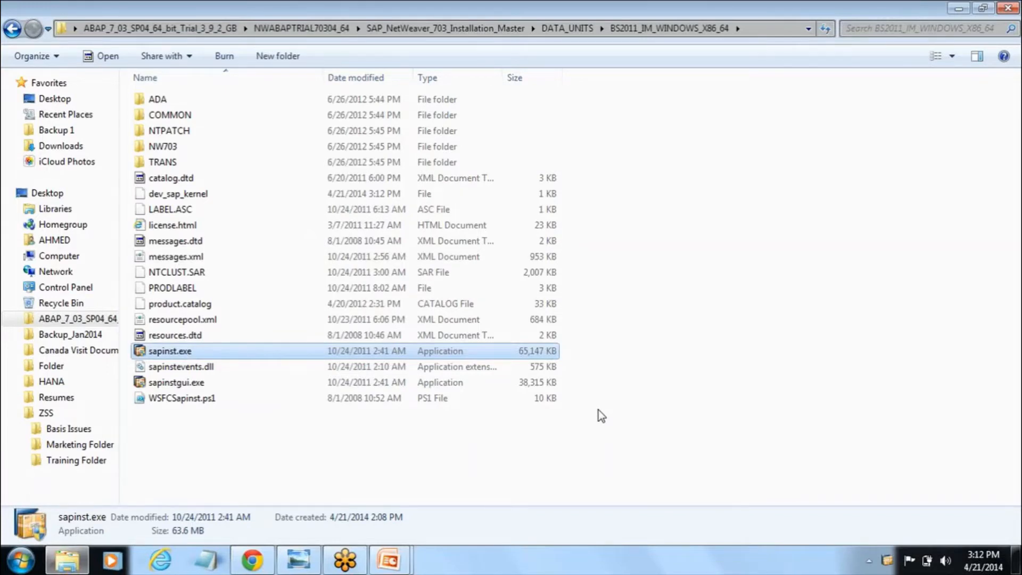
Choose SAP Application Server ABAP > MaxDB > Central System and continue
{"action": "double_click", "coordinate": [169, 352]}
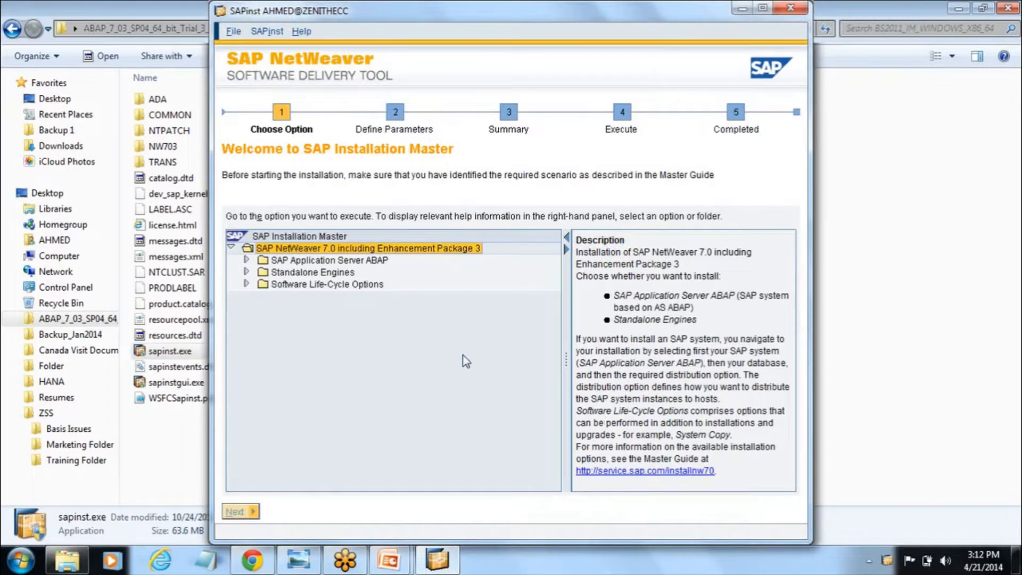
{"action": "mouse_move", "coordinate": [249, 267]}
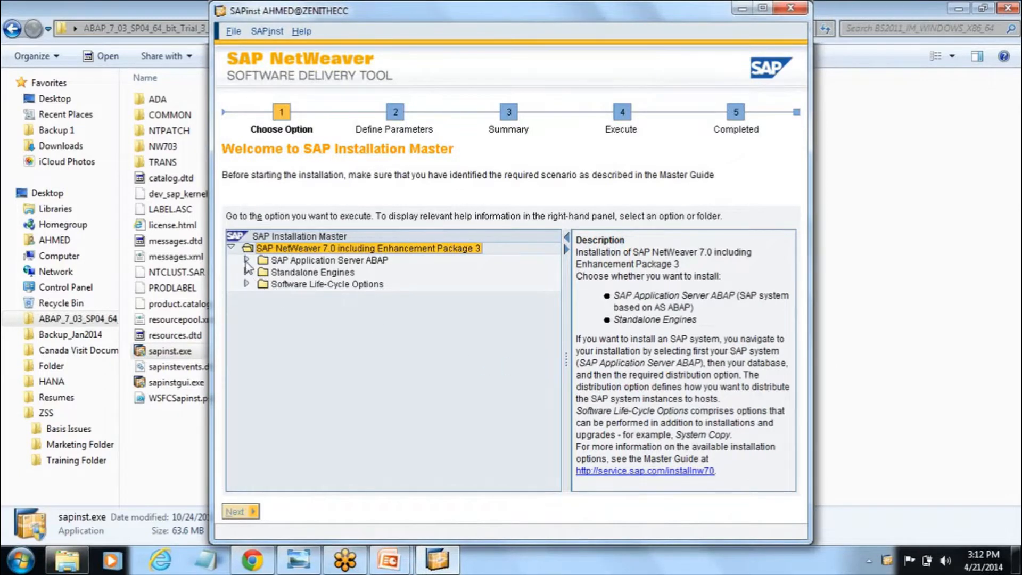
{"action": "mouse_move", "coordinate": [326, 236]}
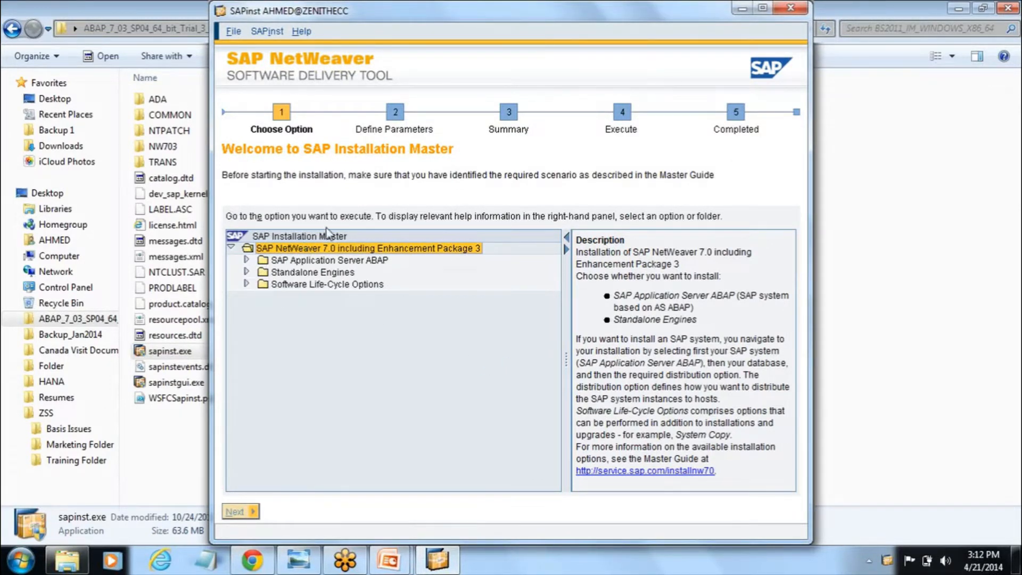
{"action": "mouse_move", "coordinate": [314, 17]}
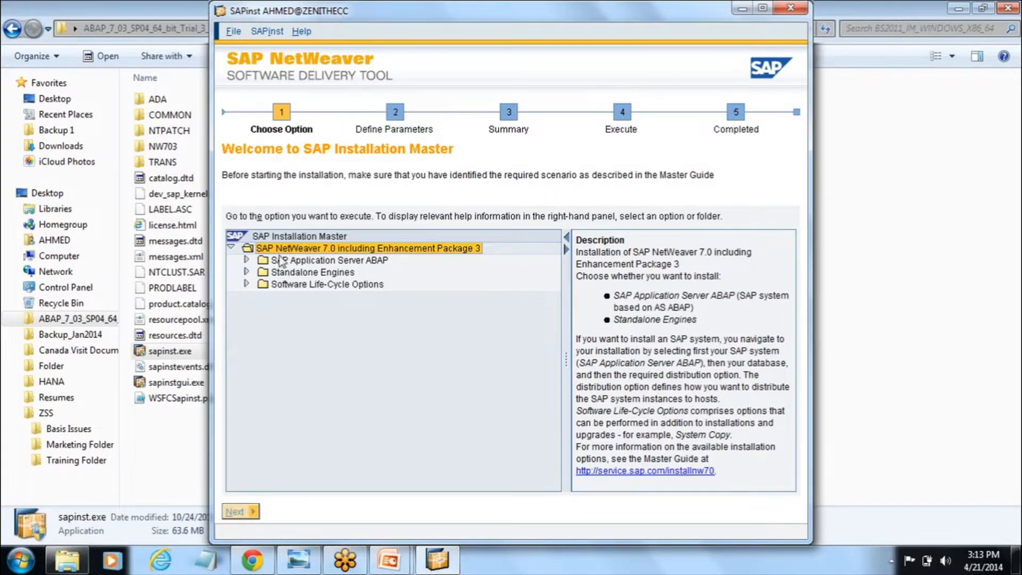
{"action": "mouse_move", "coordinate": [249, 264]}
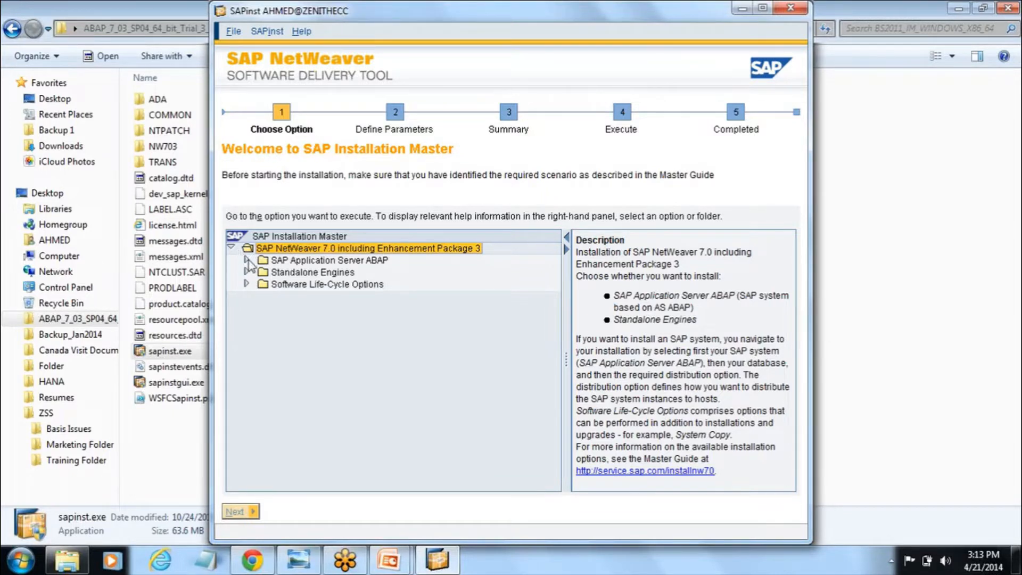
{"action": "left_click", "coordinate": [320, 259]}
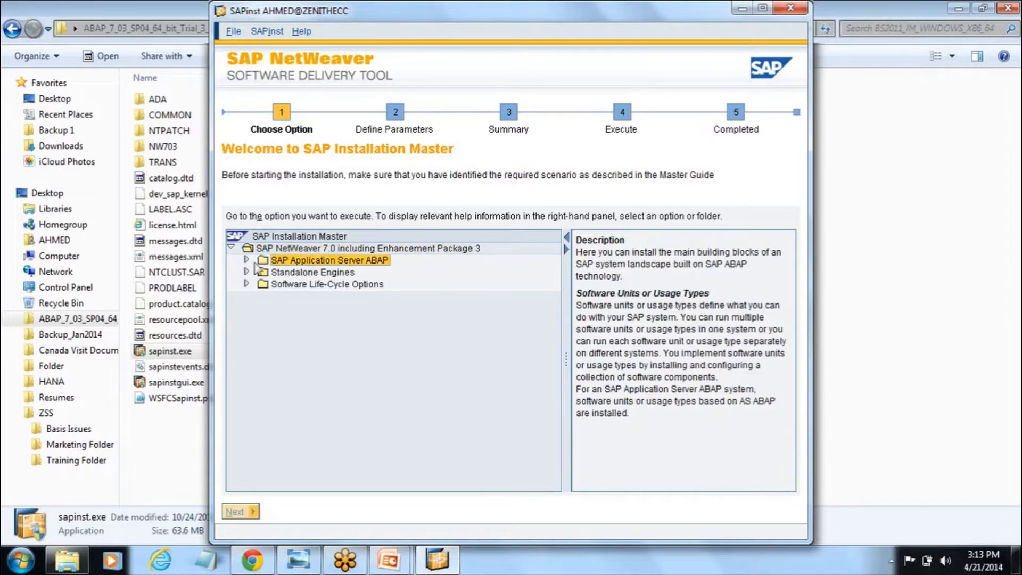
{"action": "left_click", "coordinate": [247, 260]}
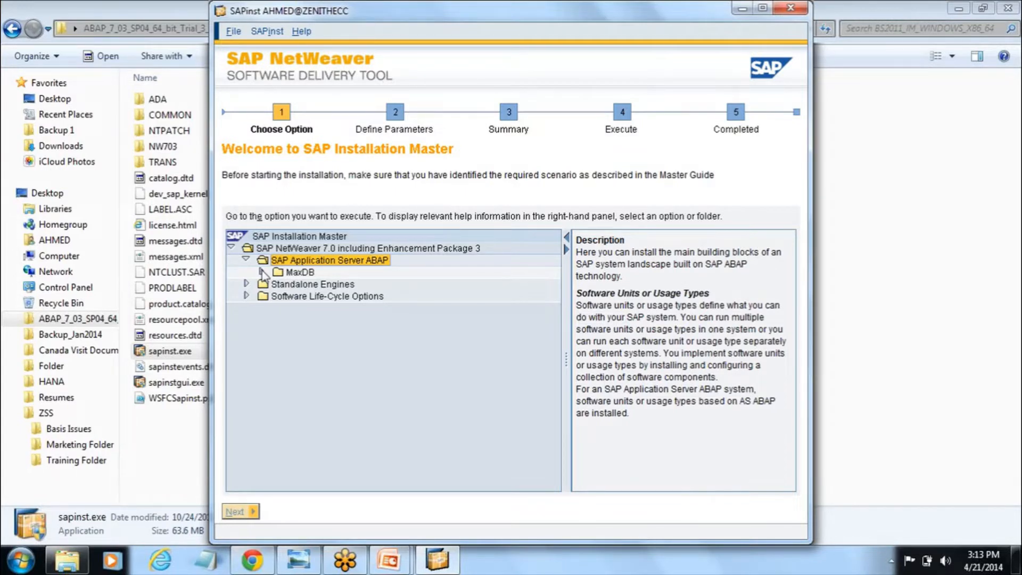
{"action": "left_click", "coordinate": [259, 272]}
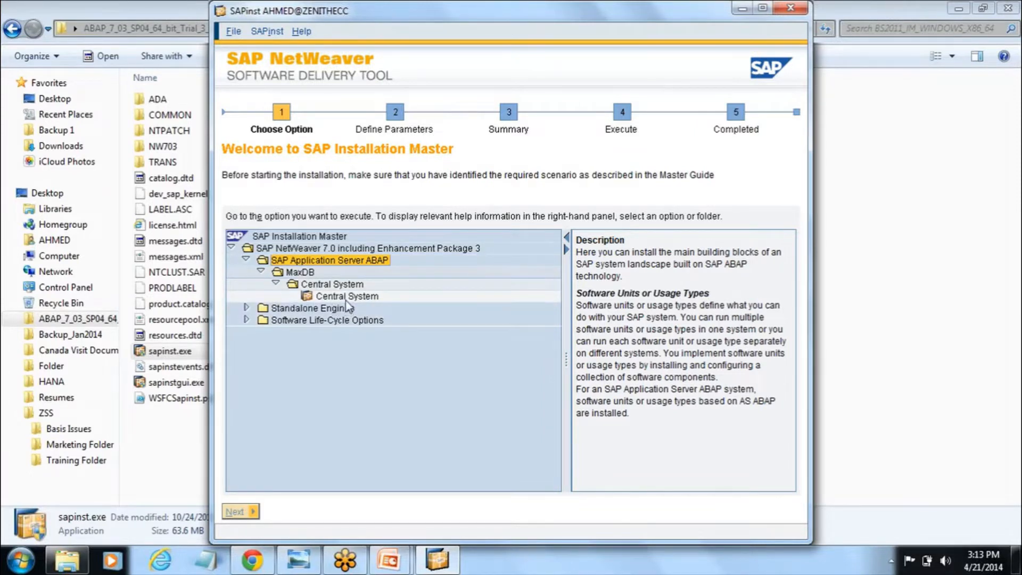
{"action": "left_click", "coordinate": [347, 296]}
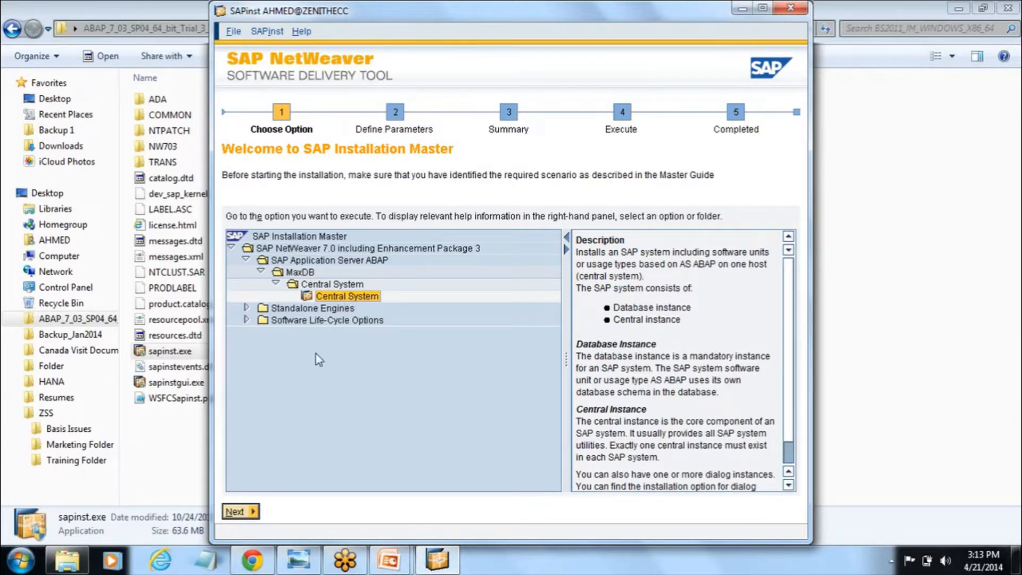
{"action": "left_click", "coordinate": [239, 512]}
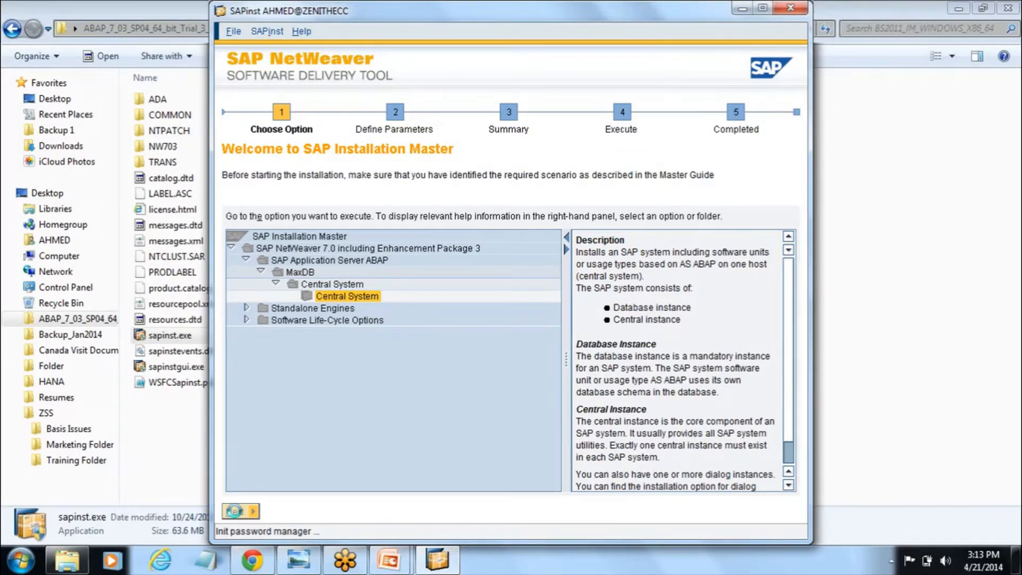
Advance SAPinst to the EULA page and start a Notepad note with 'SAP*'
{"action": "left_click", "coordinate": [252, 510]}
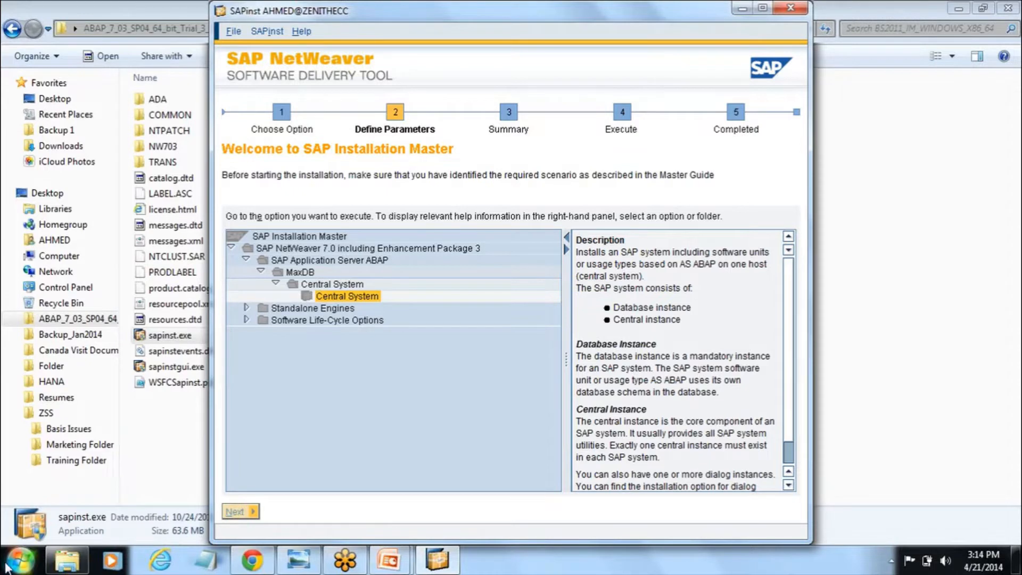
{"action": "left_click", "coordinate": [22, 555]}
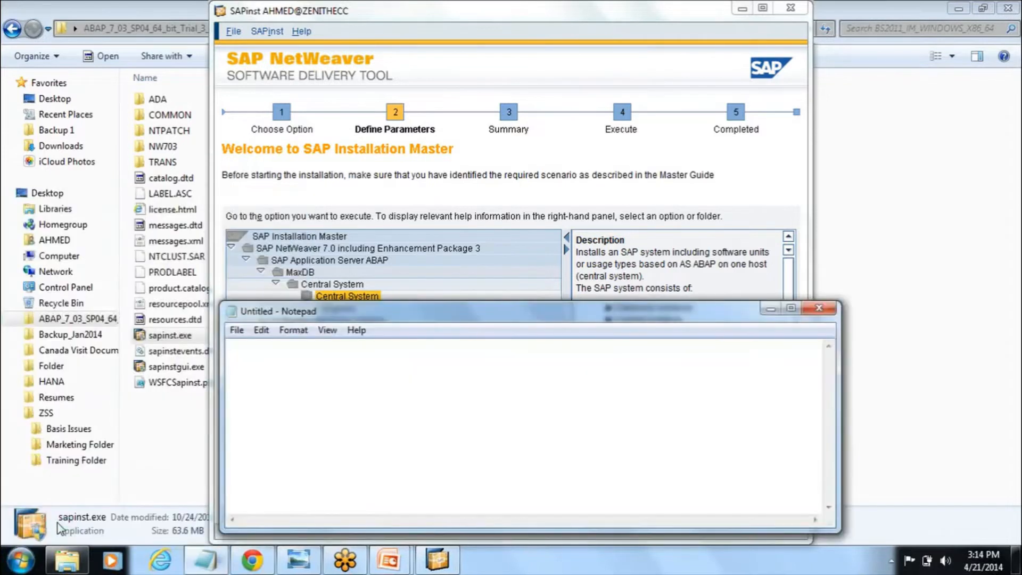
{"action": "type", "text": "SAP*"}
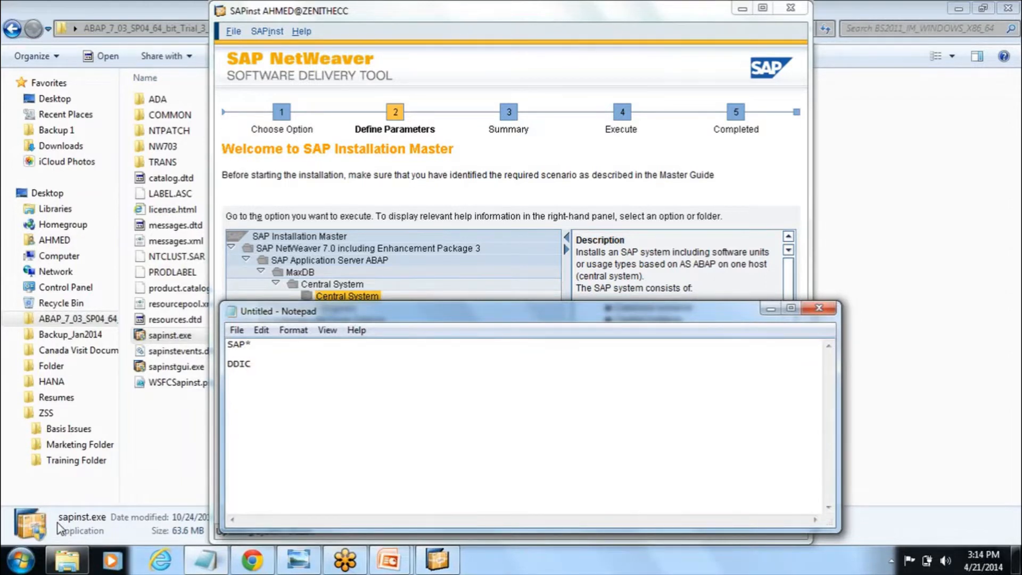
{"action": "key", "text": "enter"}
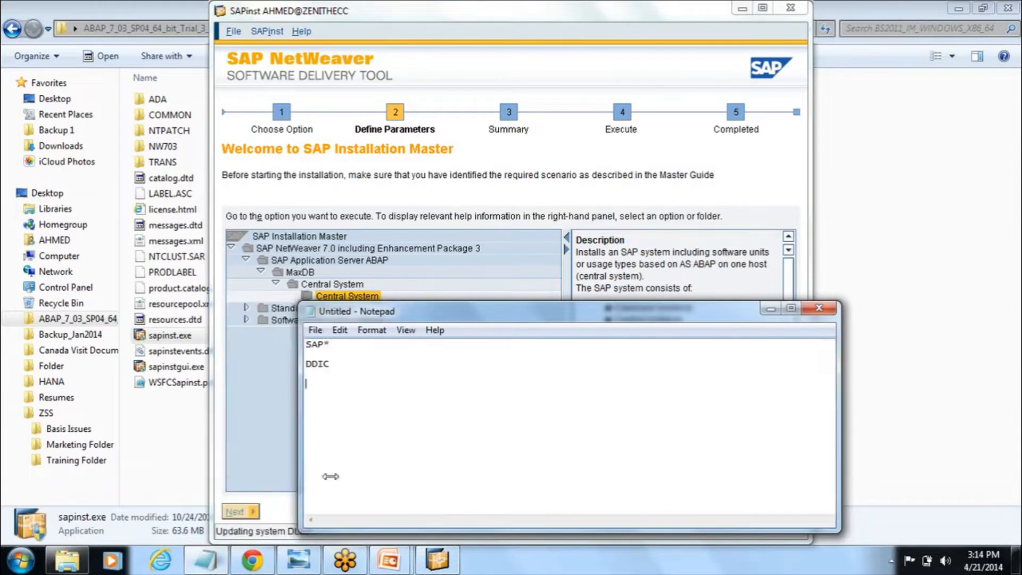
{"action": "left_click", "coordinate": [240, 510]}
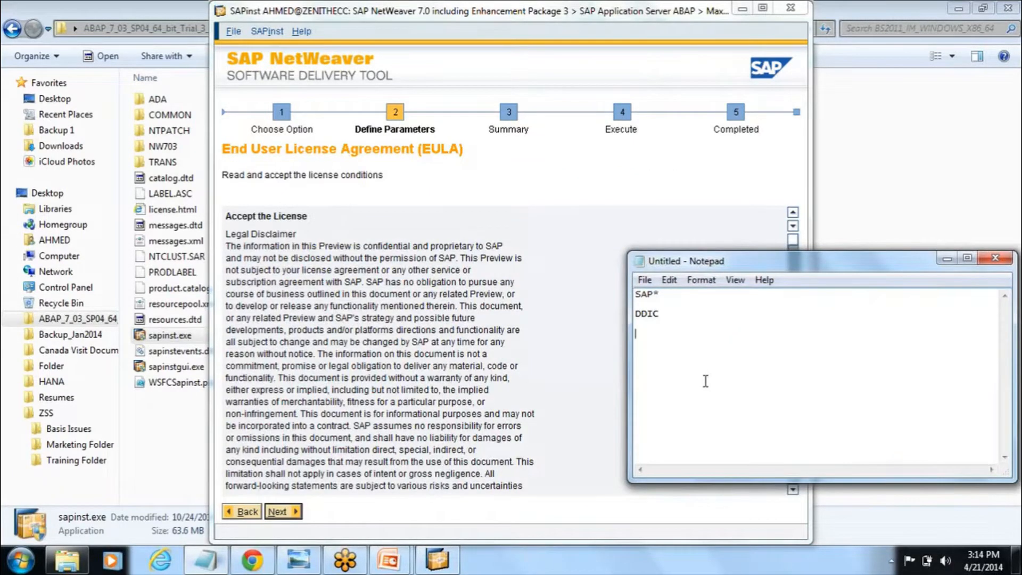
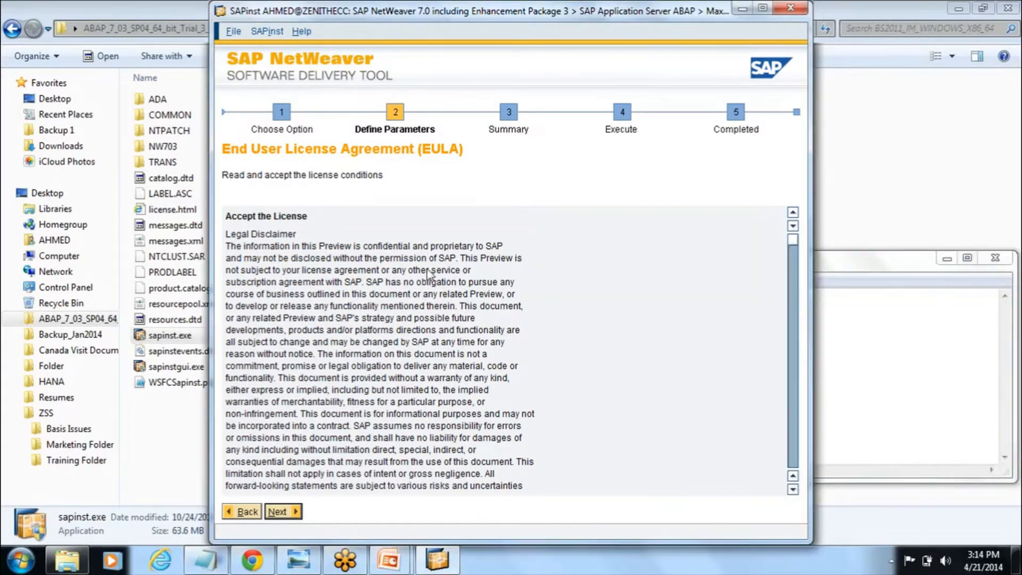
Scroll through the EULA, accept the license terms, and proceed
{"action": "scroll", "scroll_direction": "down", "scroll_amount": 3}
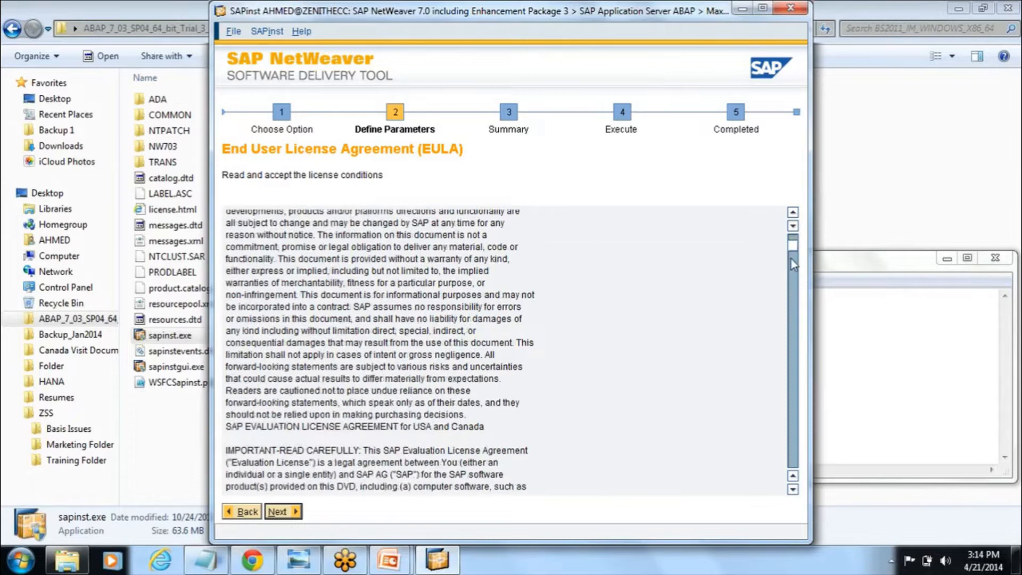
{"action": "scroll", "scroll_direction": "down", "scroll_amount": 3}
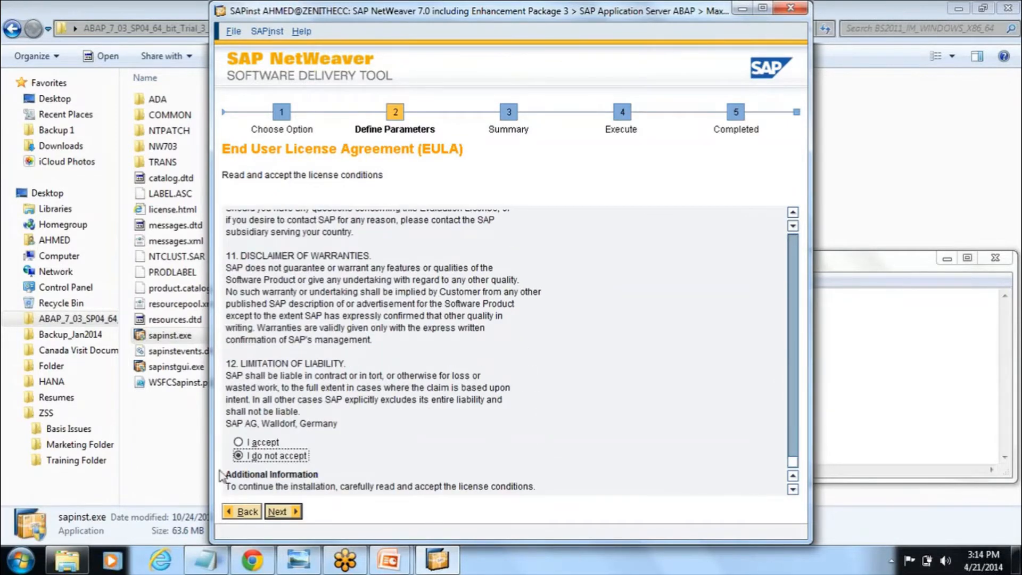
{"action": "left_click", "coordinate": [238, 442]}
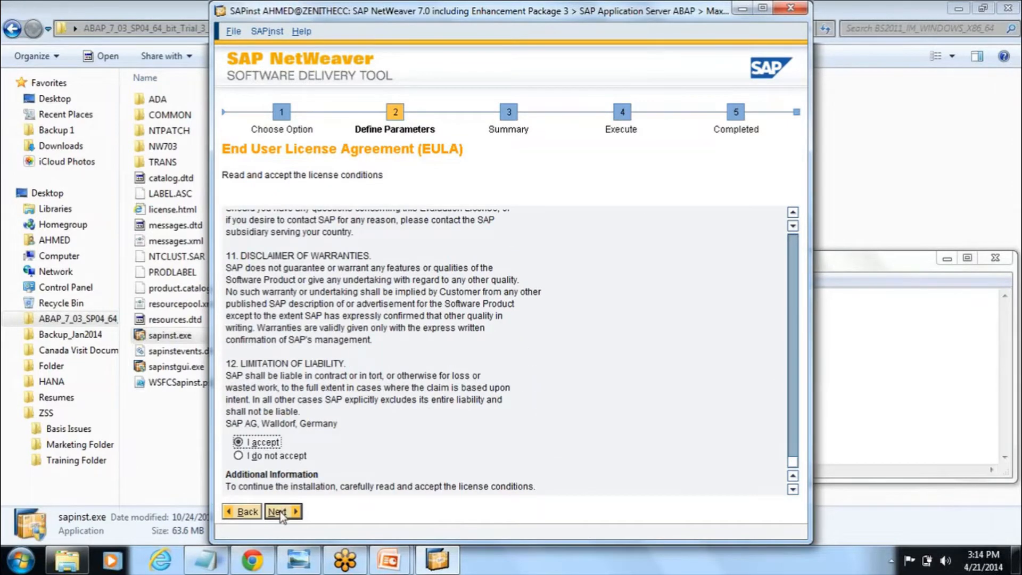
{"action": "left_click", "coordinate": [280, 511]}
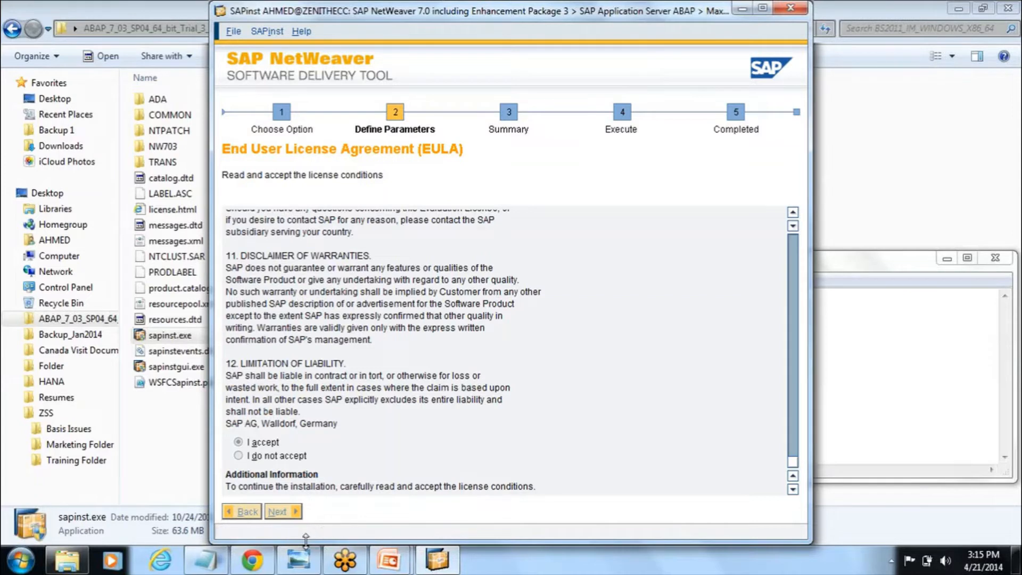
{"action": "left_click", "coordinate": [280, 511]}
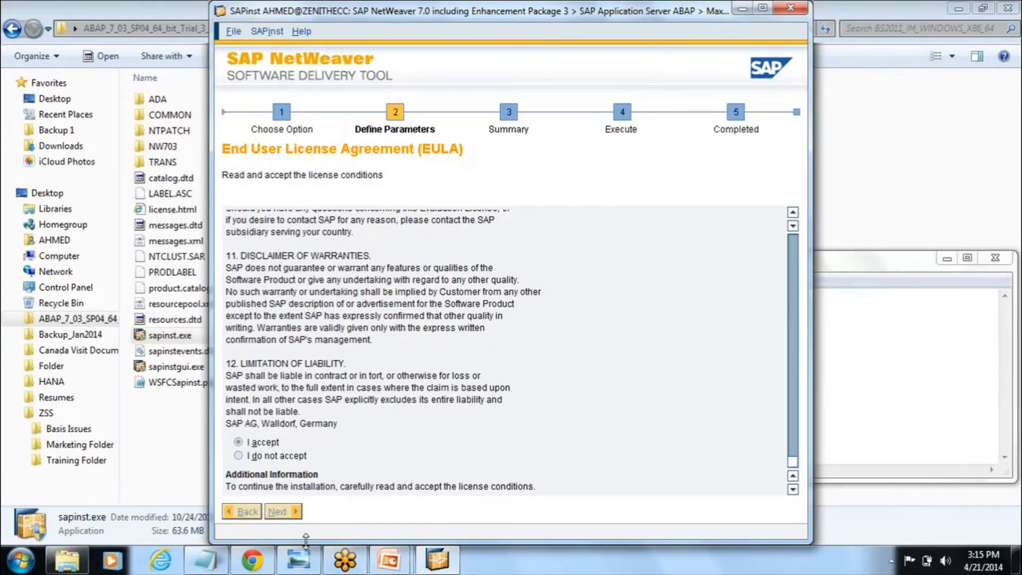
Enter and confirm the master password for all SAP system users, then proceed
{"action": "left_click", "coordinate": [278, 511]}
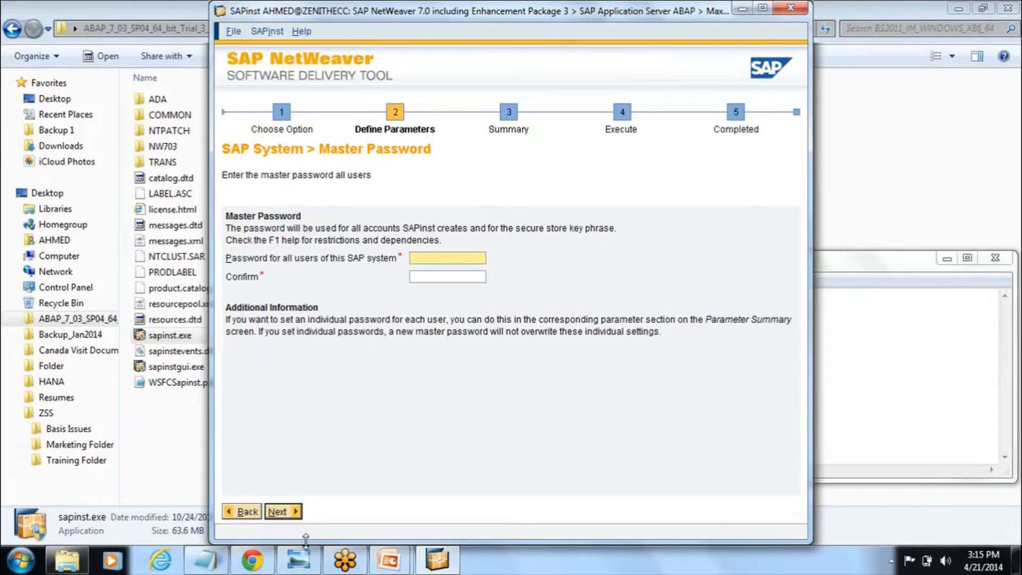
{"action": "type", "text": "**"}
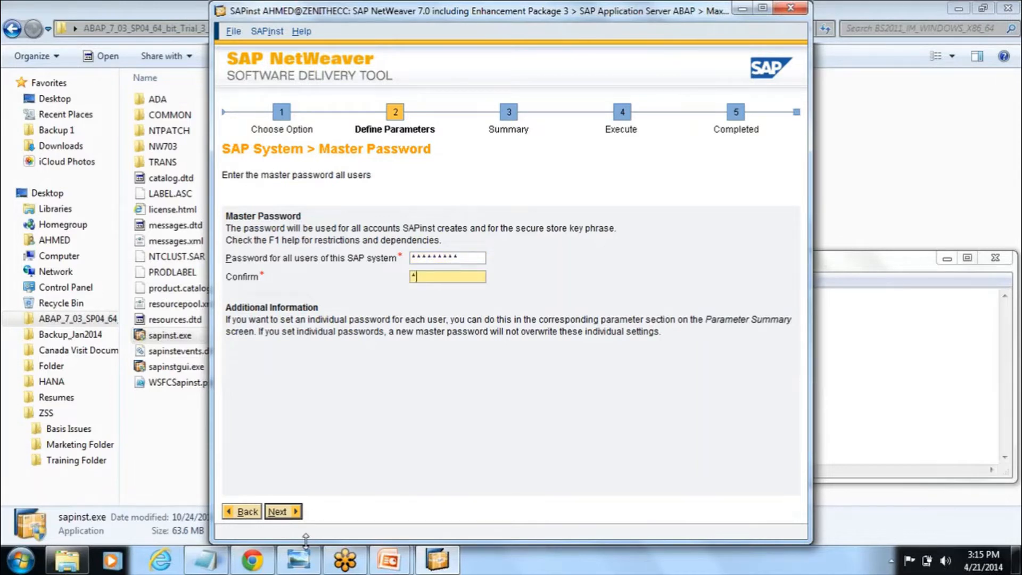
{"action": "type", "text": "******"}
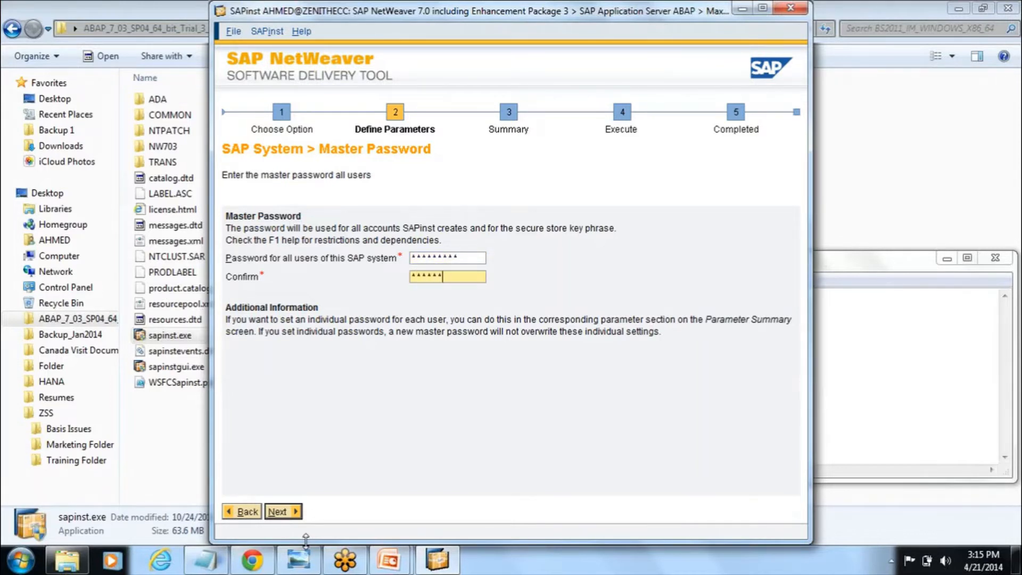
{"action": "type", "text": "••••••"}
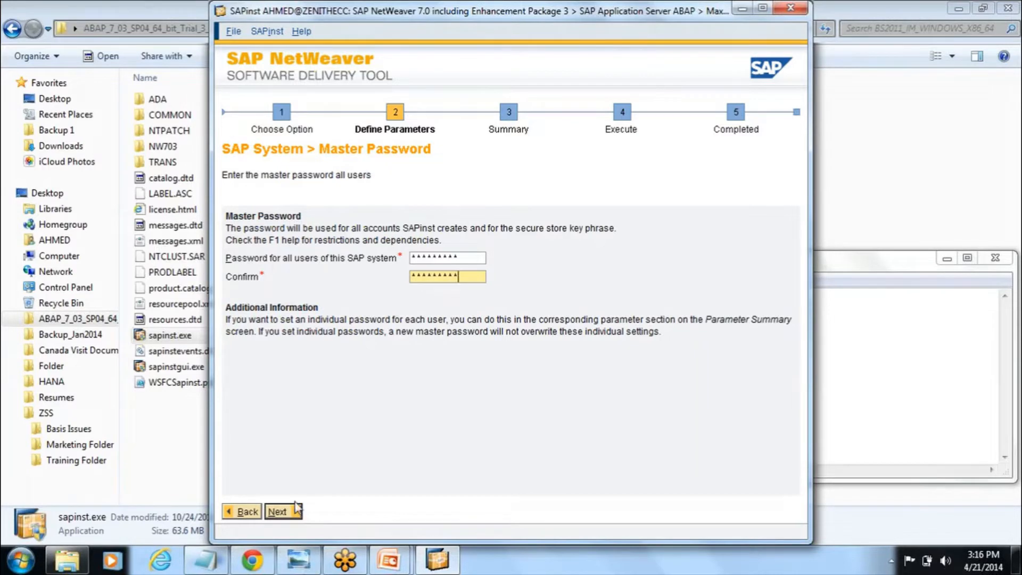
{"action": "left_click", "coordinate": [280, 510]}
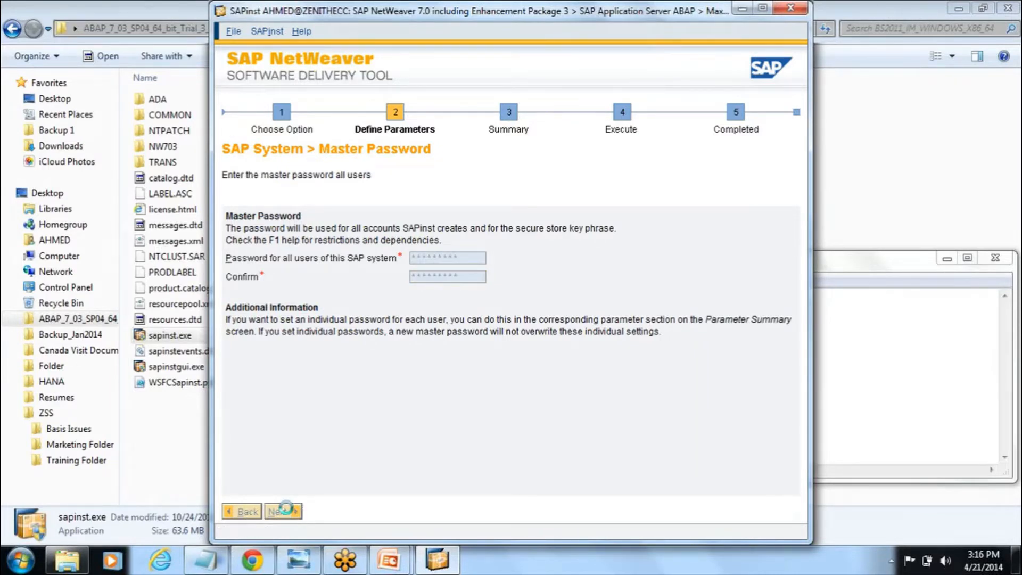
{"action": "left_click", "coordinate": [283, 512]}
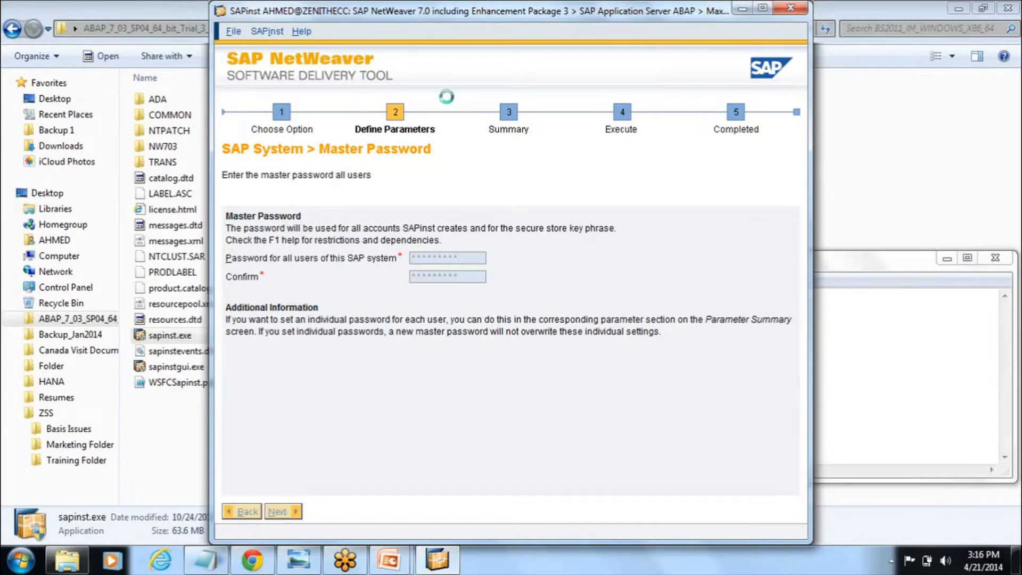
{"action": "left_click", "coordinate": [279, 511]}
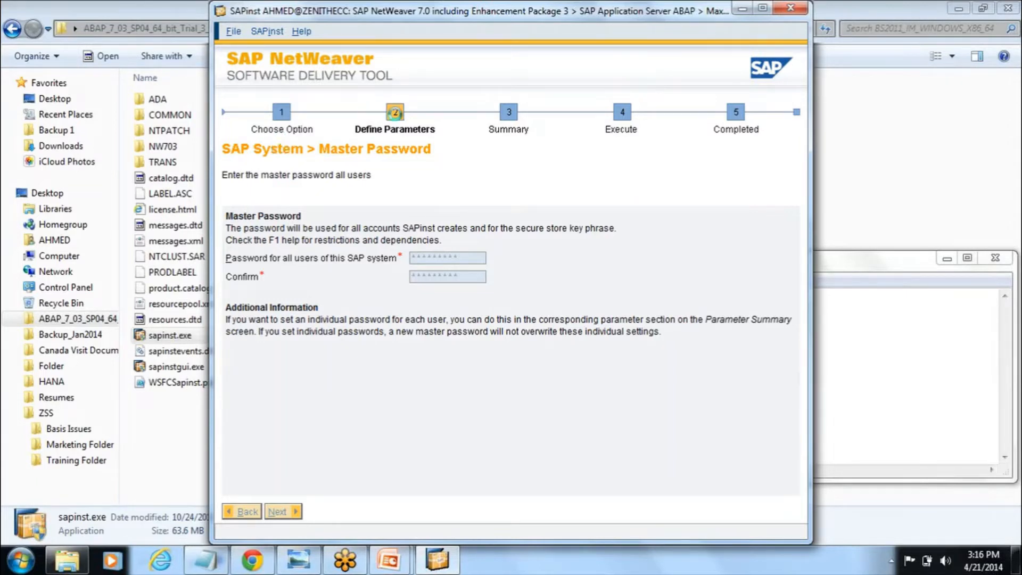
Note 'SID: DEV, QAS, PRD' in the Notepad installation notes
{"action": "left_click", "coordinate": [278, 511]}
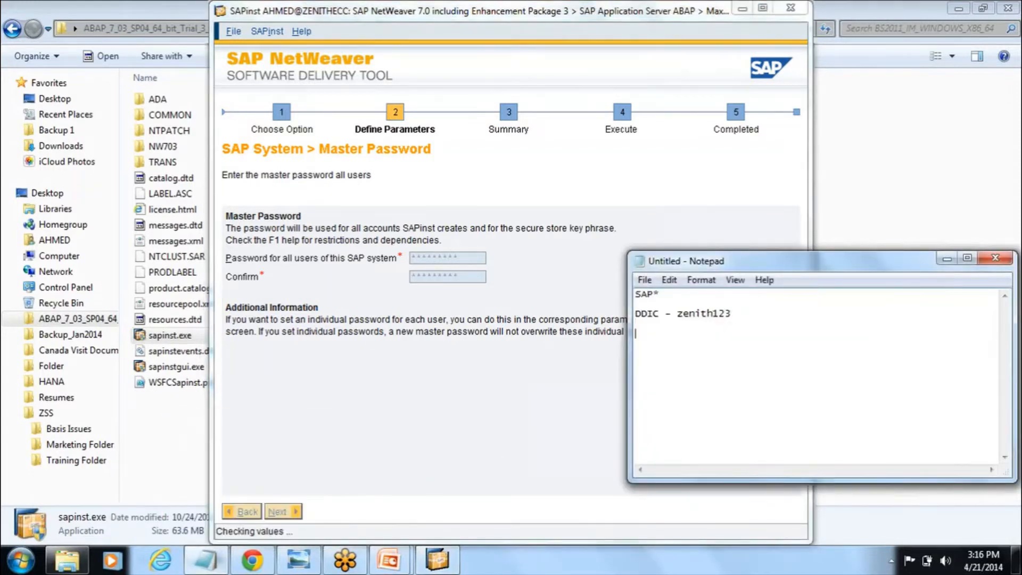
{"action": "type", "text": "SID:"}
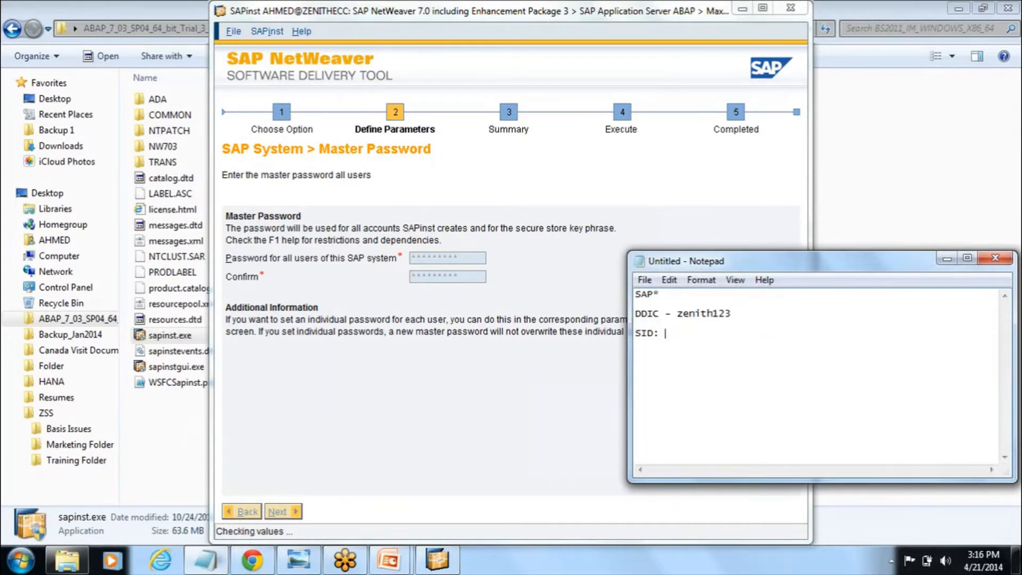
{"action": "type", "text": "S"}
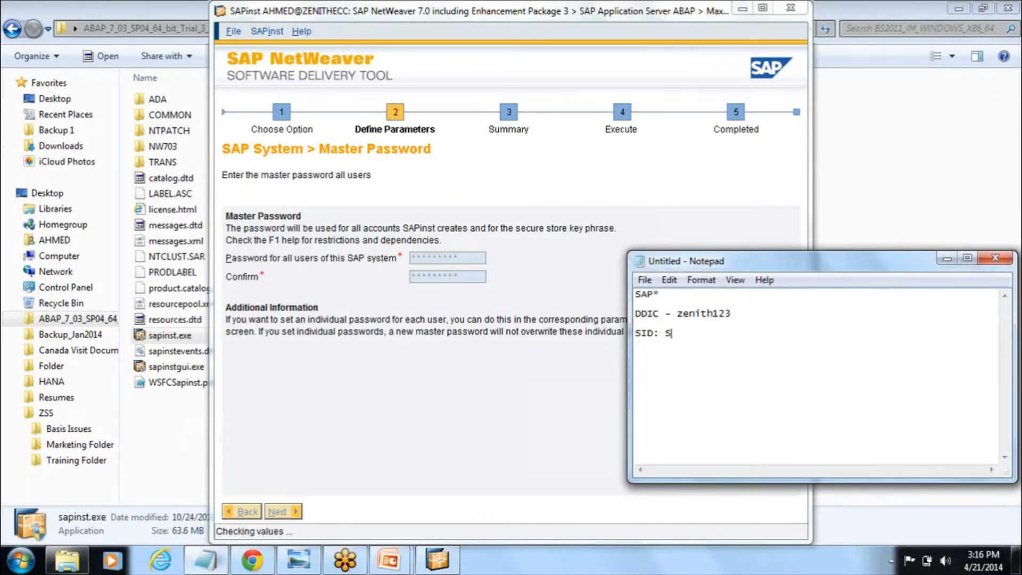
{"action": "type", "text": "DE"}
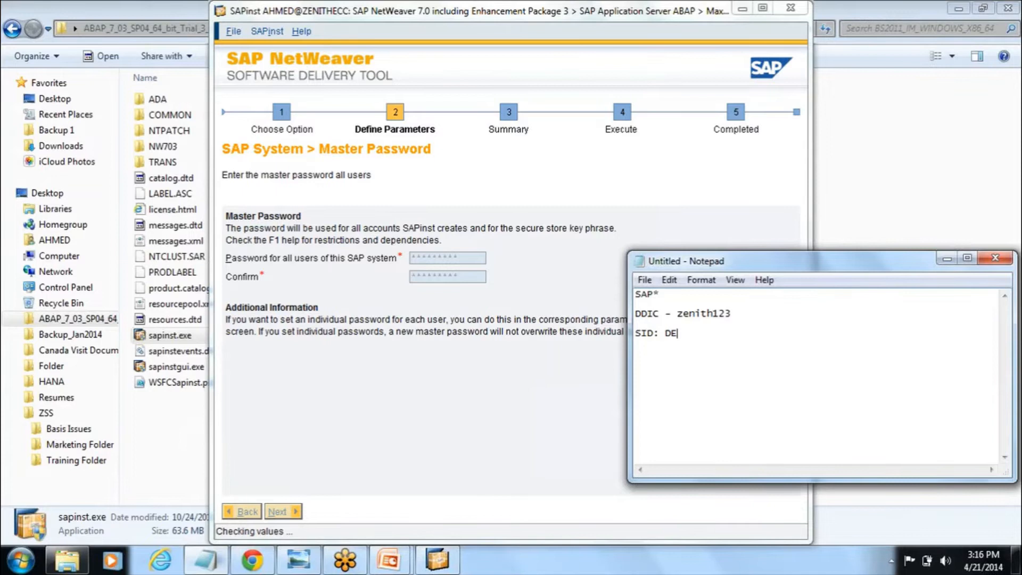
{"action": "type", "text": "V."}
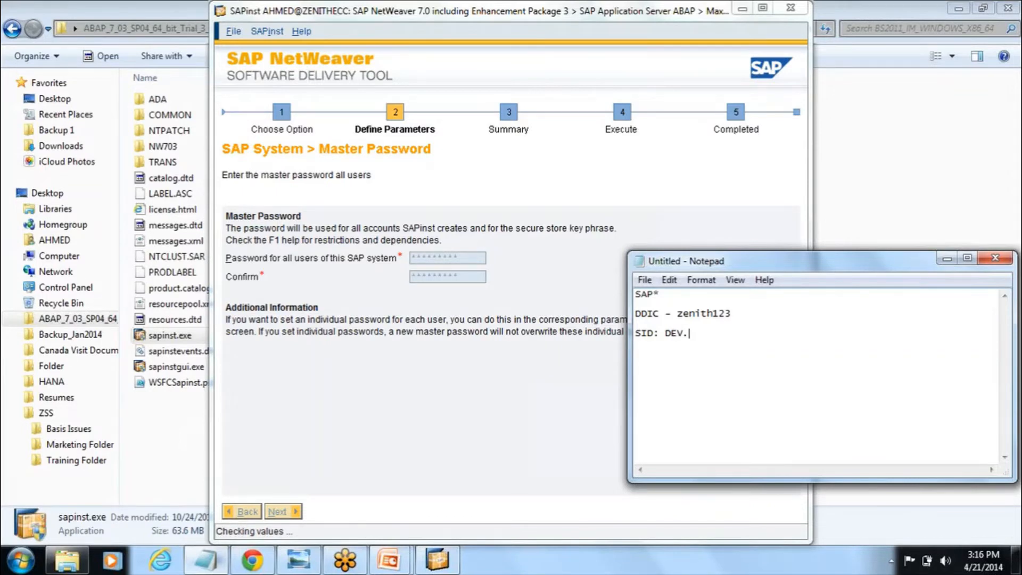
{"action": "type", "text": ", QAS"}
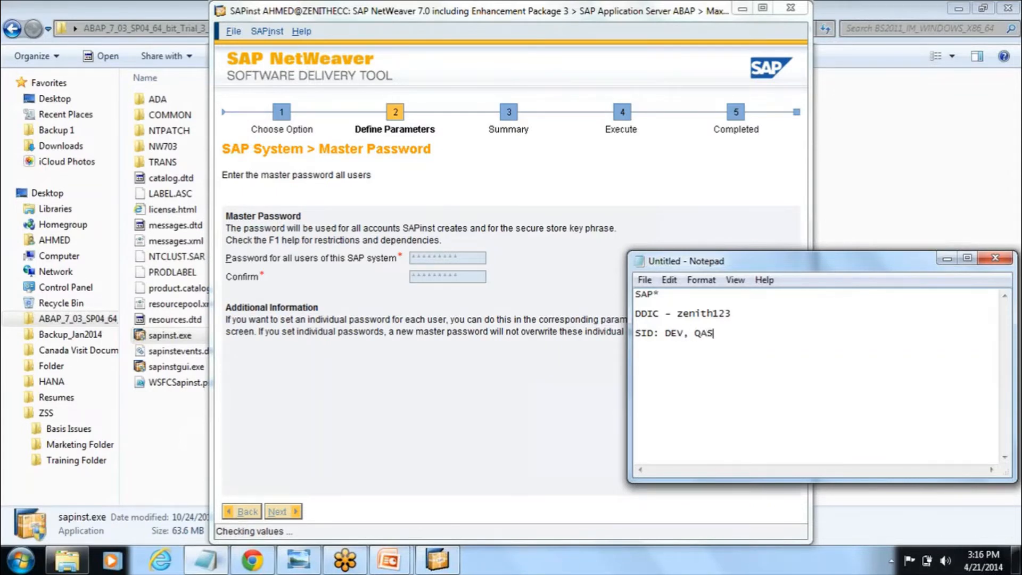
{"action": "type", "text": ", PRD"}
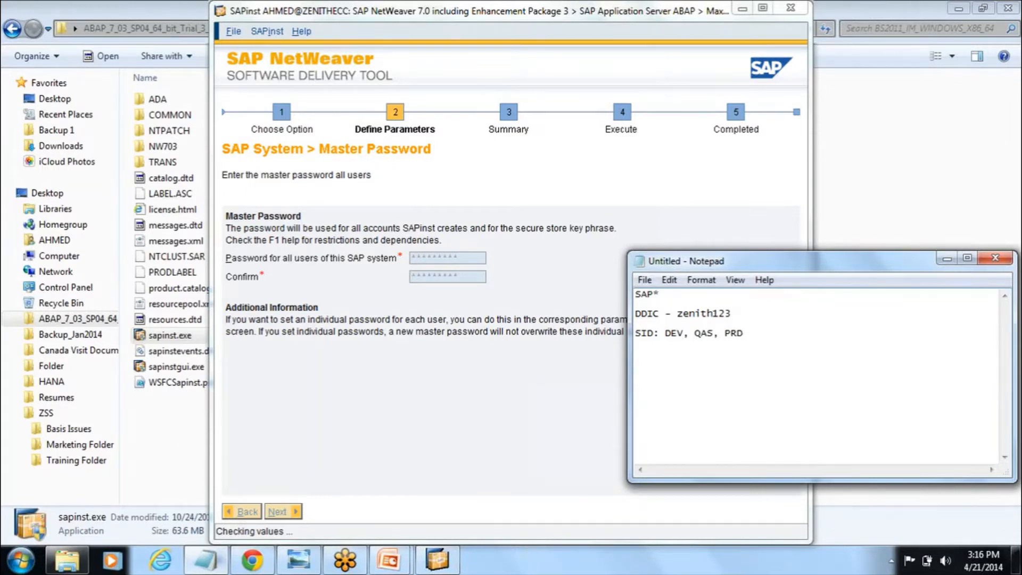
Note 'Instance: 00 -99' and advance SAPinst to the MaxDB Operating System User page
{"action": "type", "text": "I"}
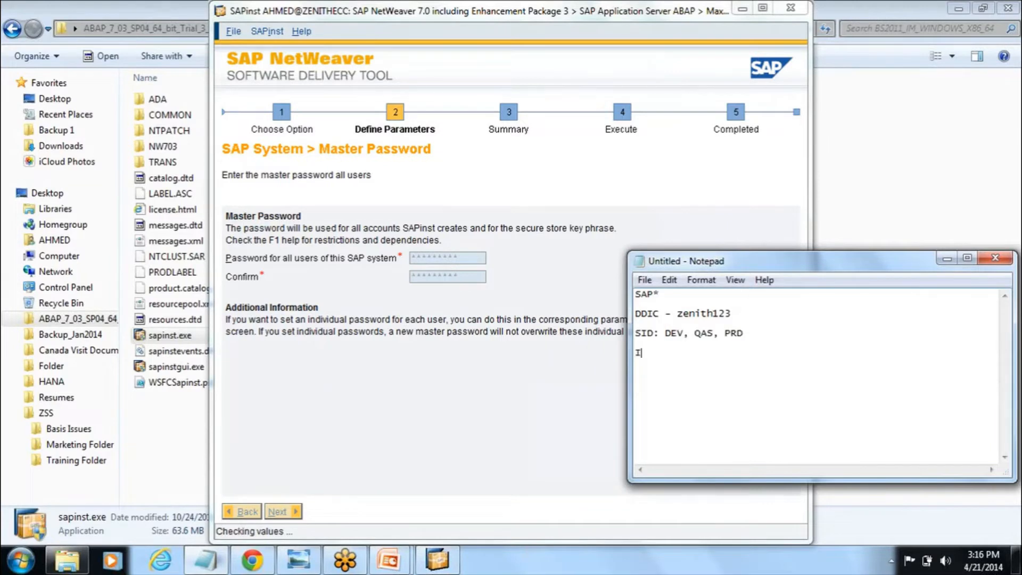
{"action": "type", "text": "nstance"}
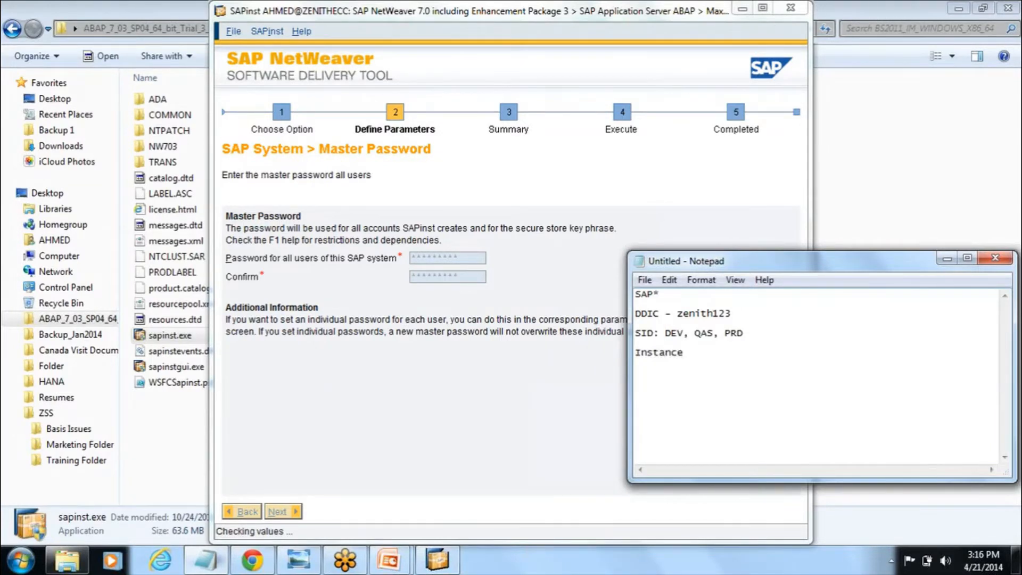
{"action": "type", "text": ": 00 -99"}
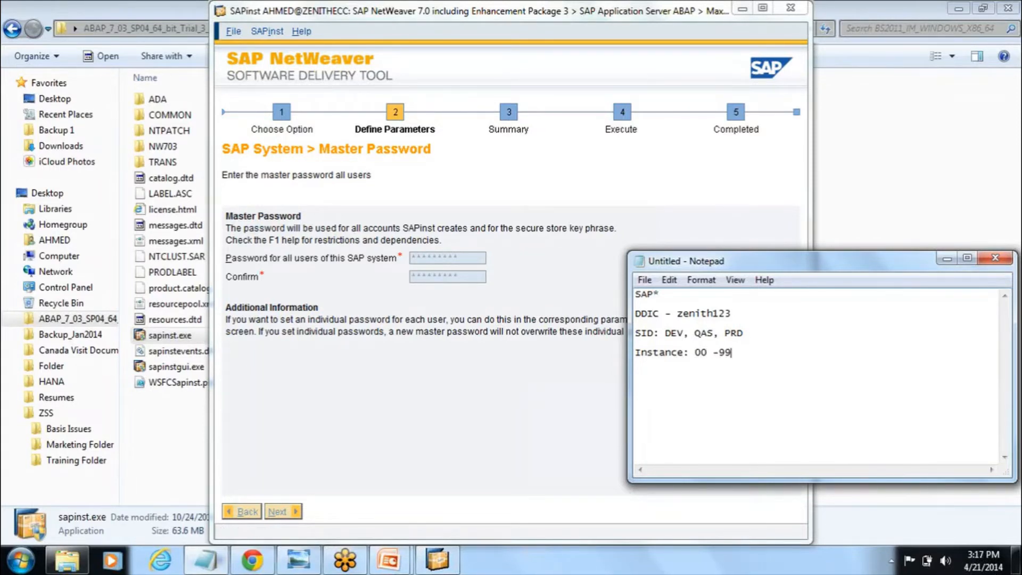
{"action": "left_click", "coordinate": [281, 511]}
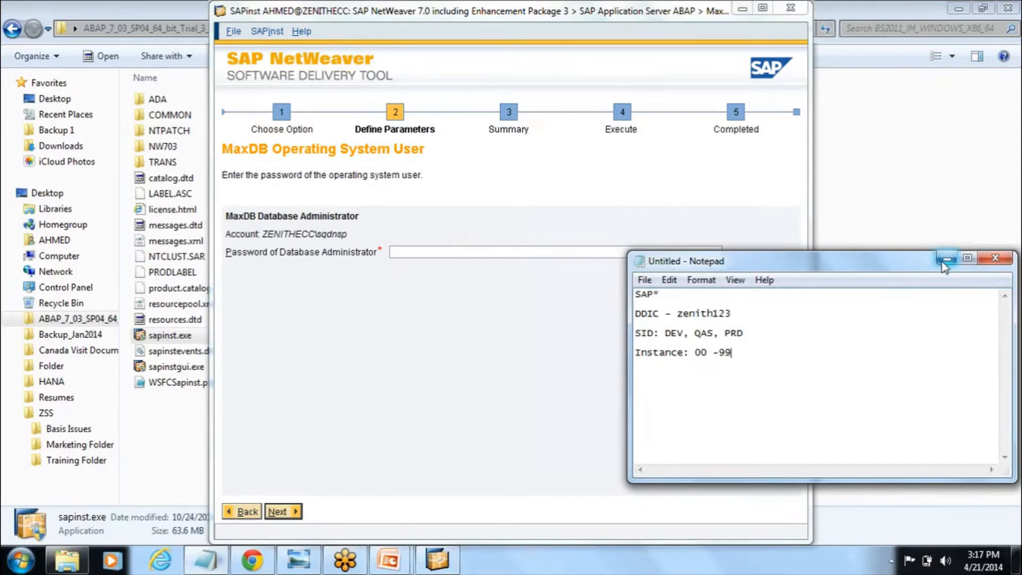
{"action": "mouse_move", "coordinate": [946, 260]}
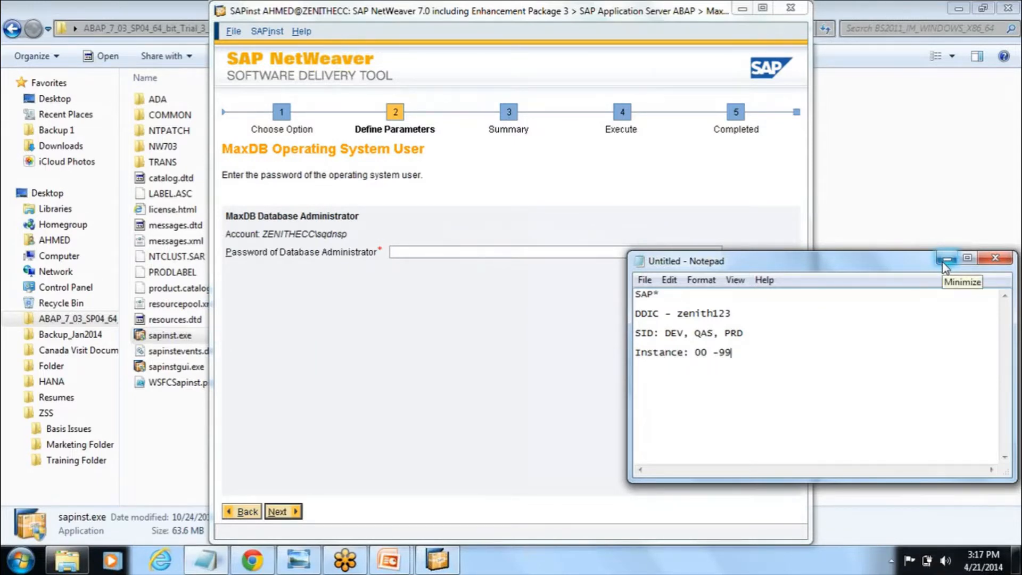
Submit the MaxDB database administrator password and reach the Prerequisites Checker
{"action": "left_click", "coordinate": [948, 258]}
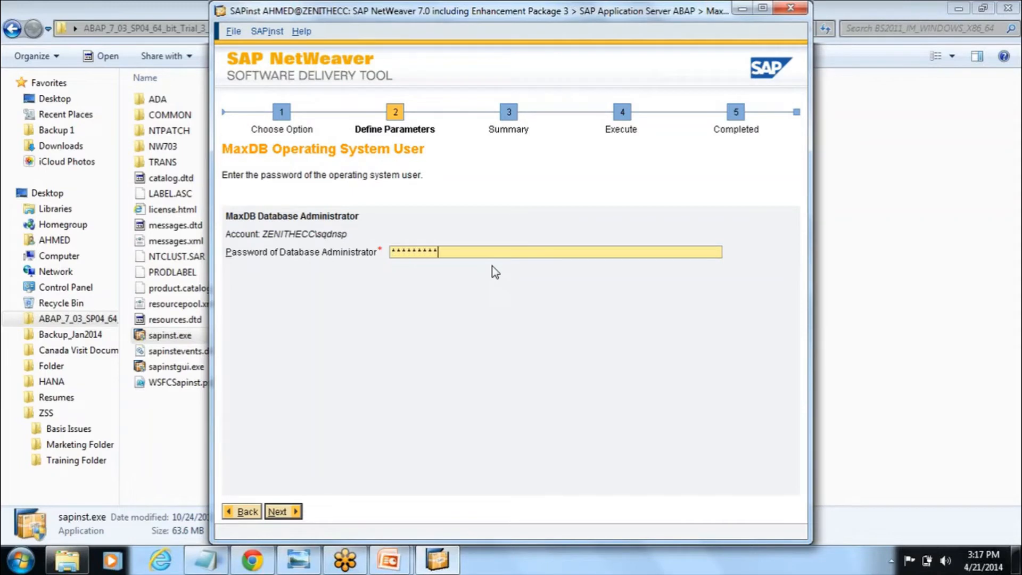
{"action": "left_click", "coordinate": [282, 511]}
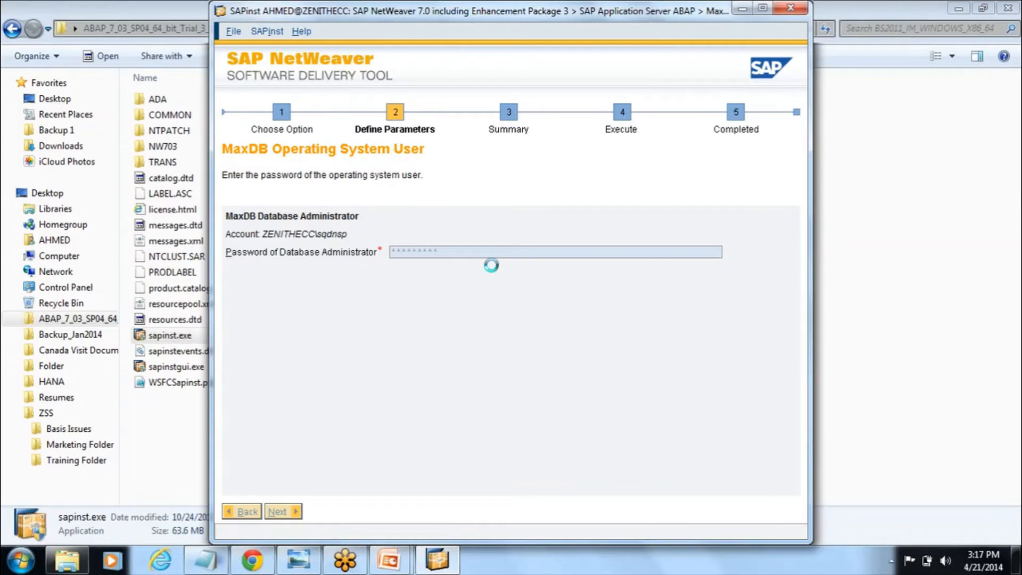
{"action": "left_click", "coordinate": [277, 511]}
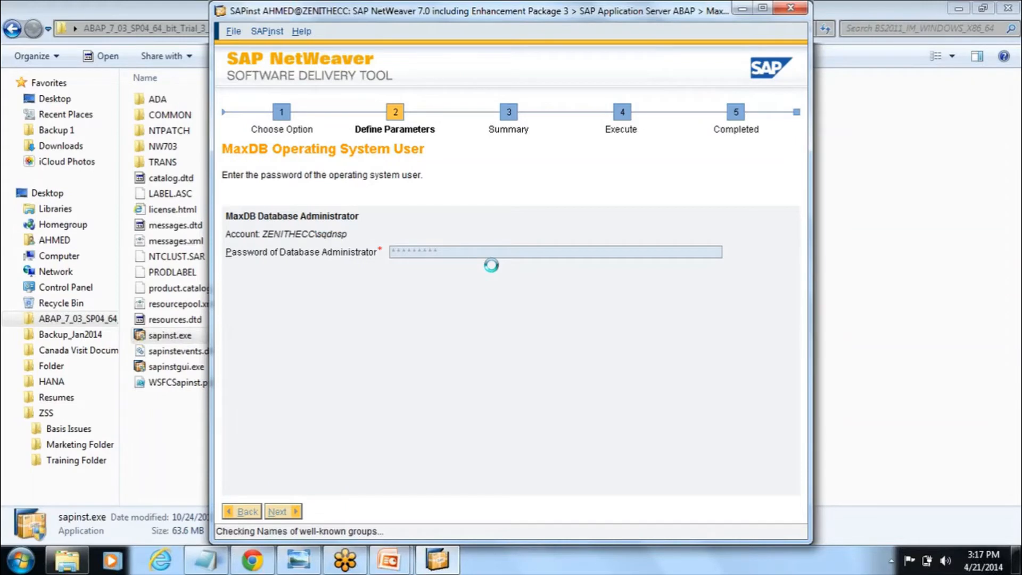
{"action": "left_click", "coordinate": [282, 511]}
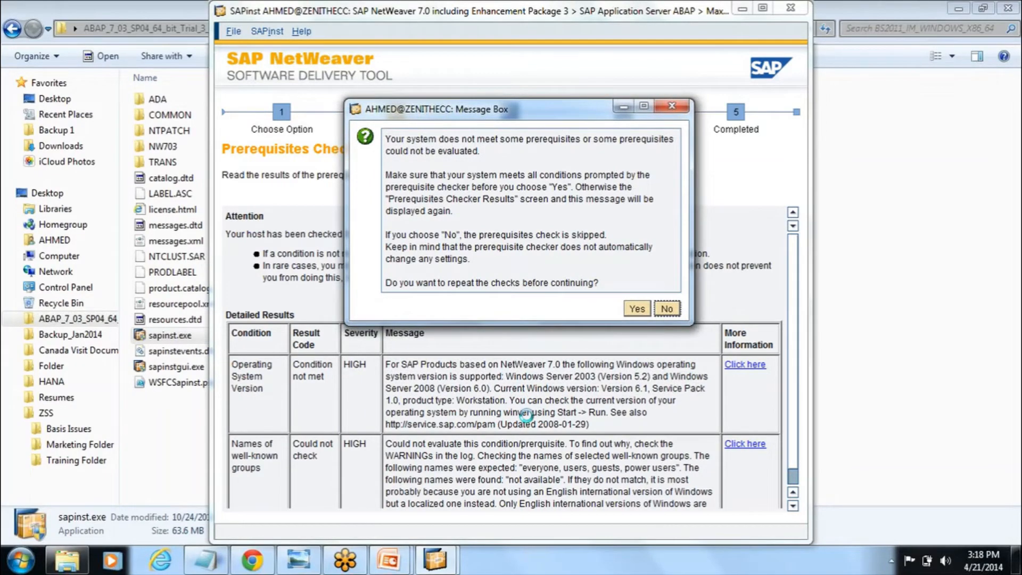
{"action": "mouse_move", "coordinate": [624, 372]}
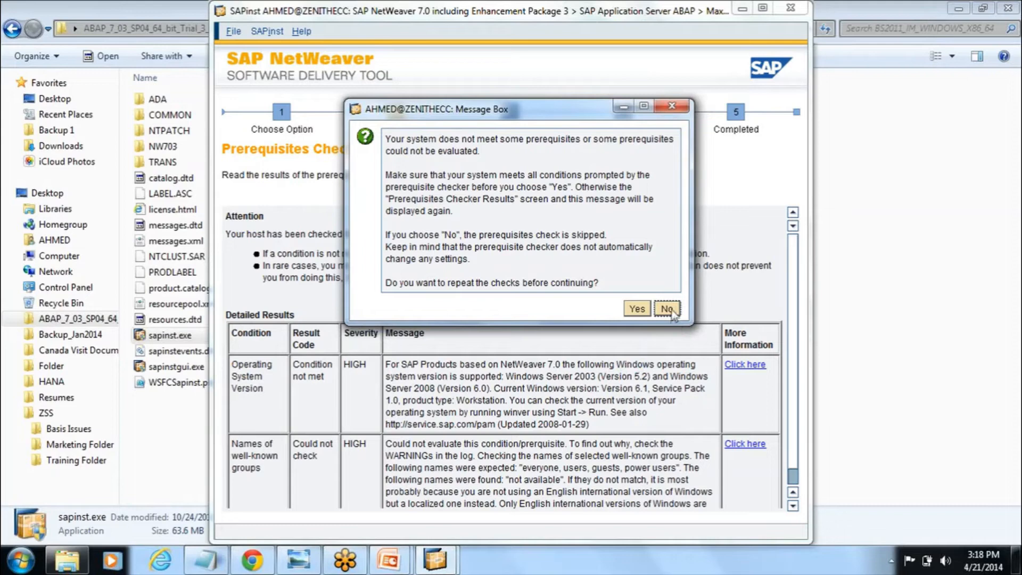
Decline repeating the prerequisite checks despite the unmet operating system requirements
{"action": "left_click", "coordinate": [667, 308]}
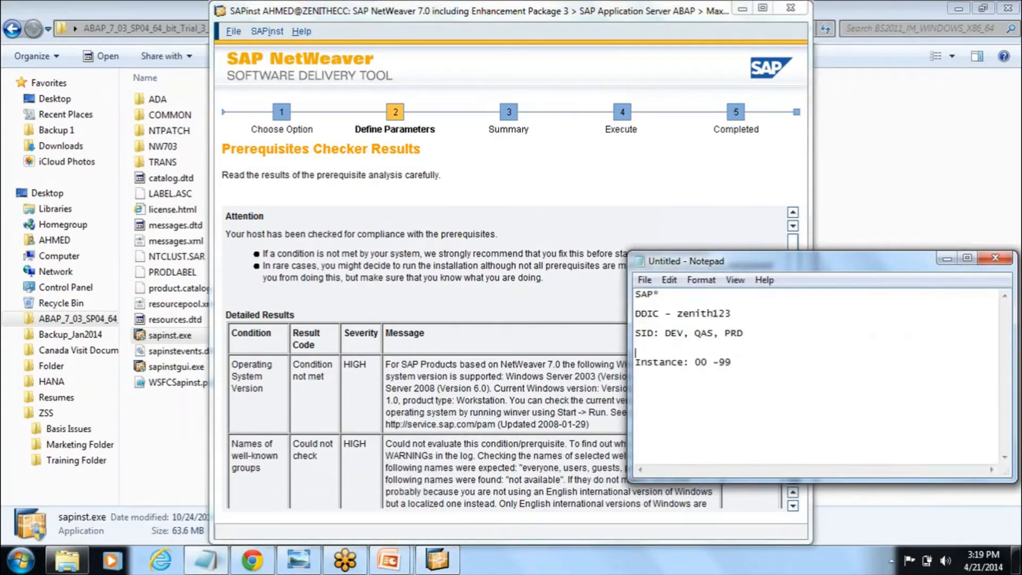
Note SID NSP and instance number 00 in the Notepad notes
{"action": "type", "text": "NSP"}
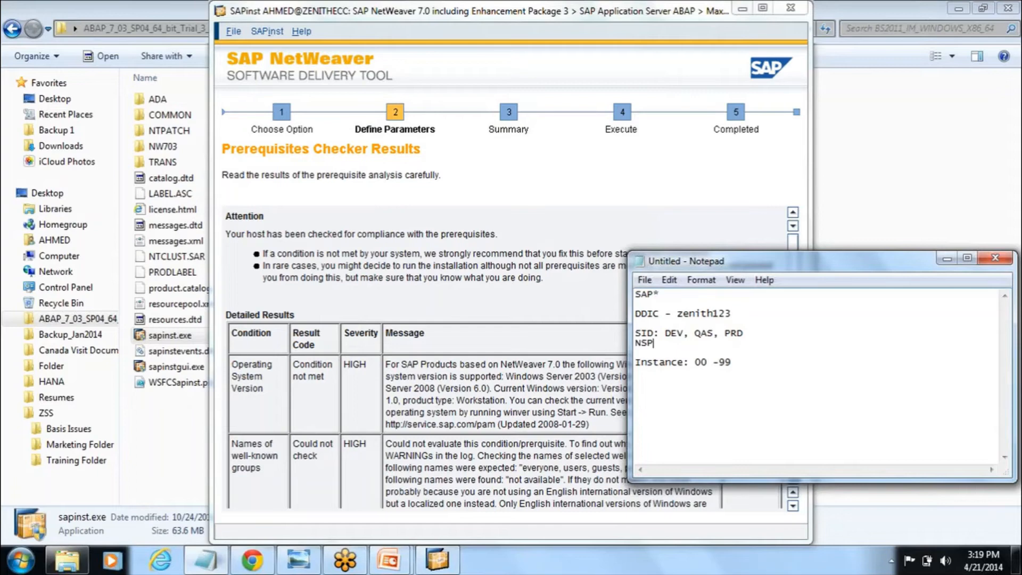
{"action": "type", "text": "00"}
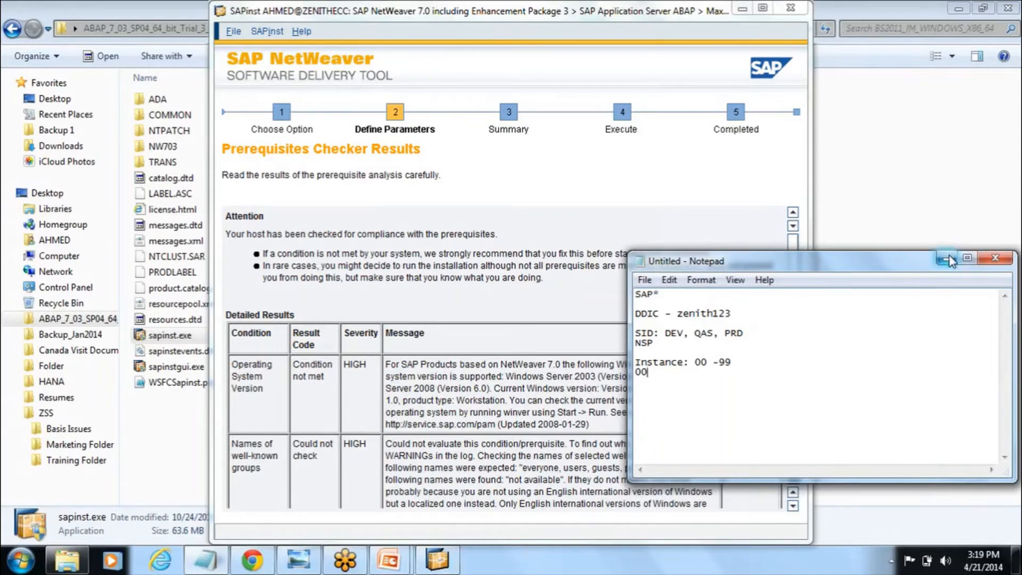
{"action": "mouse_move", "coordinate": [945, 259]}
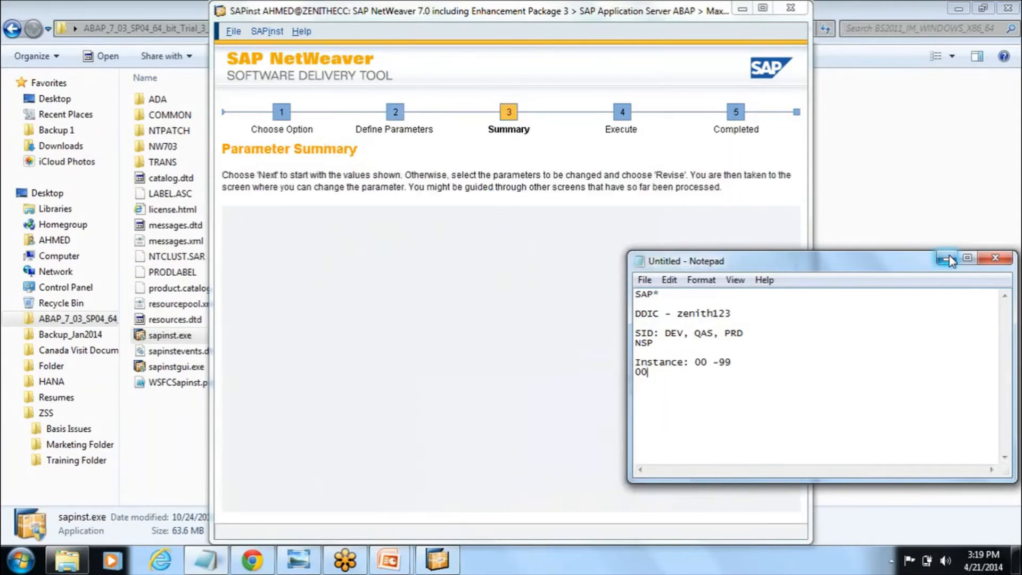
Minimize Notepad and check the Parameter Summary: SAPSID NSP, passwords, domain model, MaxDB volumes
{"action": "left_click", "coordinate": [946, 258]}
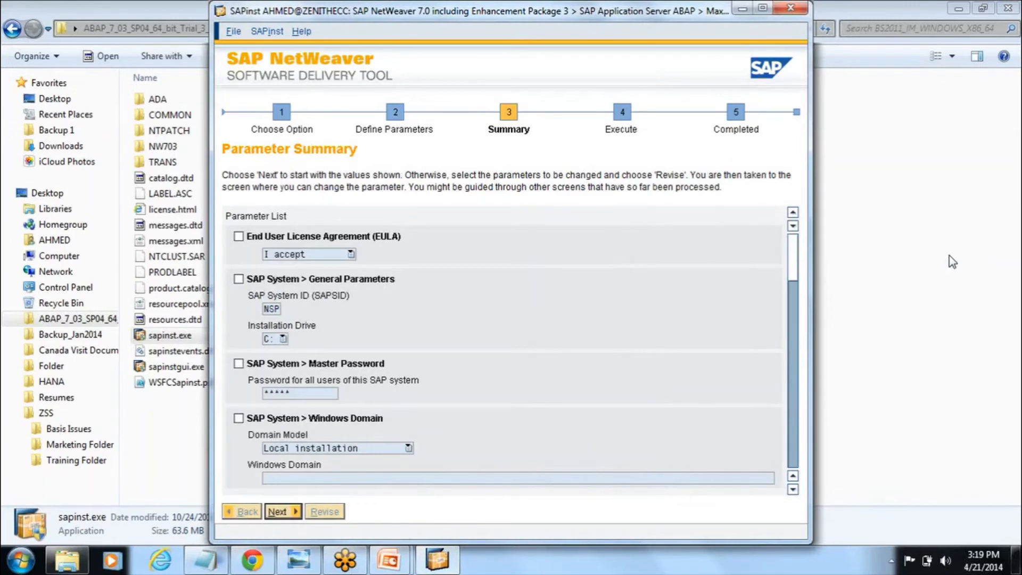
{"action": "mouse_move", "coordinate": [795, 266]}
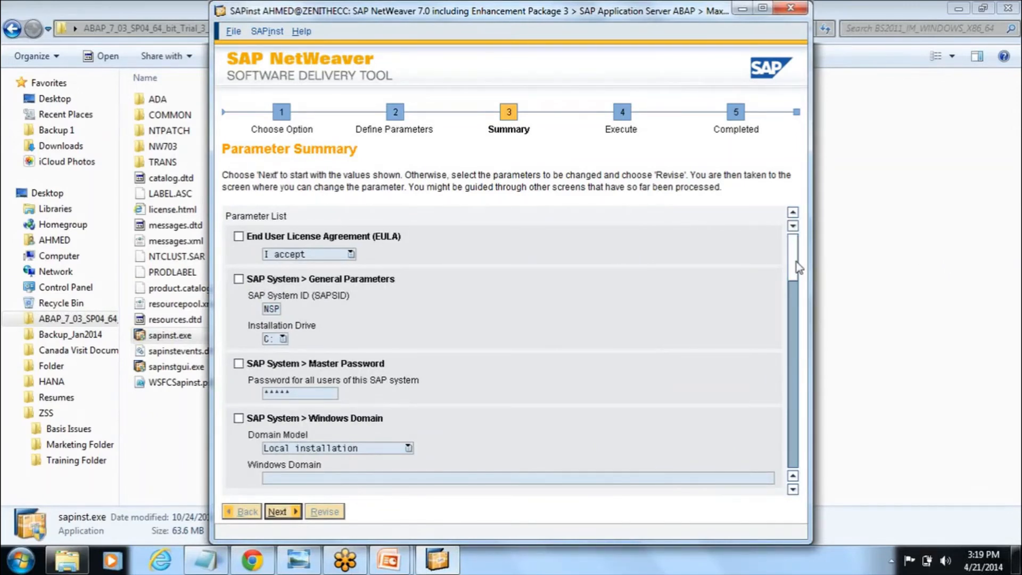
{"action": "mouse_move", "coordinate": [626, 137]}
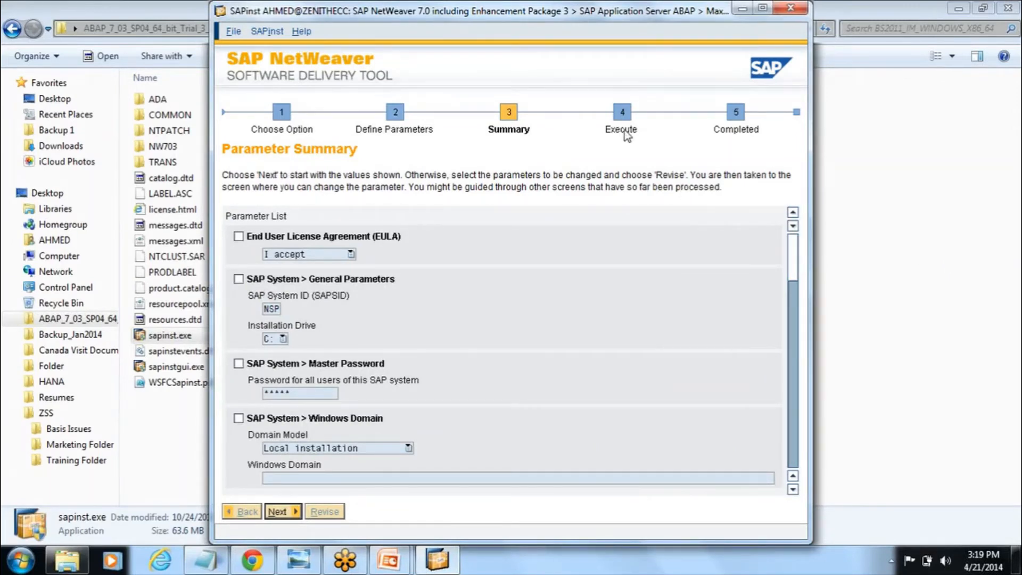
{"action": "mouse_move", "coordinate": [806, 257]}
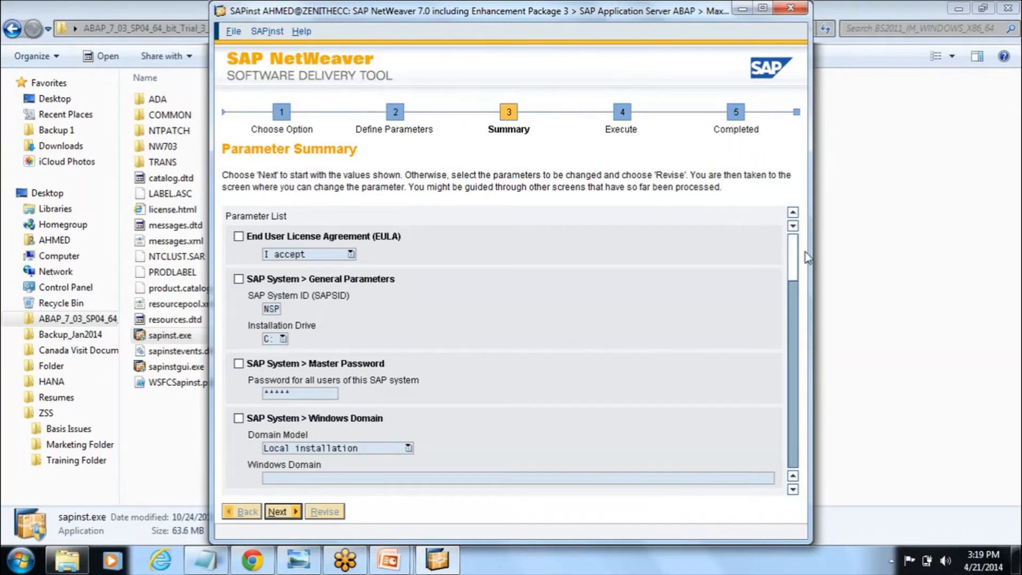
{"action": "mouse_move", "coordinate": [330, 257]}
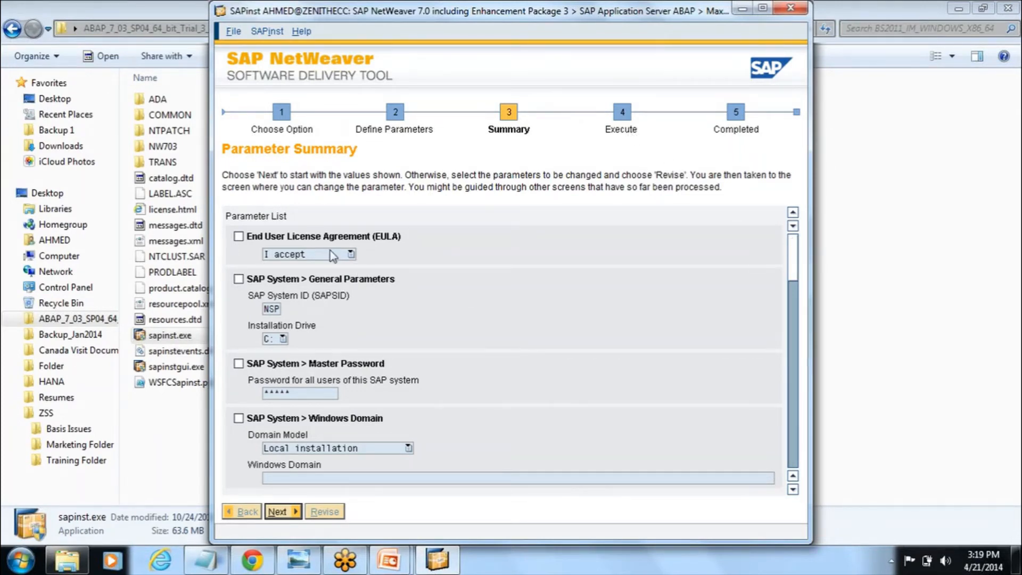
{"action": "mouse_move", "coordinate": [300, 312]}
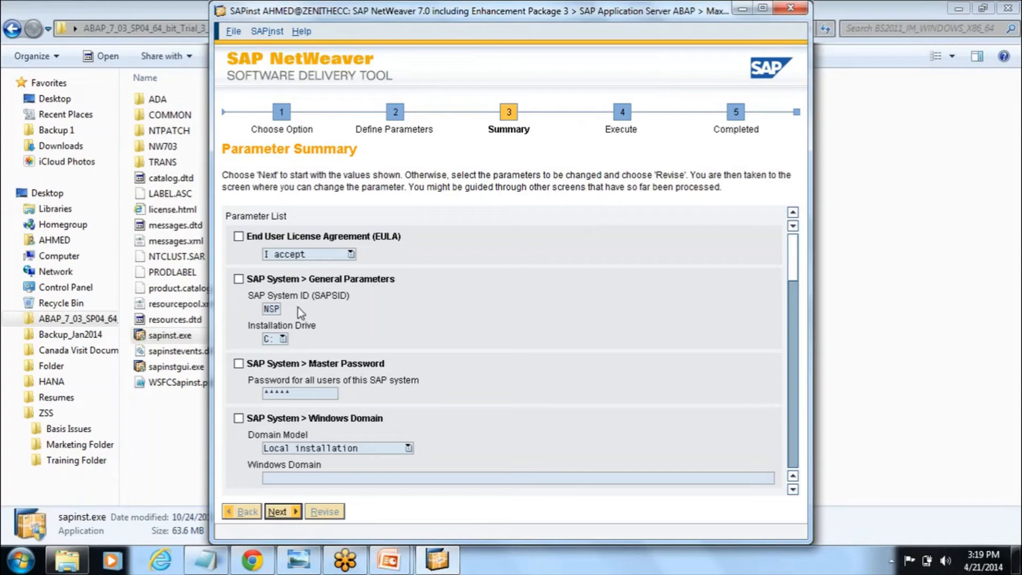
{"action": "mouse_move", "coordinate": [555, 314]}
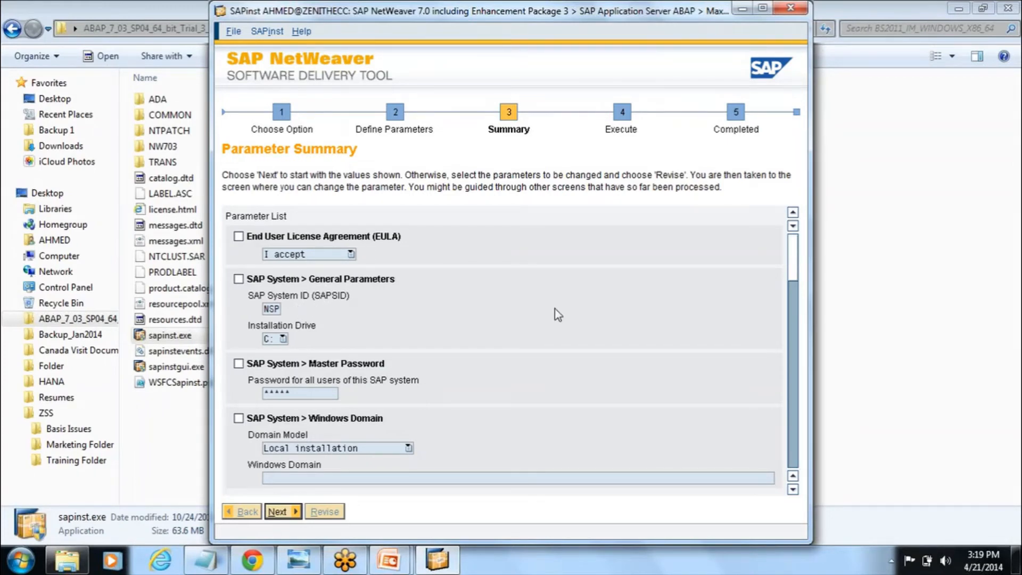
{"action": "scroll", "scroll_direction": "down", "scroll_amount": 3}
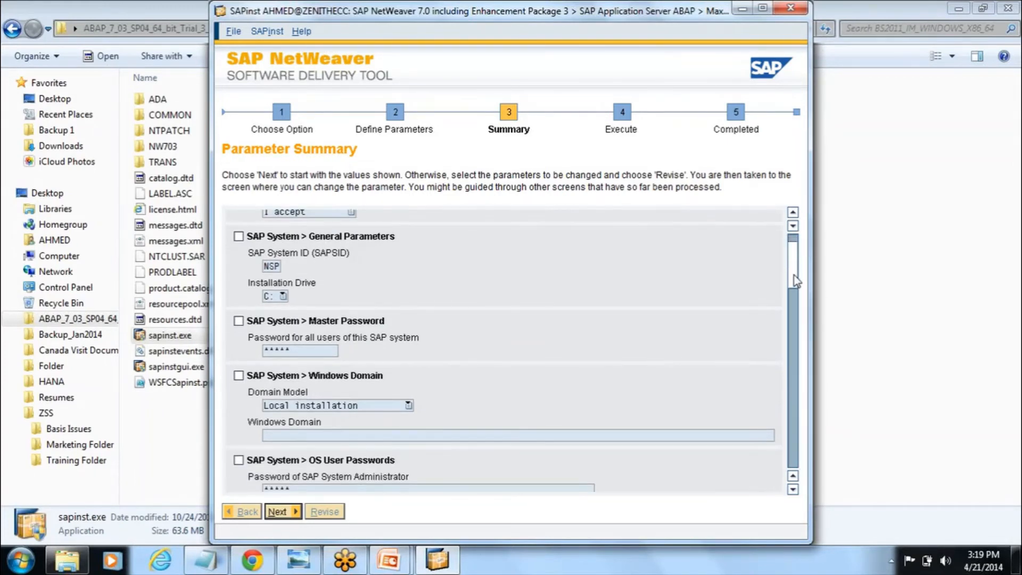
{"action": "mouse_move", "coordinate": [299, 321]}
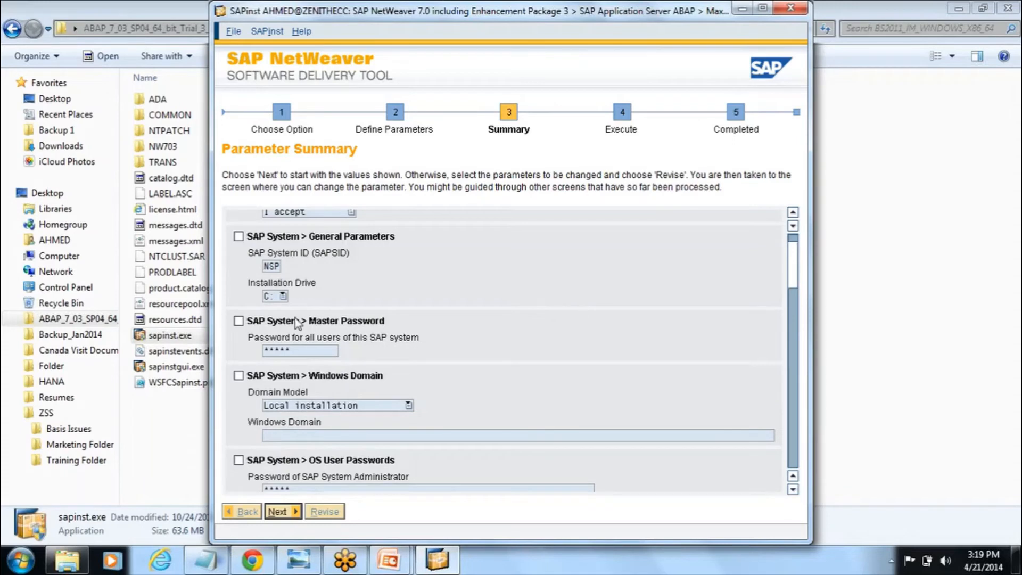
{"action": "scroll", "scroll_direction": "down", "scroll_amount": 3}
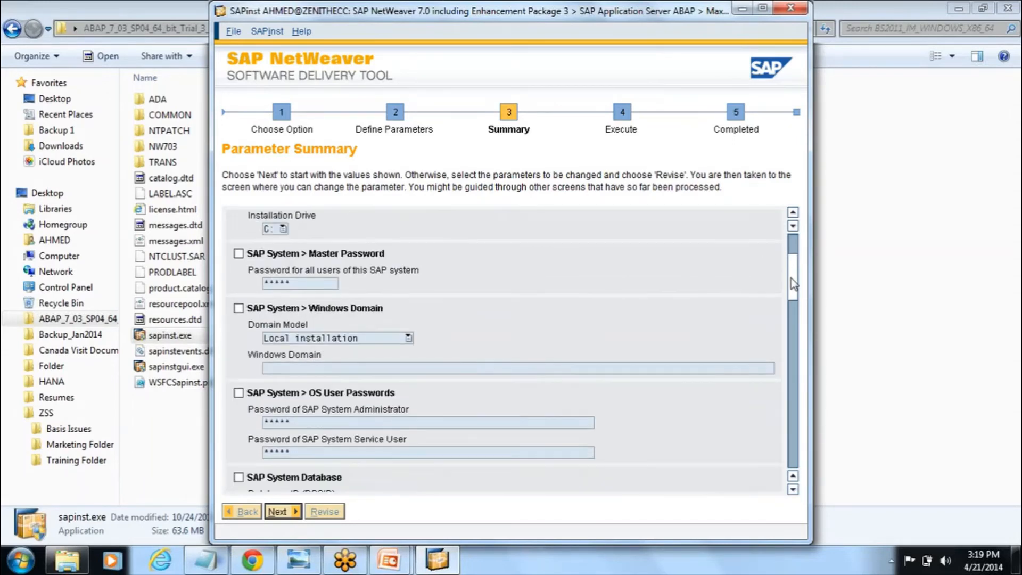
{"action": "scroll", "scroll_direction": "down", "scroll_amount": 3}
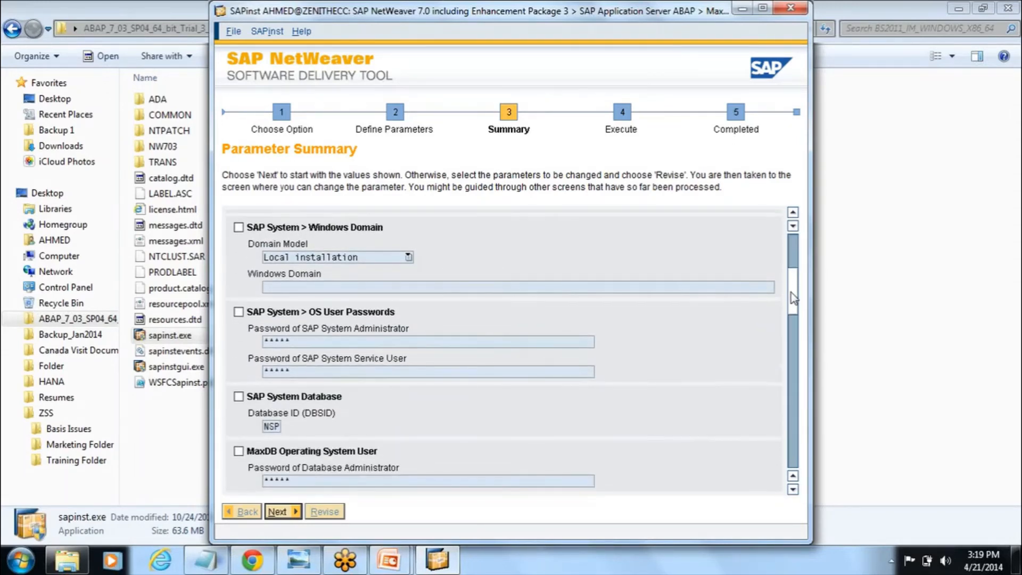
{"action": "scroll", "scroll_direction": "up", "scroll_amount": 3}
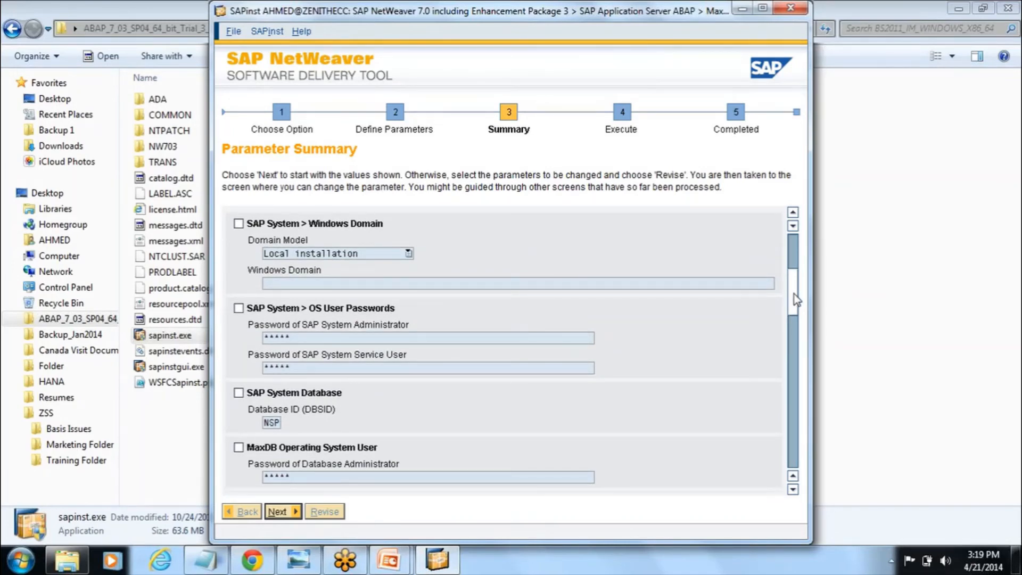
{"action": "mouse_move", "coordinate": [611, 294]}
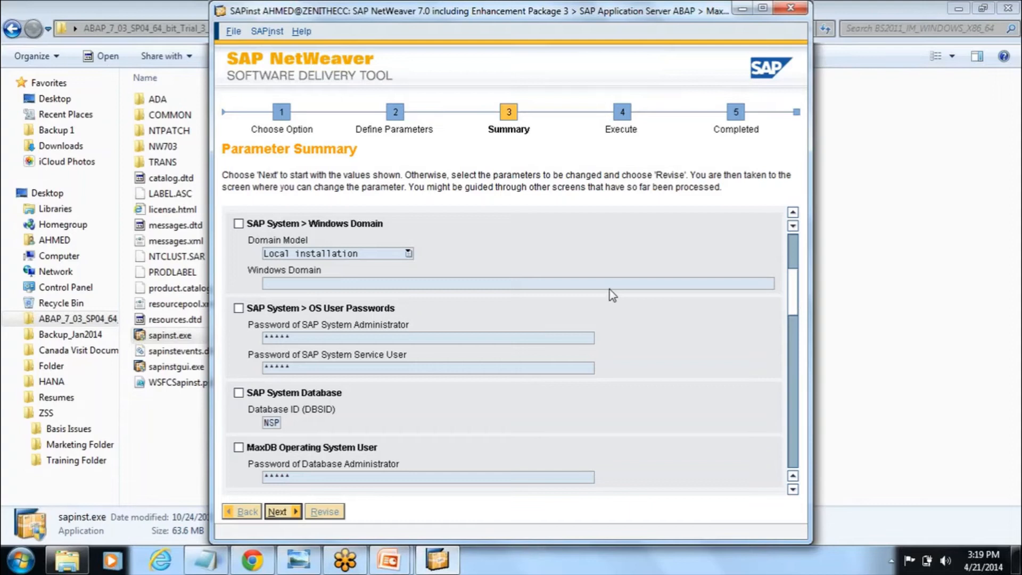
{"action": "mouse_move", "coordinate": [504, 374]}
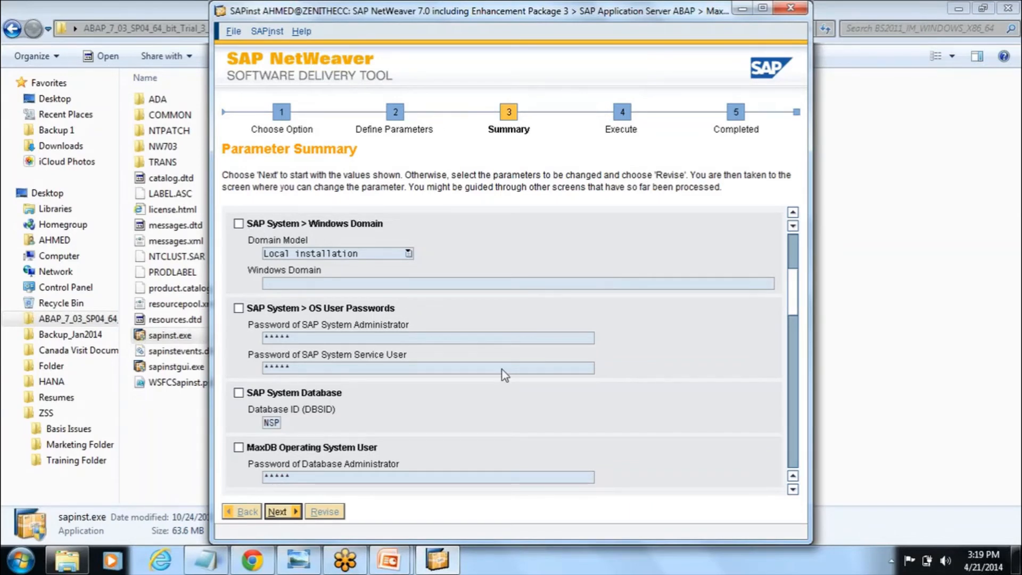
{"action": "mouse_move", "coordinate": [788, 311]}
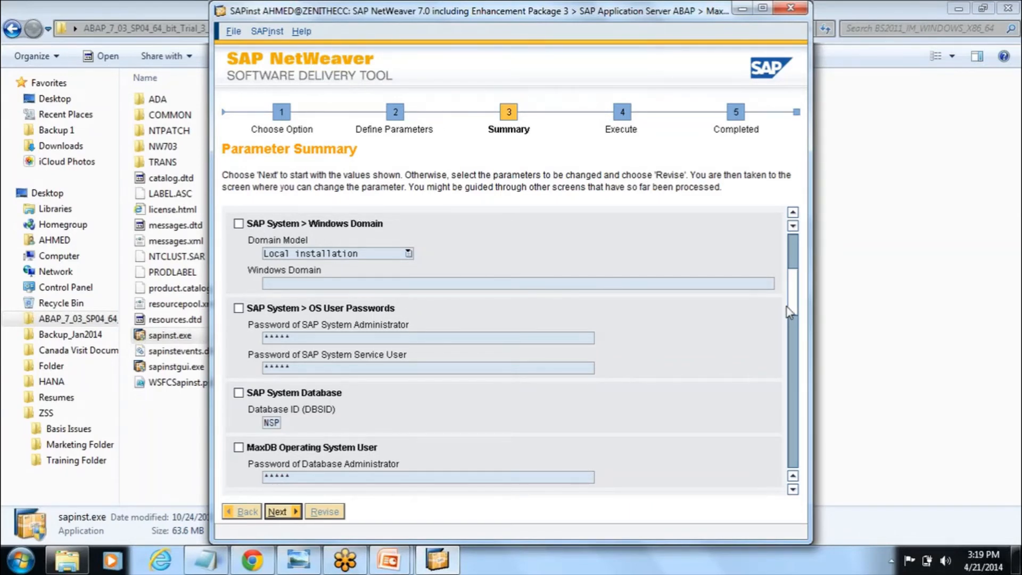
{"action": "scroll", "scroll_direction": "down", "scroll_amount": 3}
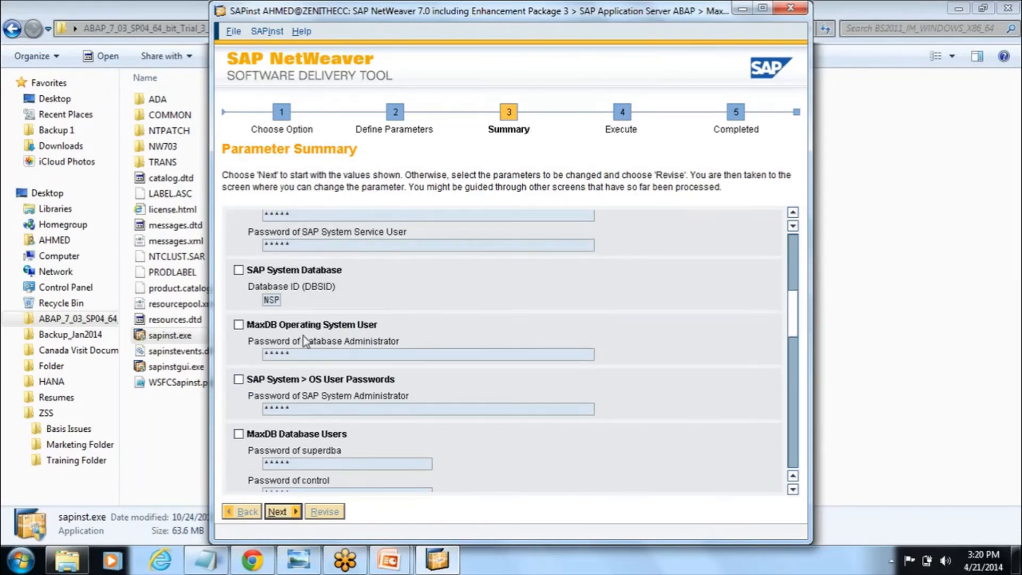
{"action": "mouse_move", "coordinate": [794, 318]}
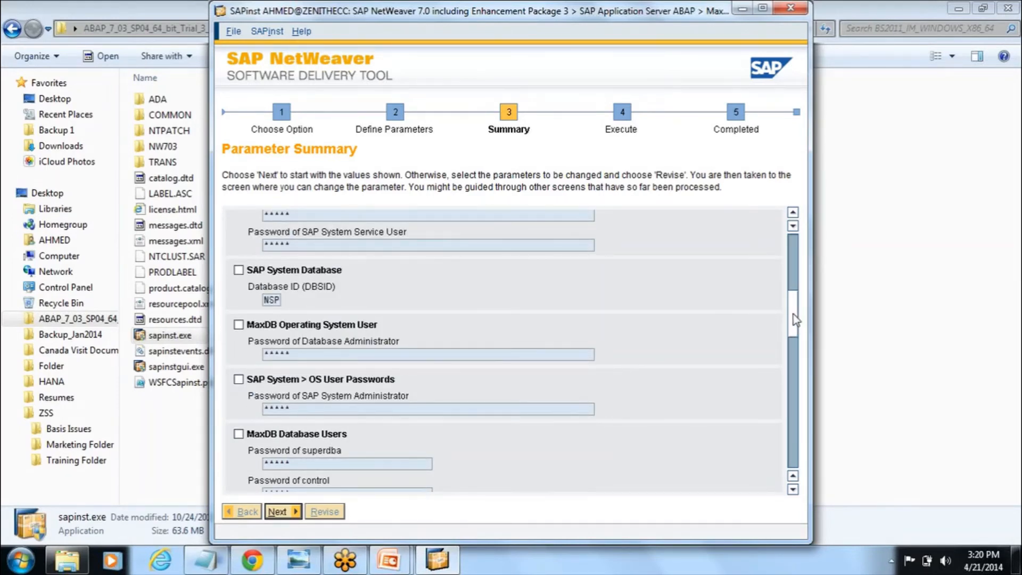
{"action": "scroll", "scroll_direction": "down", "scroll_amount": 3}
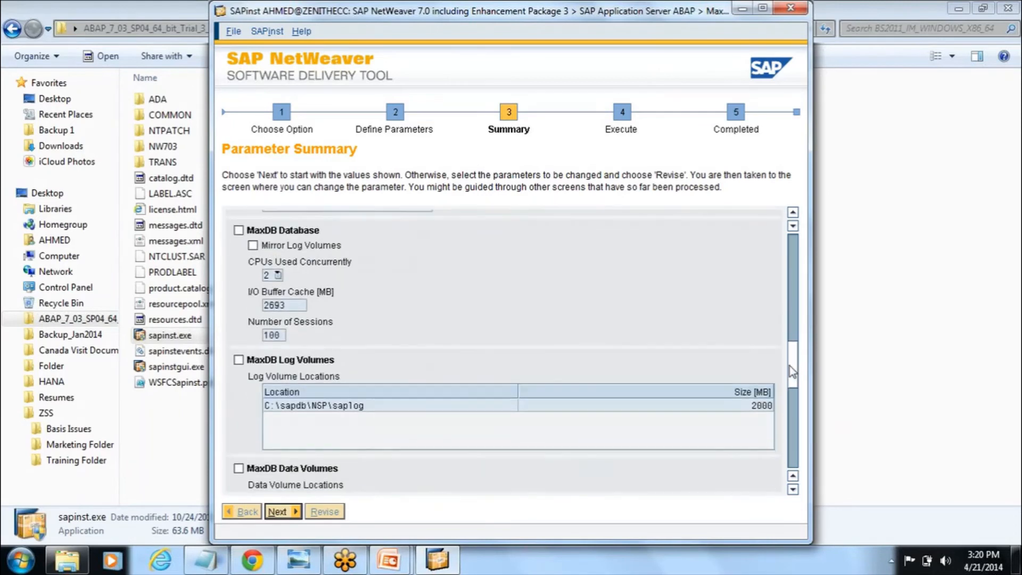
{"action": "scroll", "scroll_direction": "down", "scroll_amount": 3}
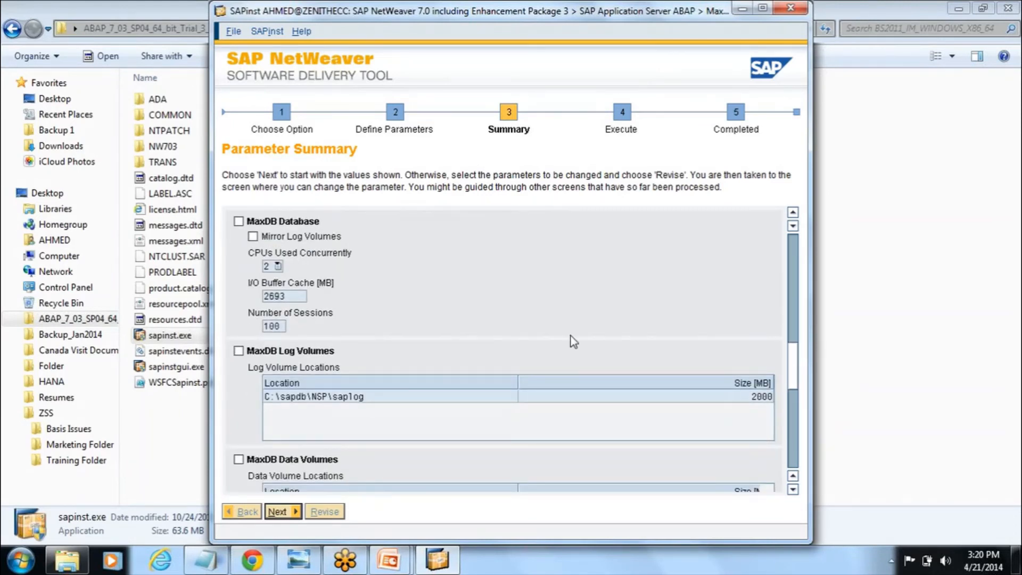
{"action": "mouse_move", "coordinate": [315, 270]}
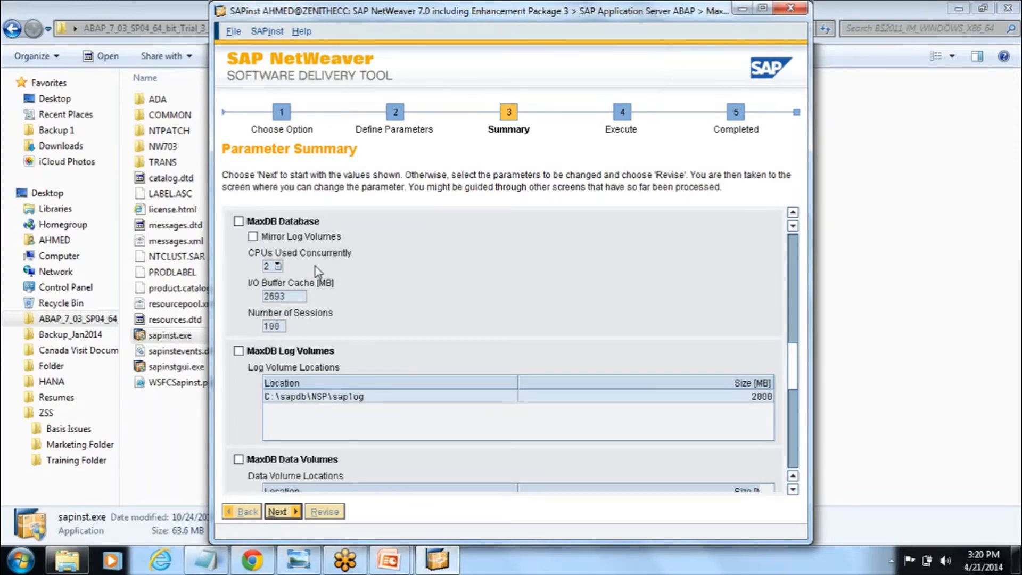
{"action": "mouse_move", "coordinate": [293, 300]}
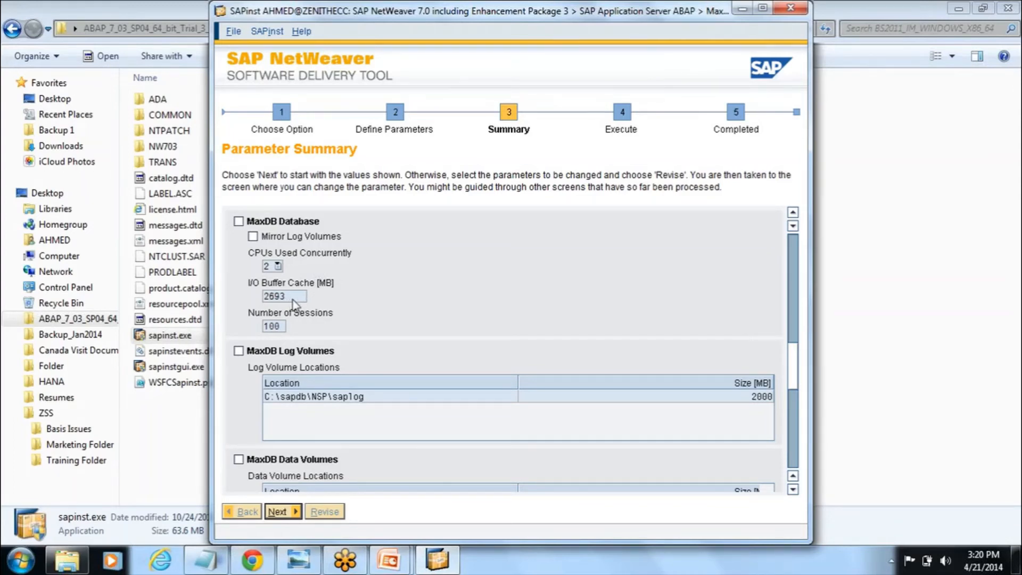
{"action": "mouse_move", "coordinate": [759, 351]}
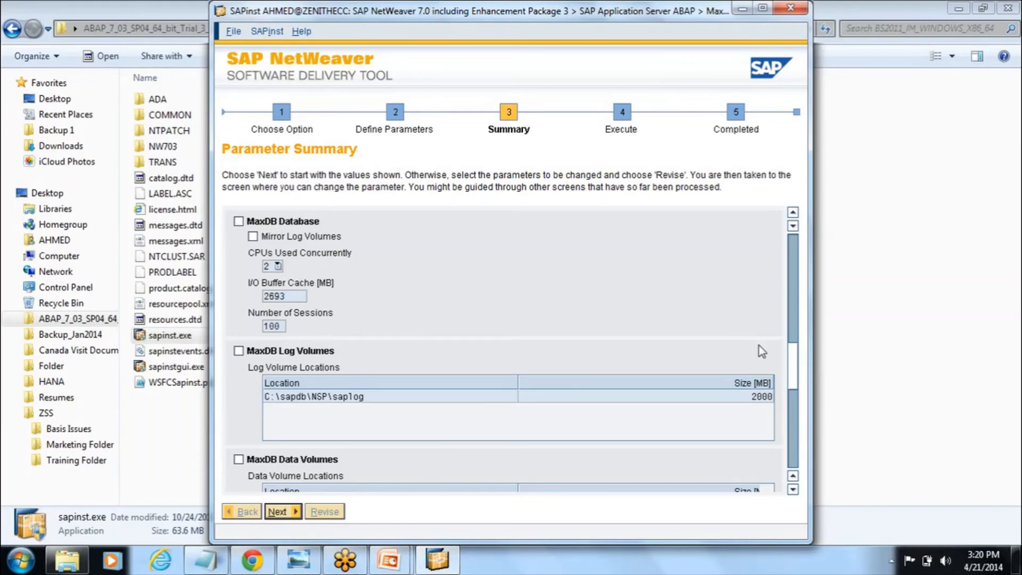
{"action": "scroll", "scroll_direction": "down", "scroll_amount": 3}
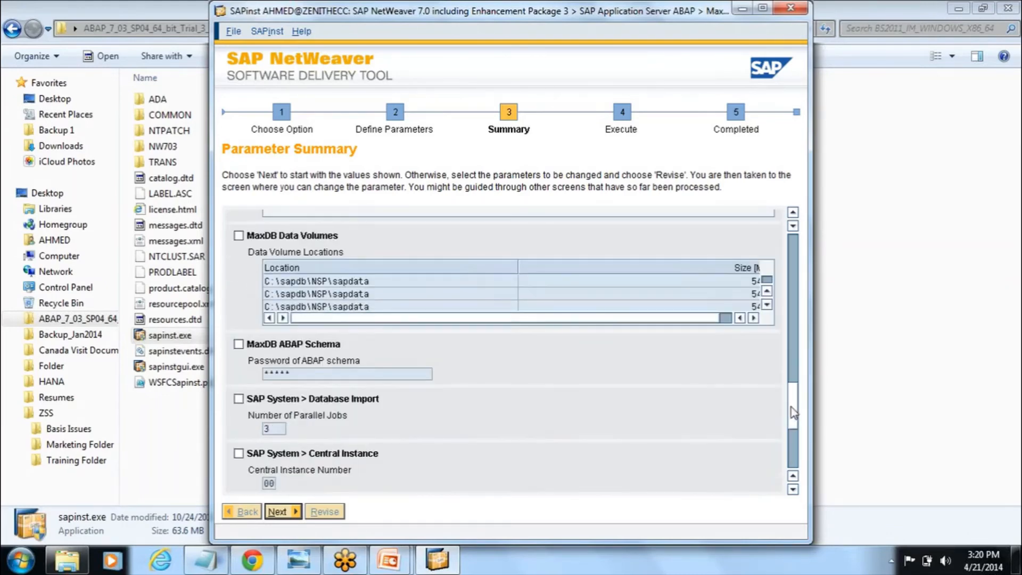
{"action": "scroll", "scroll_direction": "down", "scroll_amount": 3}
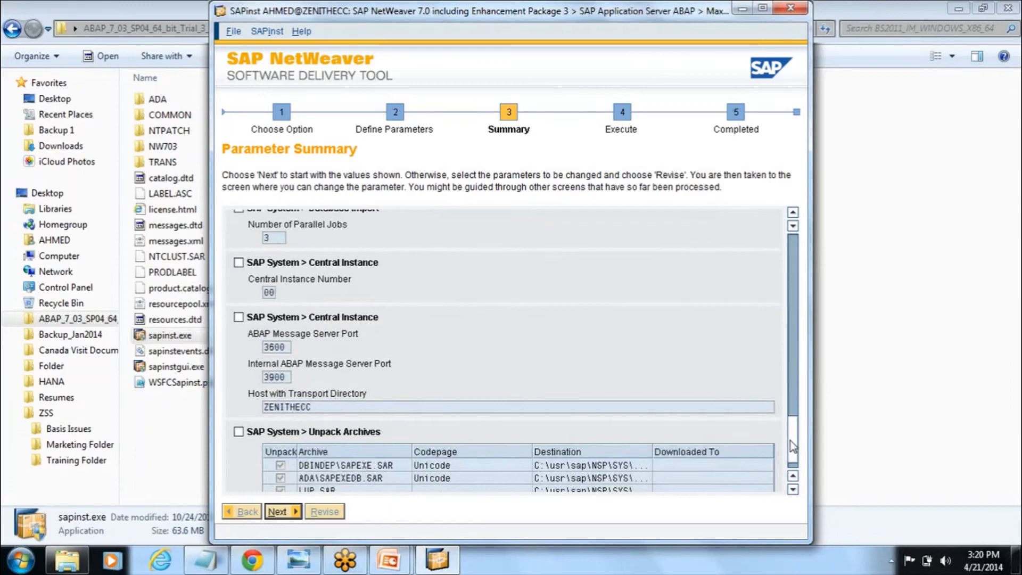
{"action": "scroll", "scroll_direction": "up", "scroll_amount": 3}
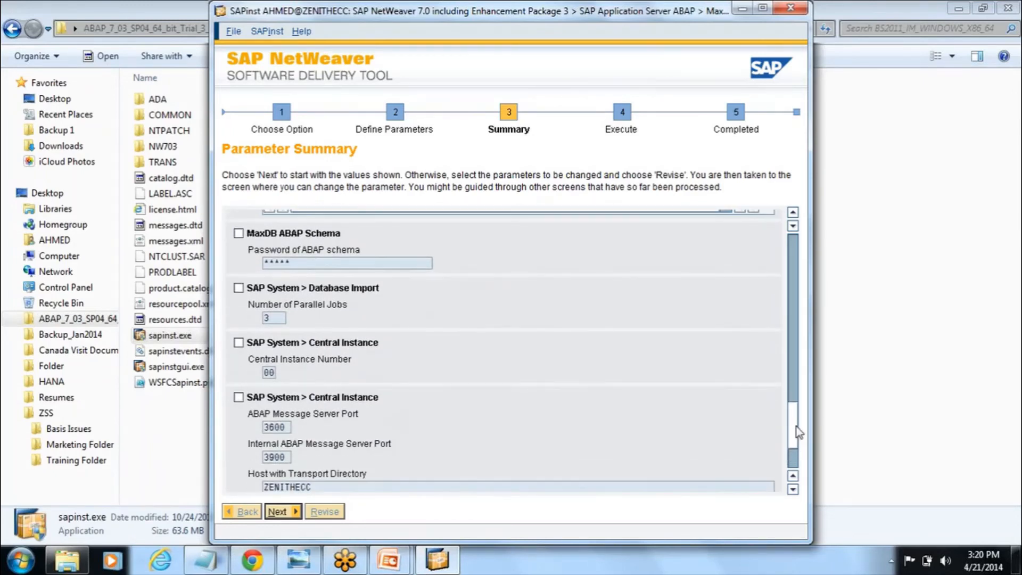
{"action": "mouse_move", "coordinate": [273, 381]}
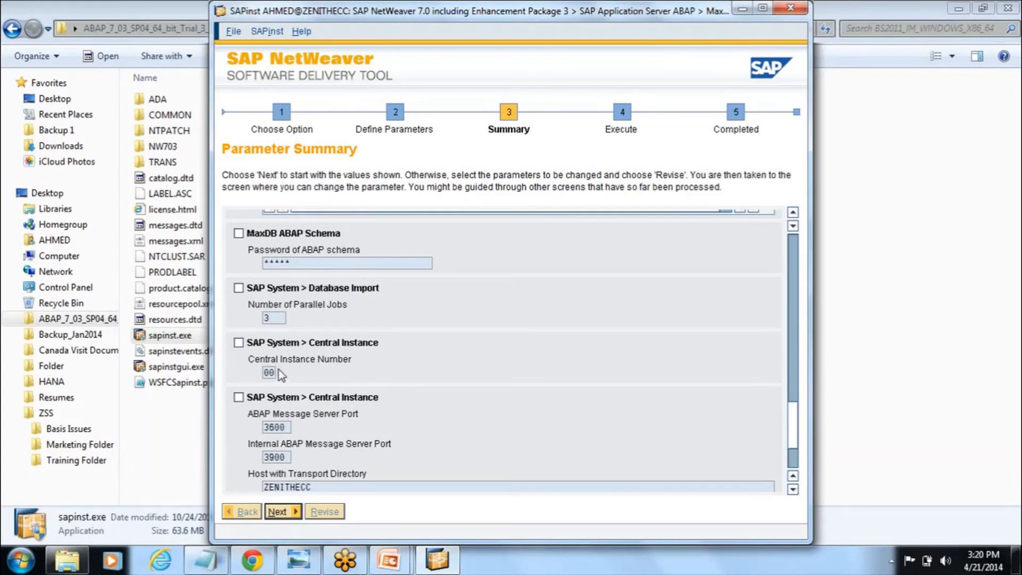
{"action": "mouse_move", "coordinate": [574, 389]}
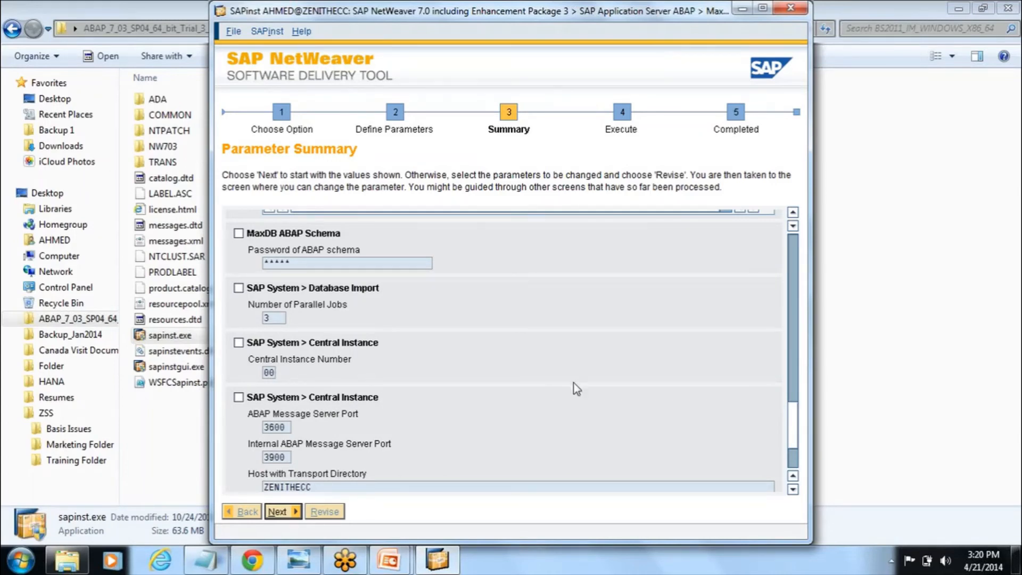
{"action": "scroll", "scroll_direction": "down", "scroll_amount": 3}
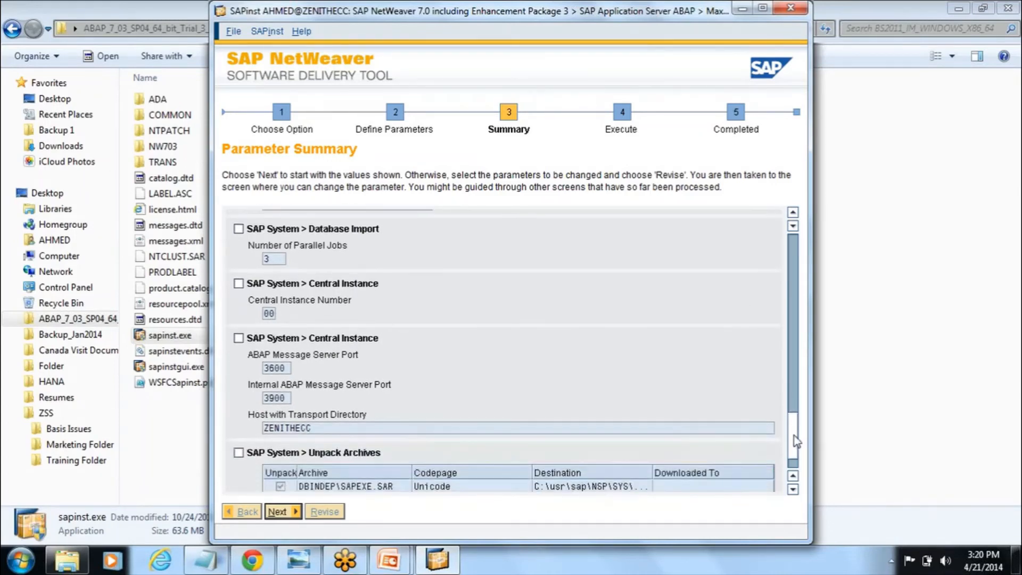
{"action": "scroll", "scroll_direction": "down", "scroll_amount": 3}
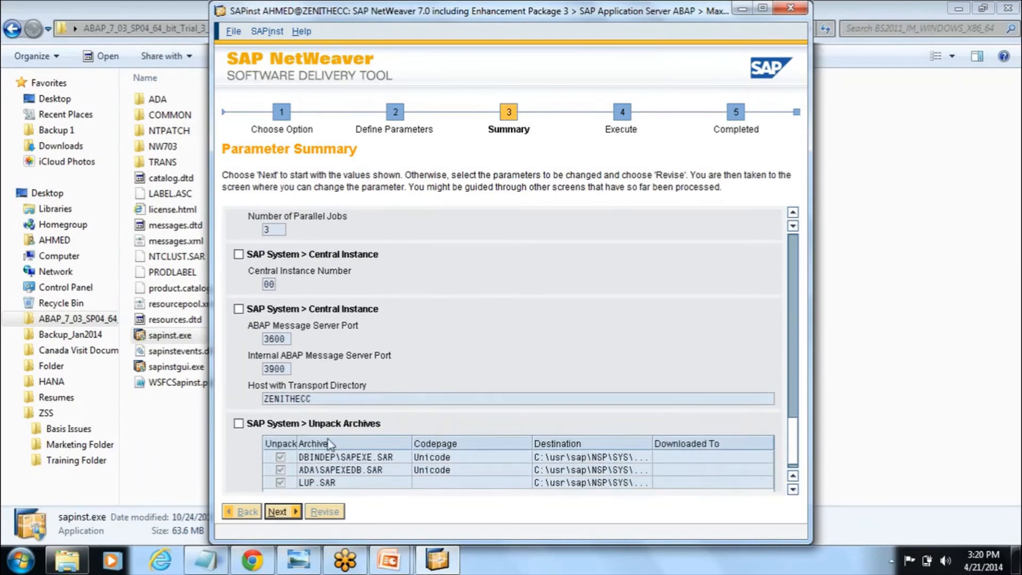
{"action": "mouse_move", "coordinate": [462, 389]}
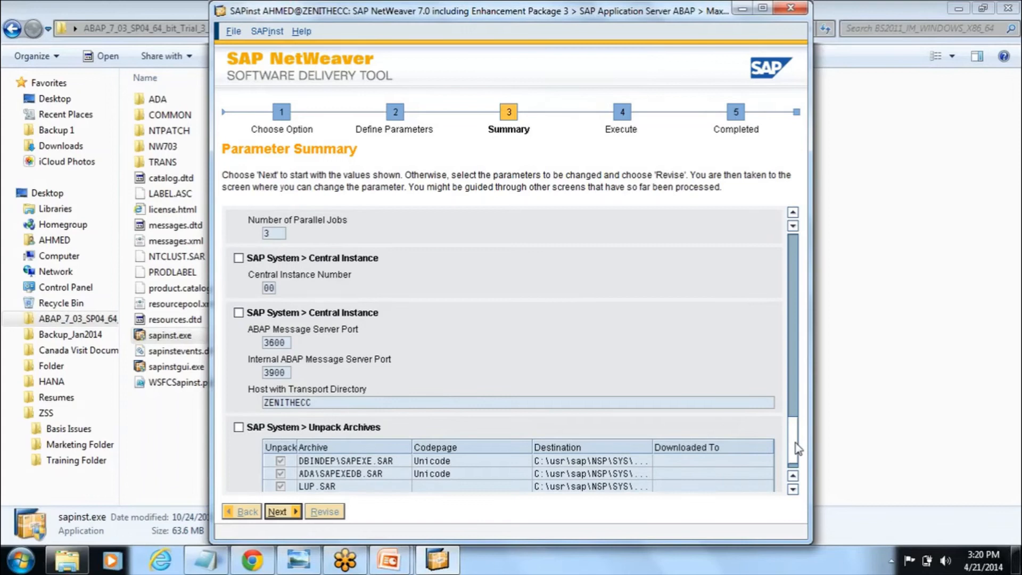
{"action": "scroll", "scroll_direction": "down", "scroll_amount": 3}
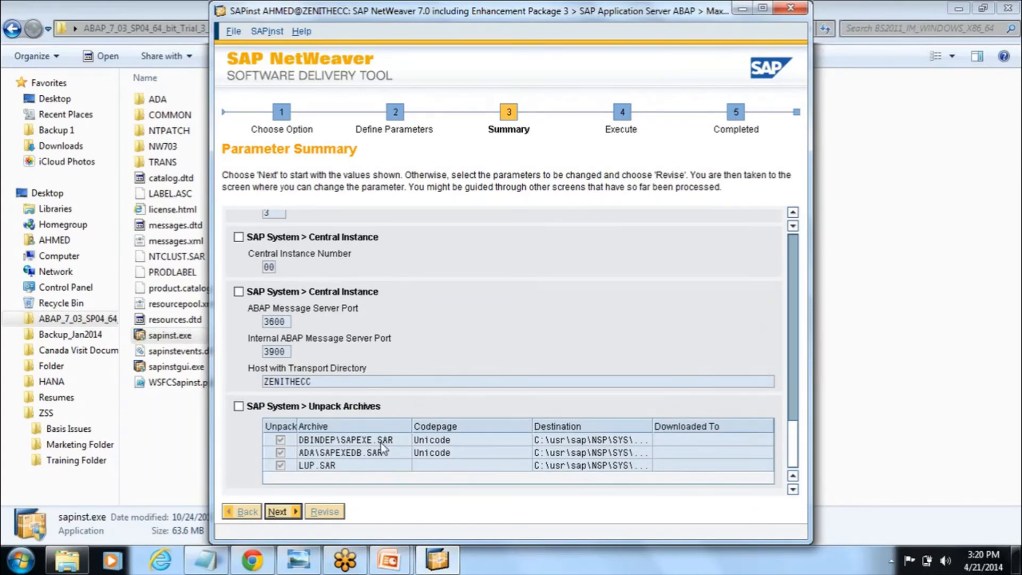
{"action": "mouse_move", "coordinate": [371, 477]}
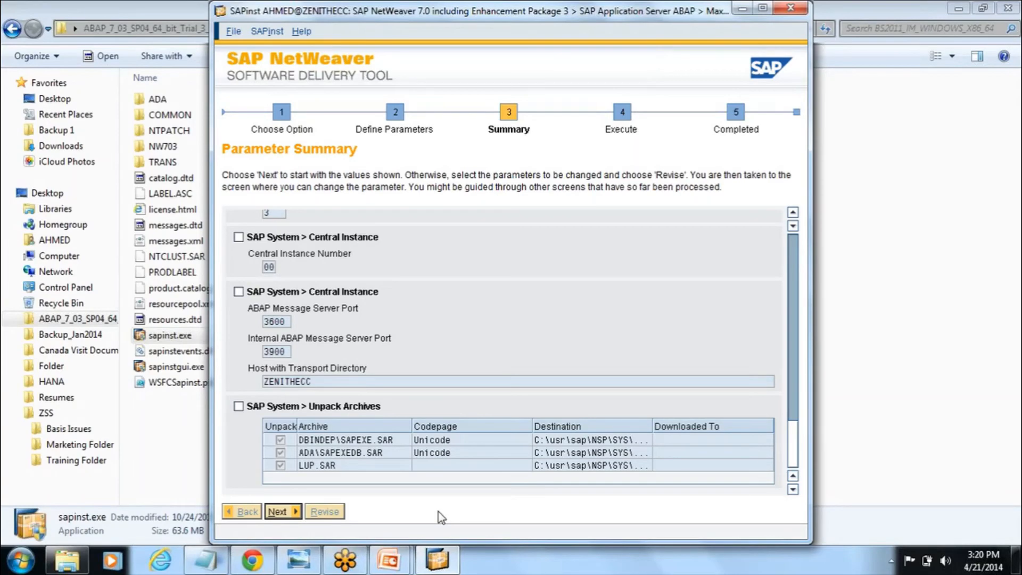
{"action": "mouse_move", "coordinate": [799, 436]}
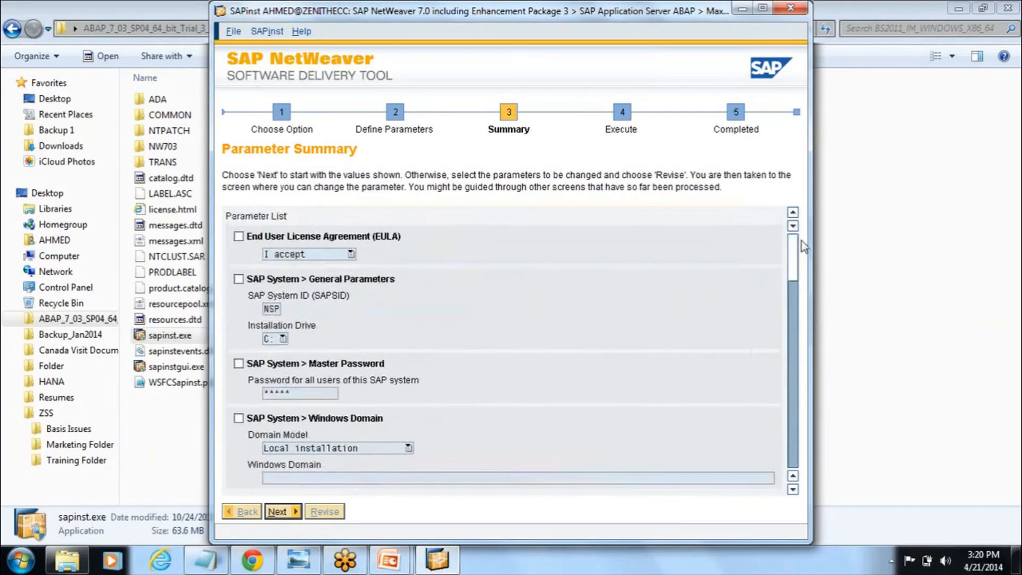
{"action": "scroll", "scroll_direction": "down", "scroll_amount": 3}
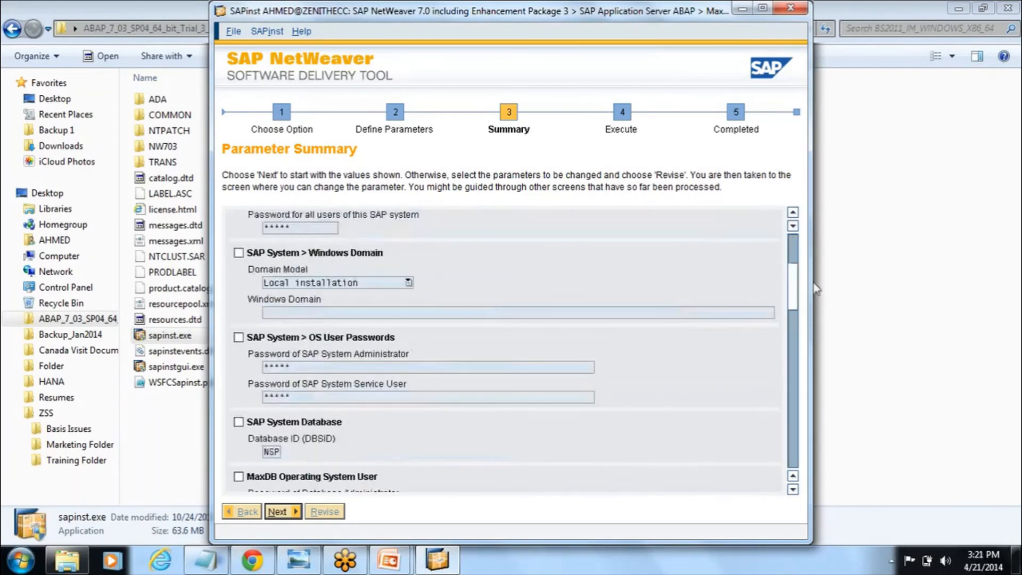
{"action": "scroll", "scroll_direction": "down", "scroll_amount": 3}
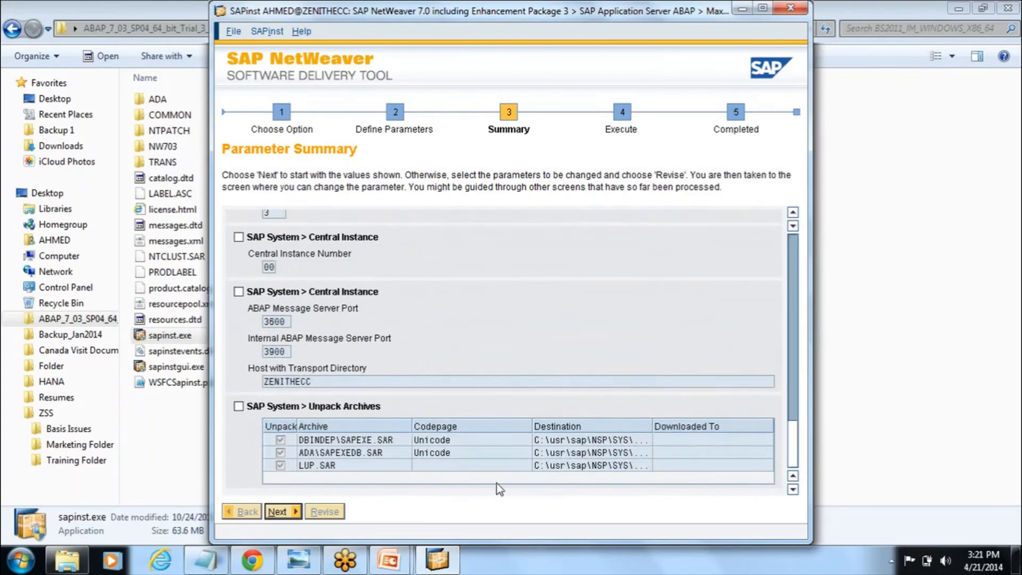
Begin executing installation phase 1 of 23 and minimize the SAPinst window
{"action": "left_click", "coordinate": [282, 511]}
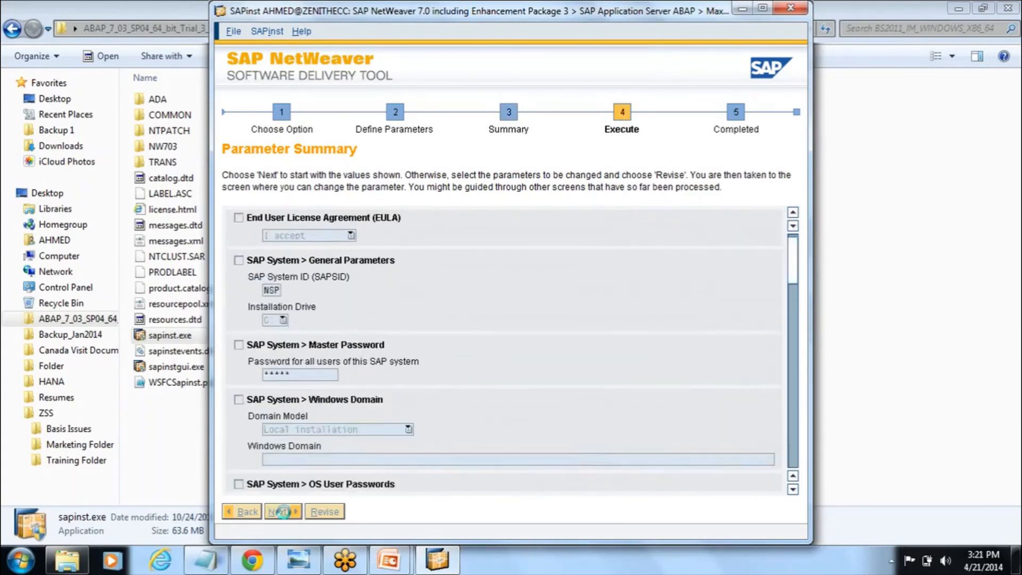
{"action": "left_click", "coordinate": [280, 510]}
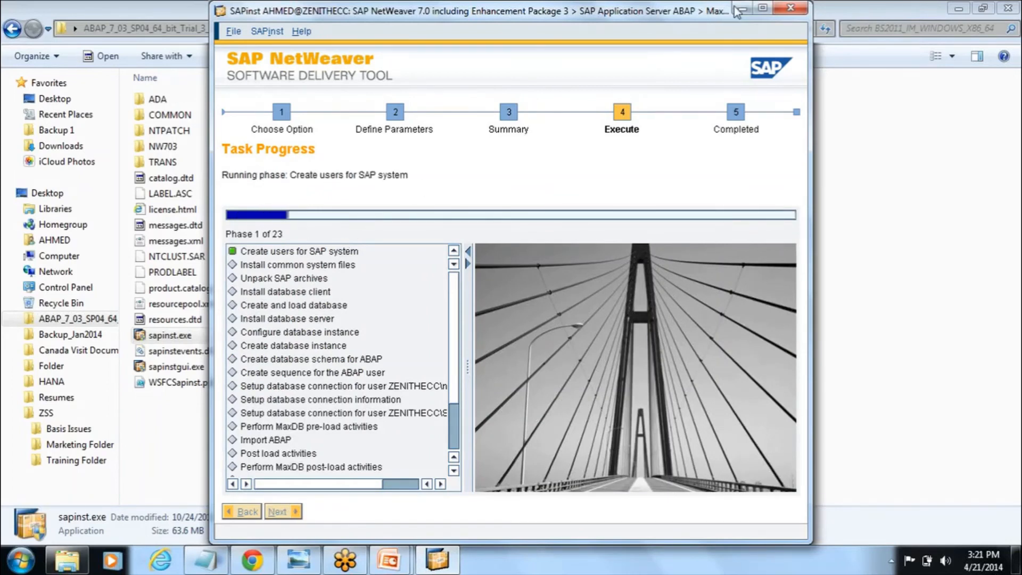
{"action": "mouse_move", "coordinate": [739, 11]}
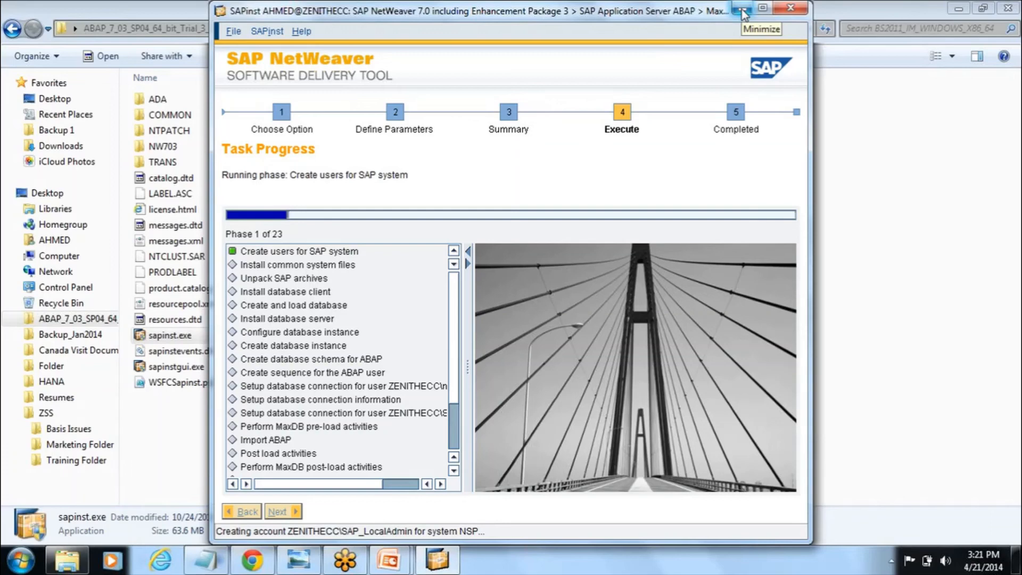
{"action": "left_click", "coordinate": [739, 9]}
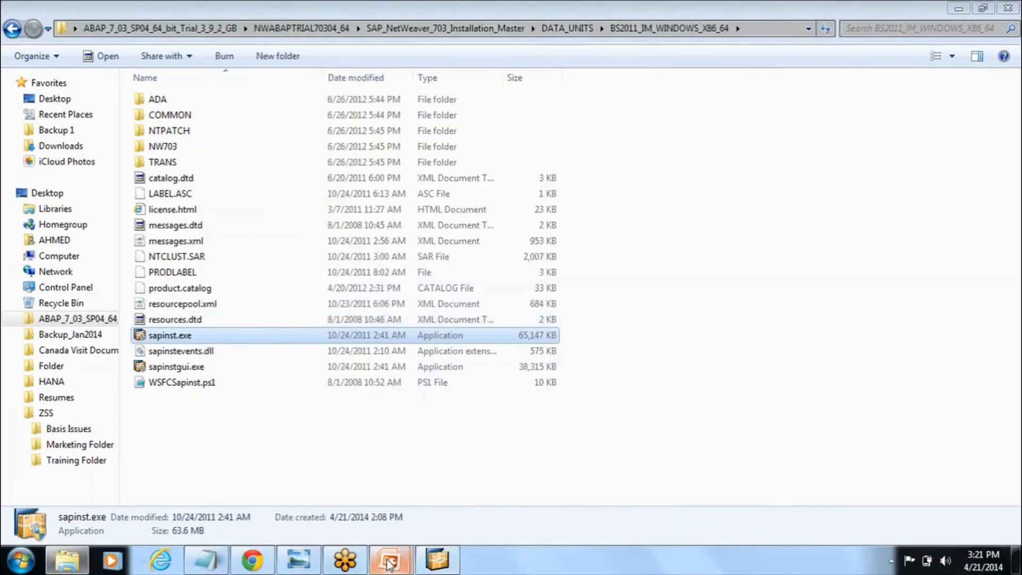
{"action": "mouse_move", "coordinate": [388, 561]}
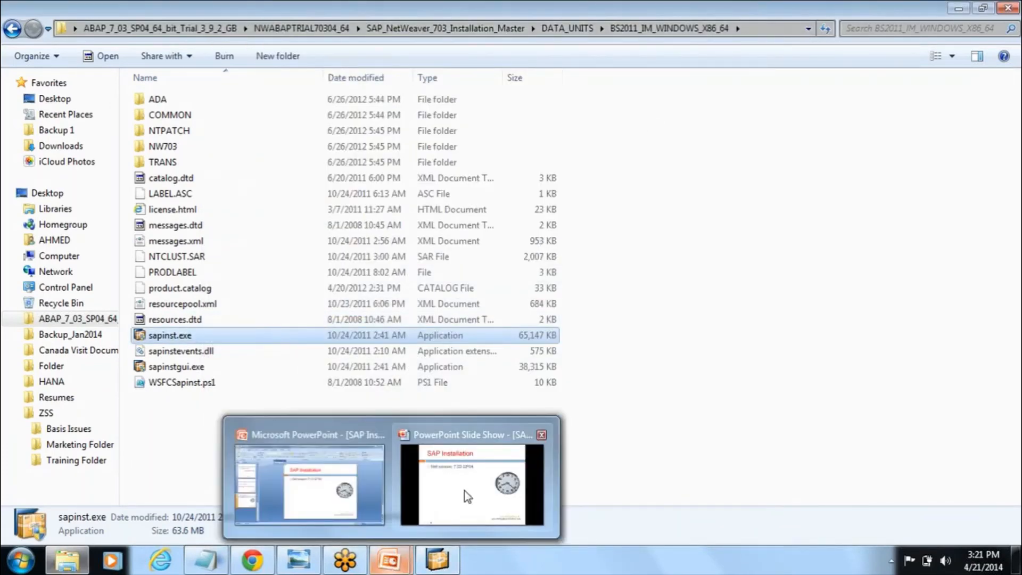
Switch back to the PowerPoint slide show and display the completed-installation example image
{"action": "left_click", "coordinate": [472, 485]}
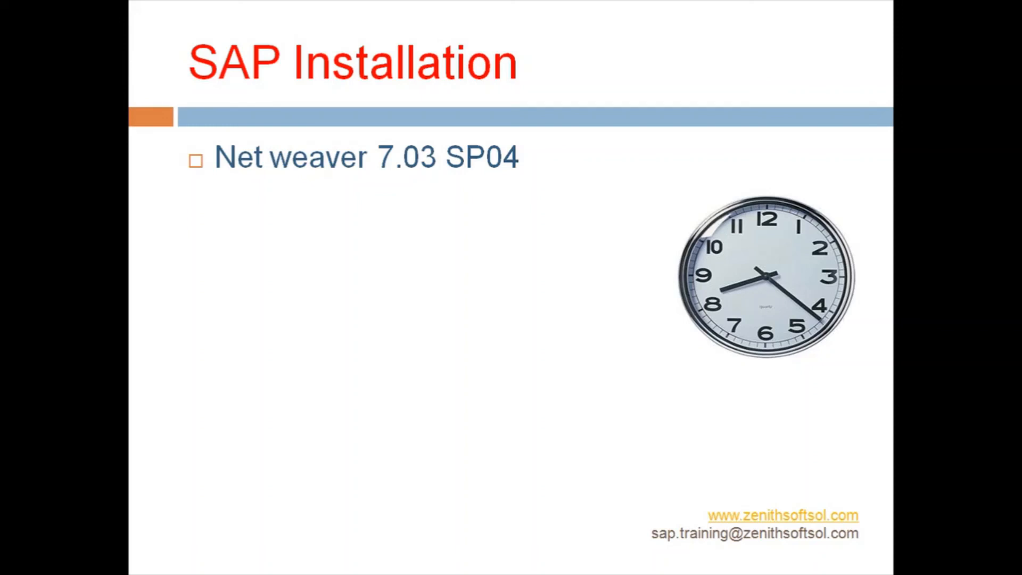
{"action": "left_click", "coordinate": [16, 553]}
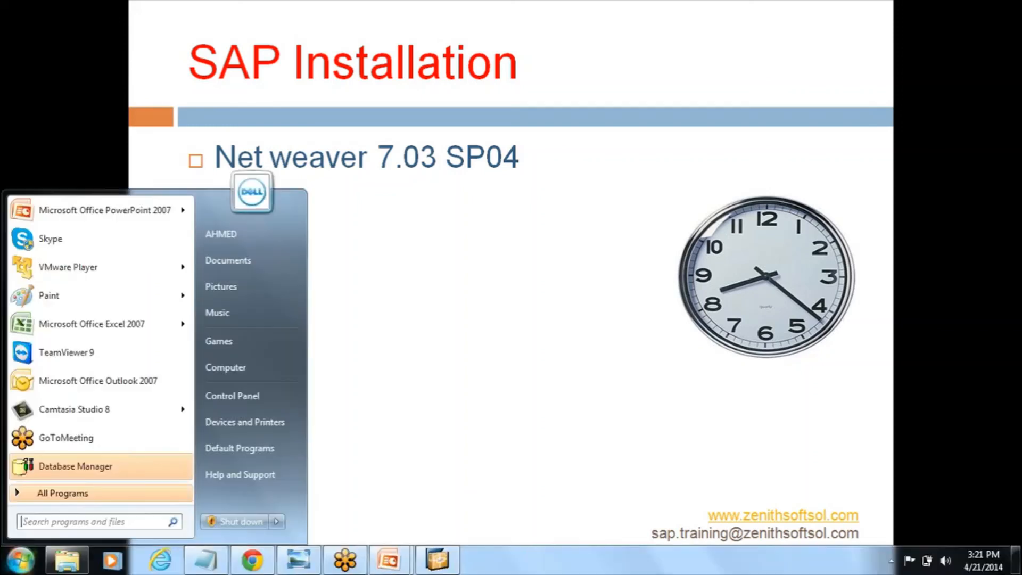
{"action": "left_click", "coordinate": [299, 559]}
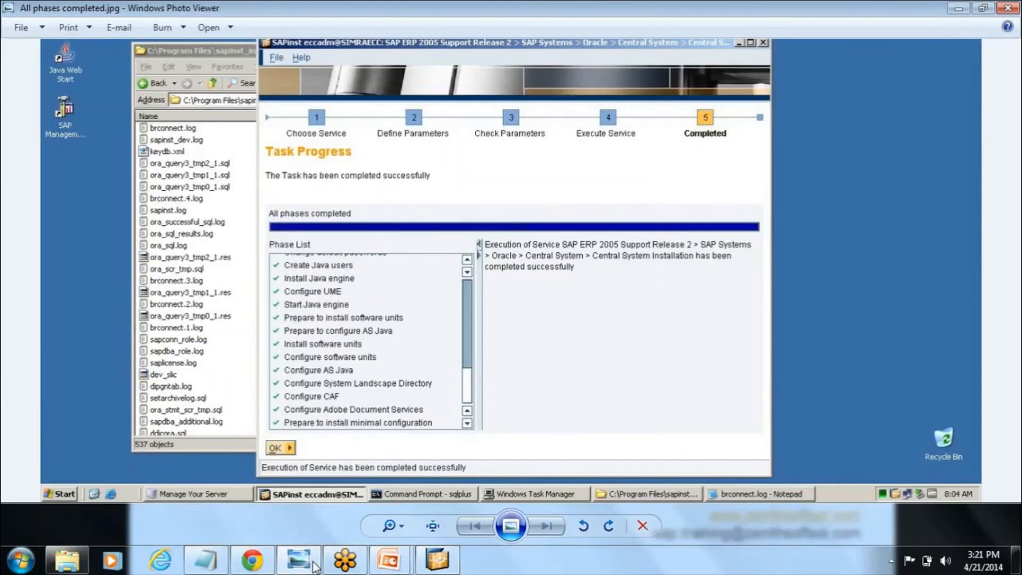
{"action": "mouse_move", "coordinate": [977, 9]}
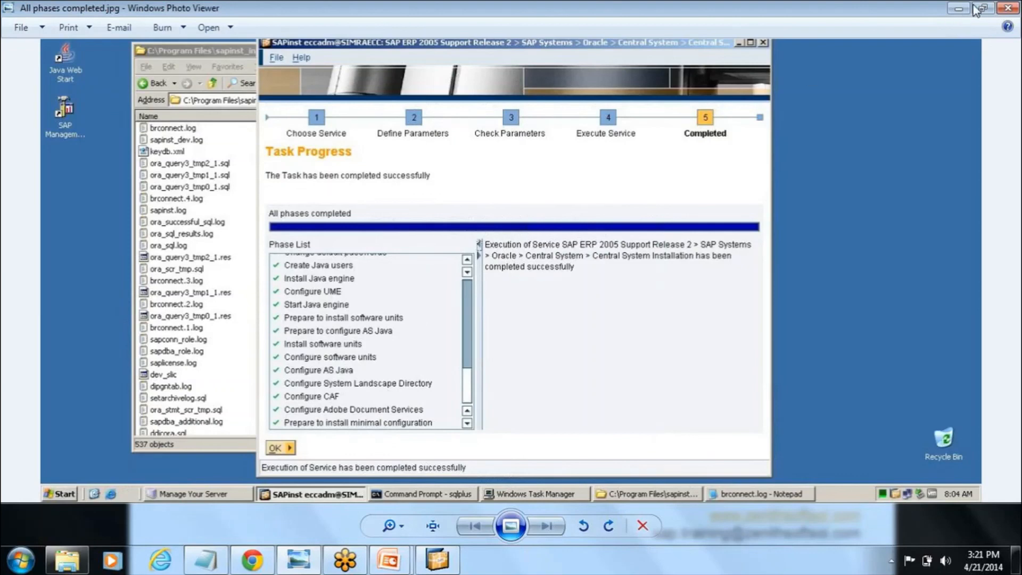
{"action": "mouse_move", "coordinate": [620, 179]}
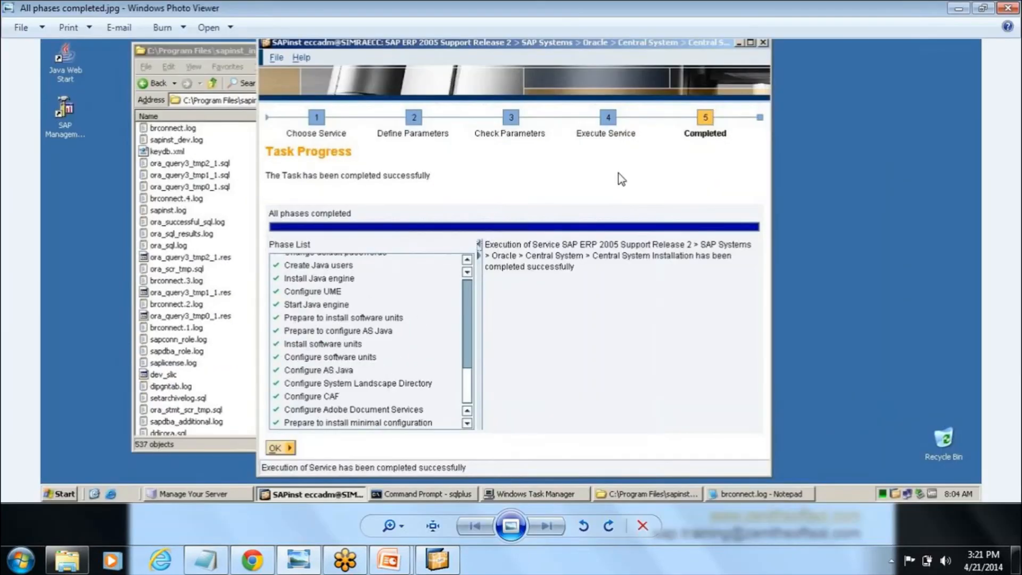
{"action": "mouse_move", "coordinate": [438, 327]}
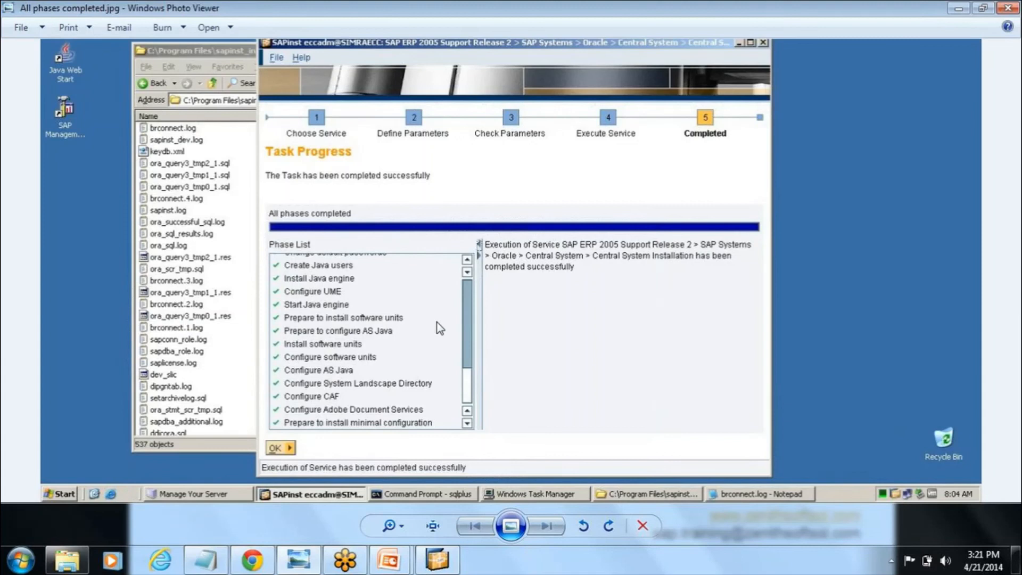
{"action": "mouse_move", "coordinate": [547, 266]}
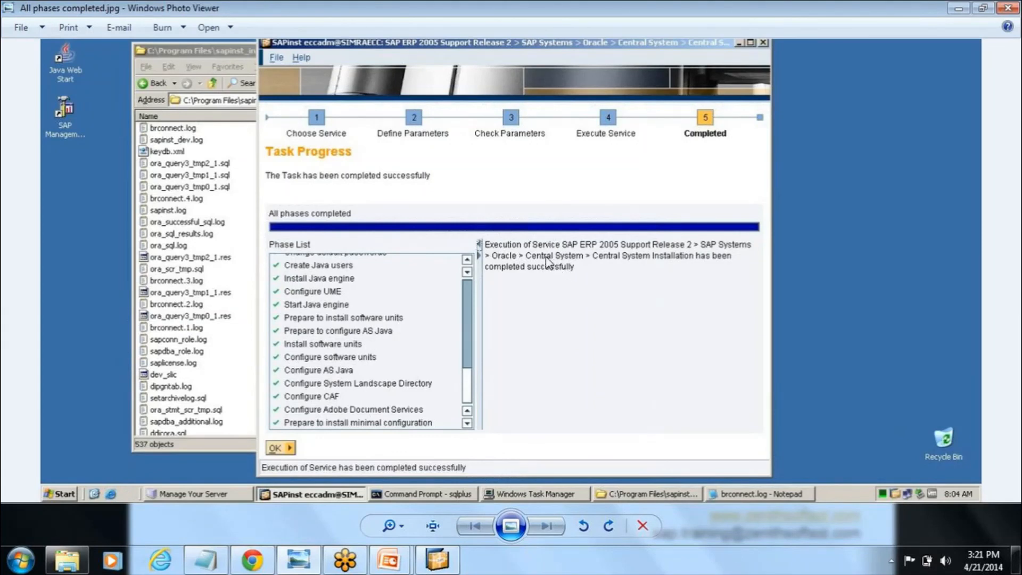
{"action": "mouse_move", "coordinate": [584, 272]}
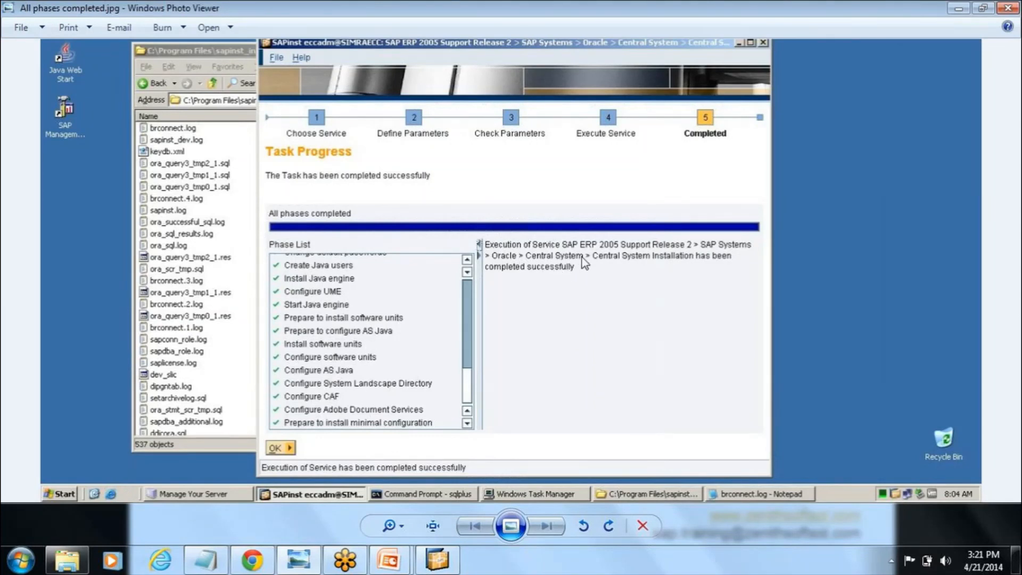
{"action": "mouse_move", "coordinate": [786, 118]}
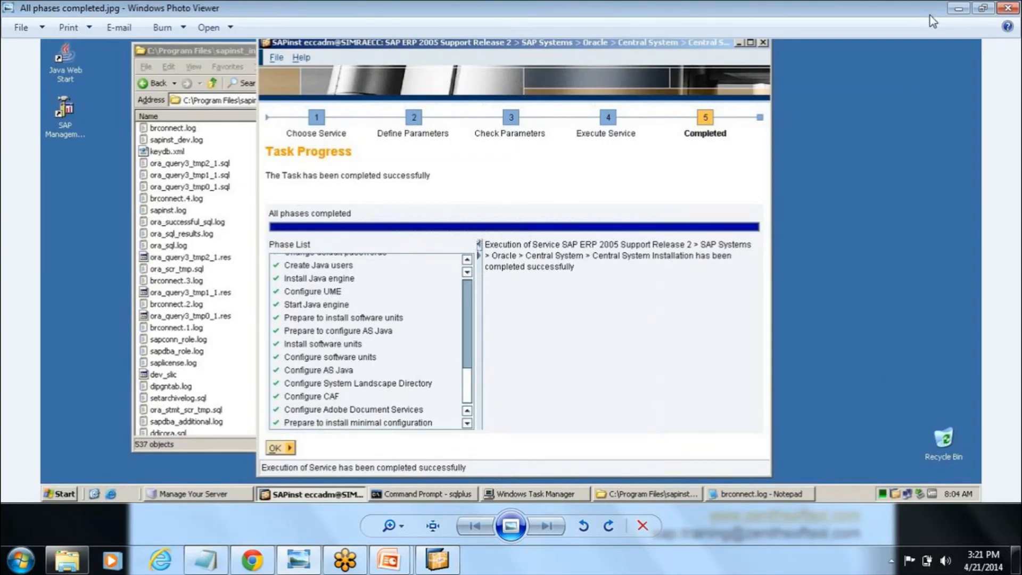
{"action": "mouse_move", "coordinate": [955, 9]}
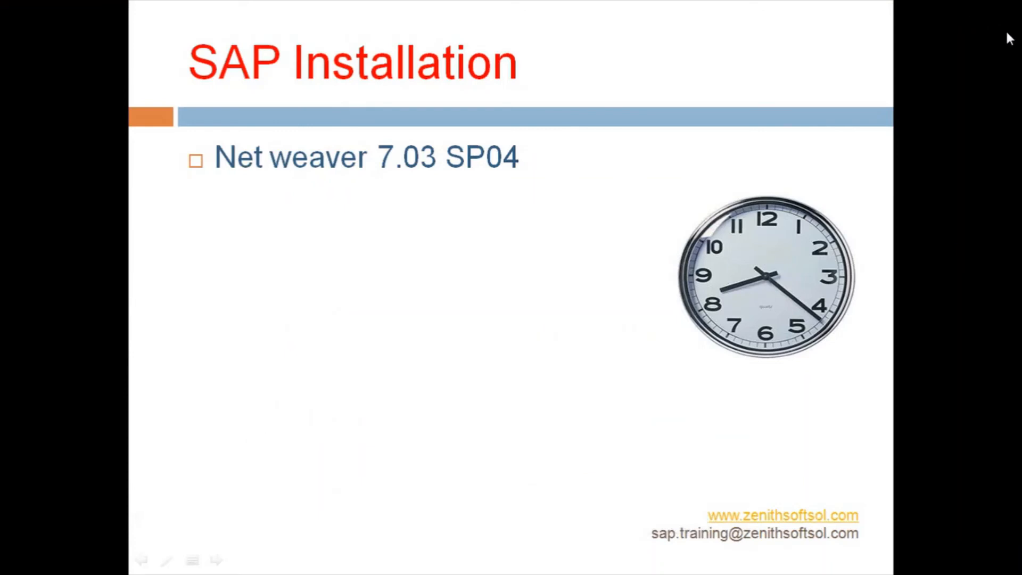
{"action": "mouse_move", "coordinate": [856, 91]}
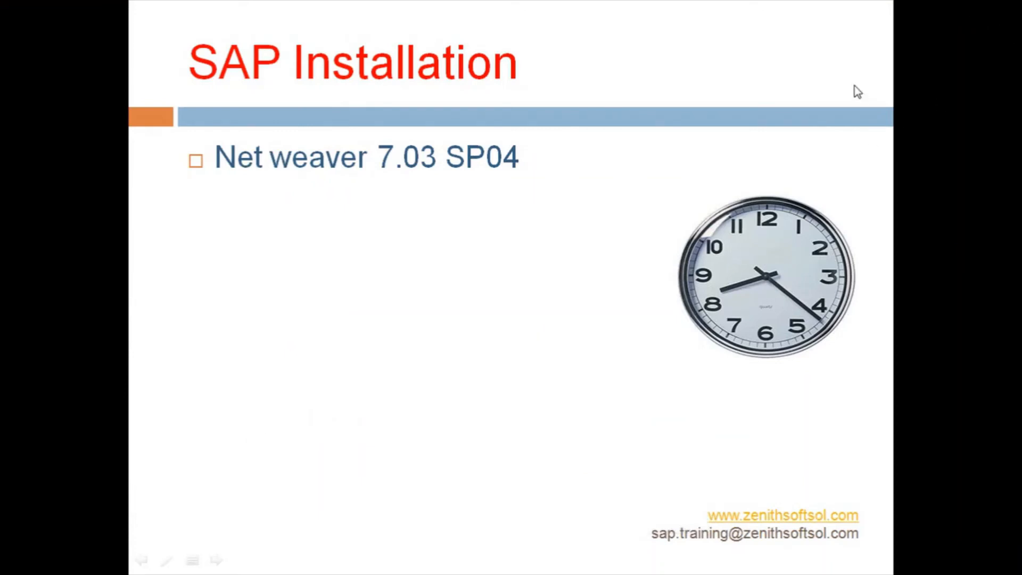